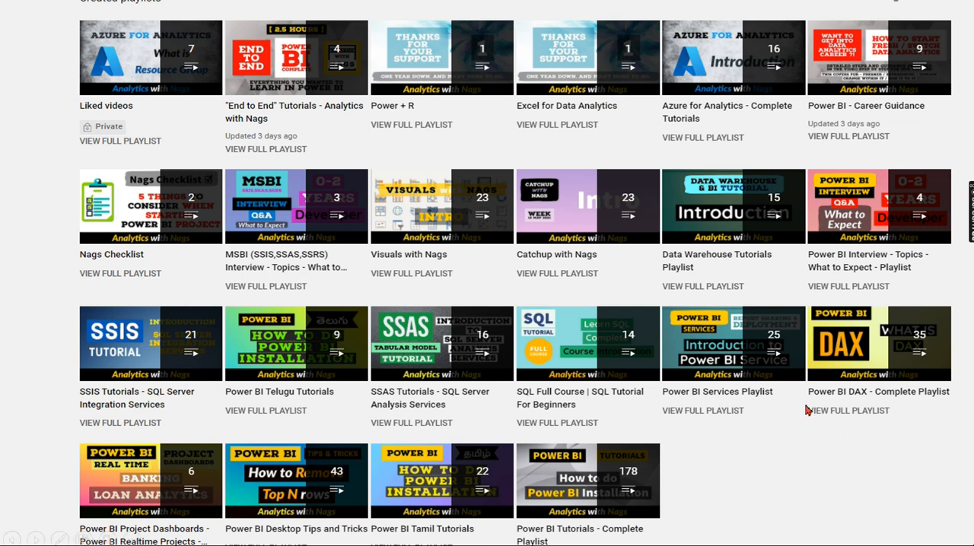
mouse_move(799, 437)
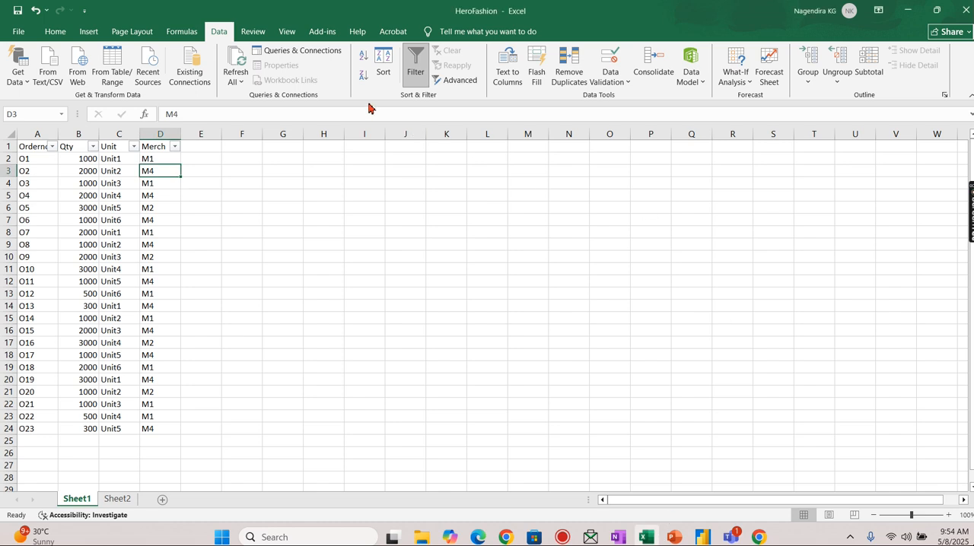
mouse_move(52, 210)
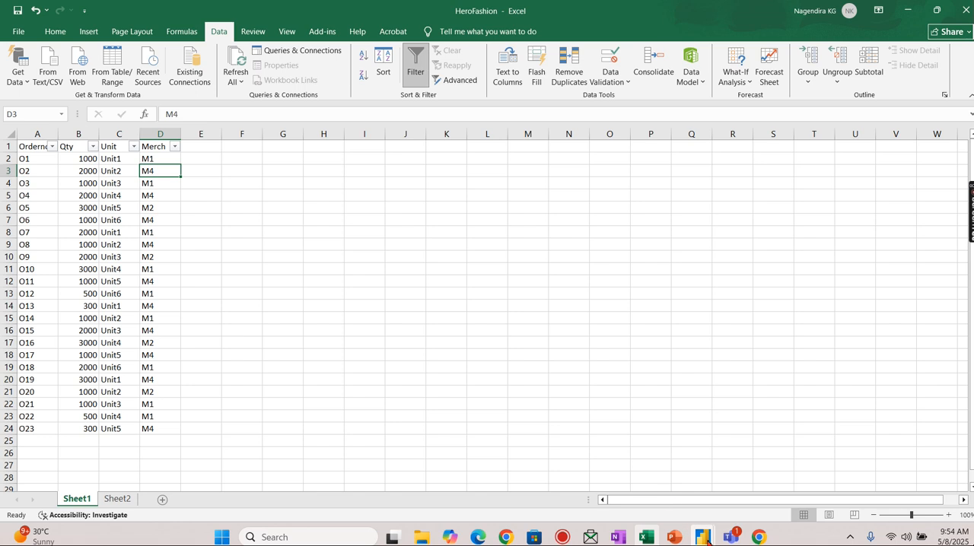
- Switch from the Excel order sheet to the Power BI junk-dimension report
click(701, 537)
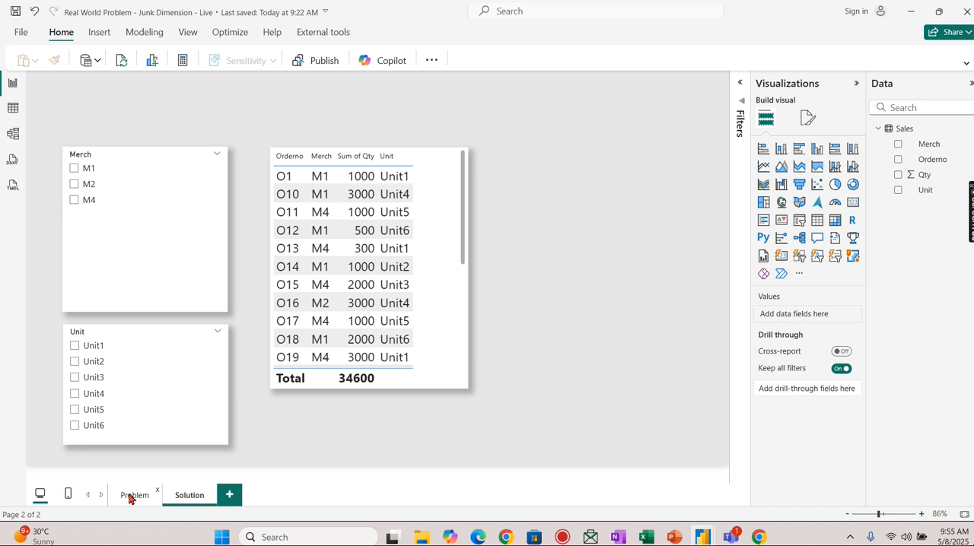
- On the Problem page, filter the sales table to Unit1 and M1, showing 3,000
click(134, 494)
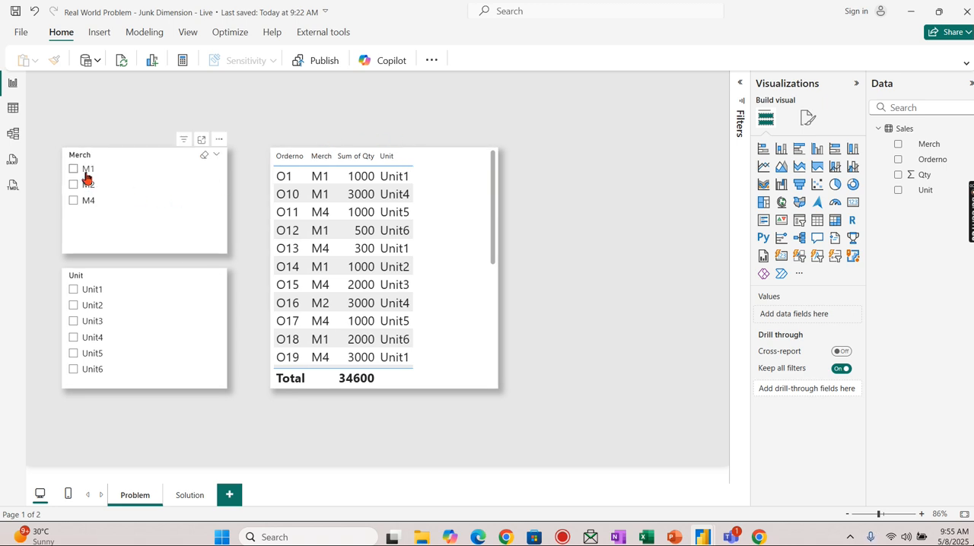
click(73, 167)
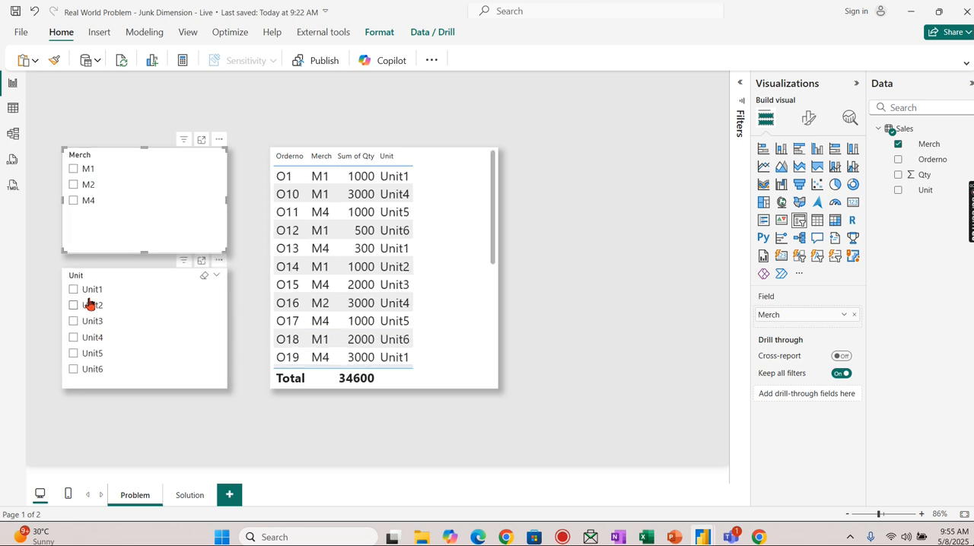
click(91, 289)
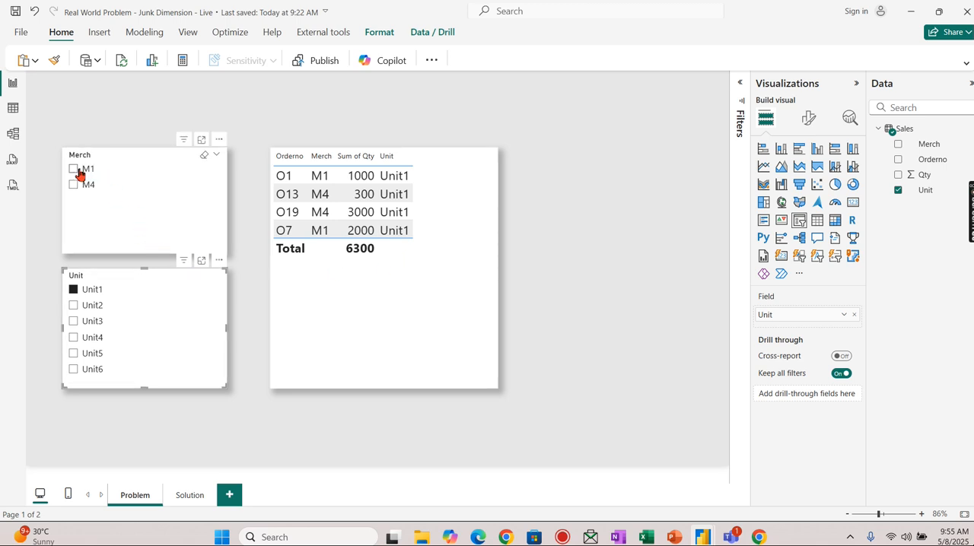
click(73, 167)
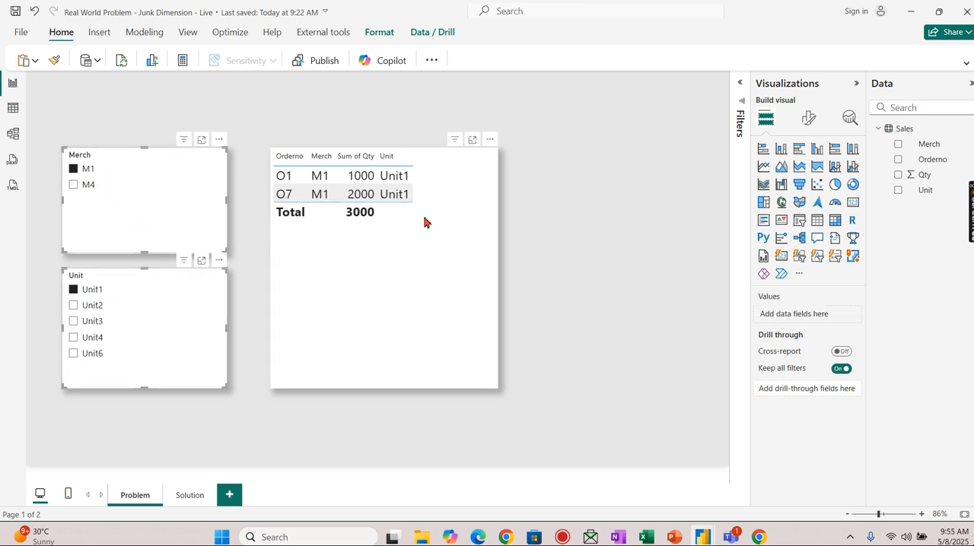
mouse_move(310, 267)
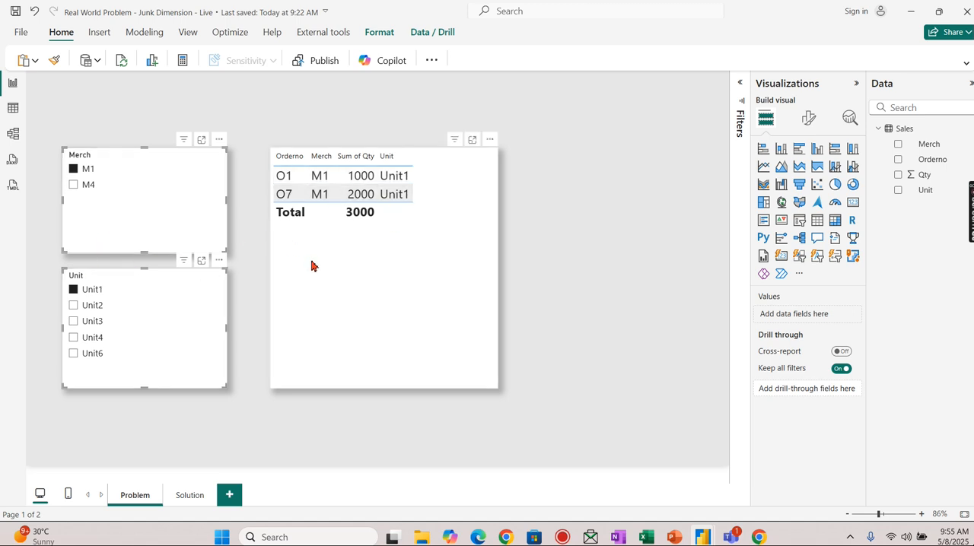
mouse_move(320, 246)
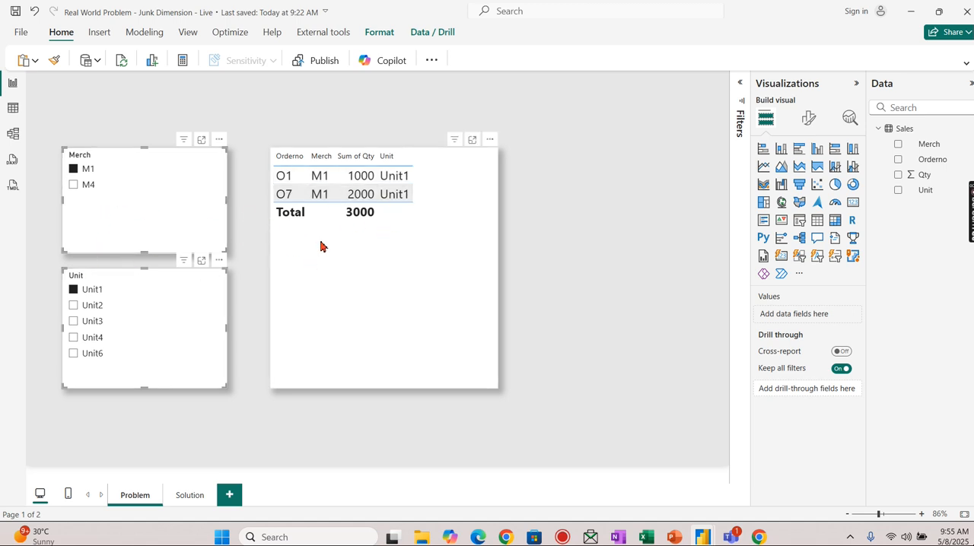
mouse_move(319, 267)
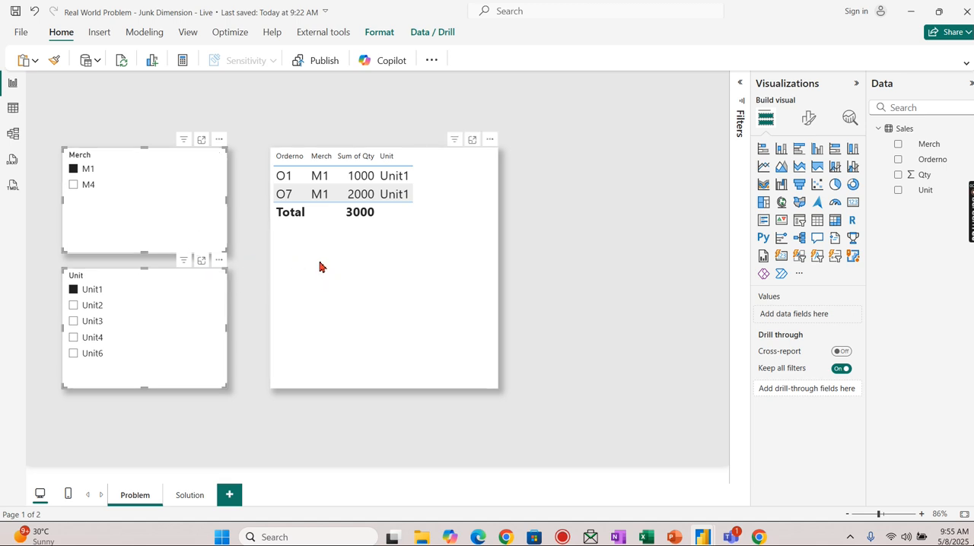
mouse_move(246, 221)
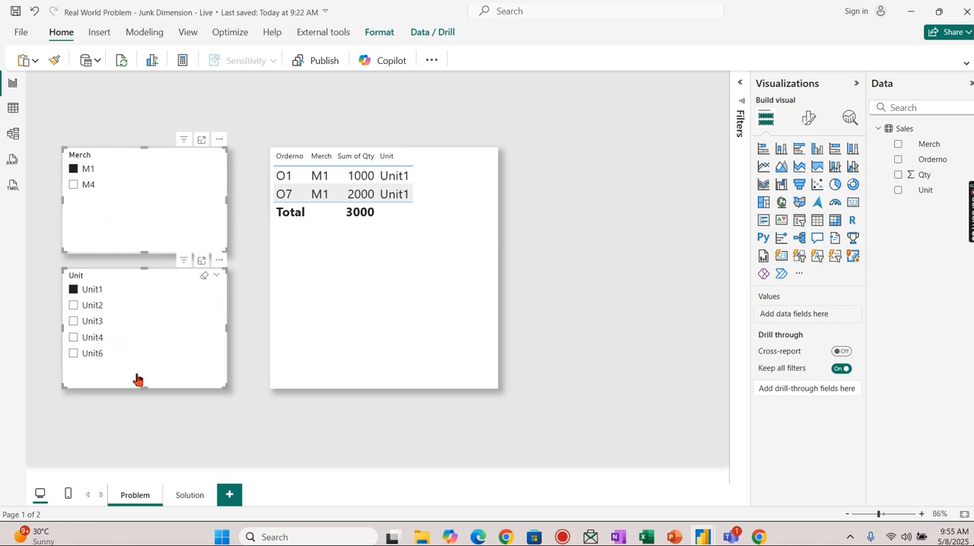
- Clear the M1 and Unit1 selections so the table totals 34,600 again
click(73, 184)
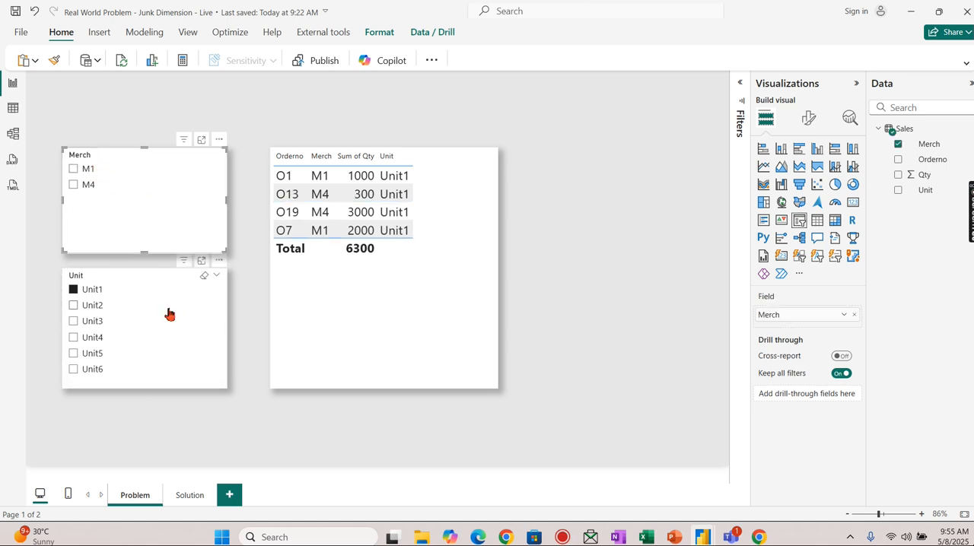
mouse_move(91, 304)
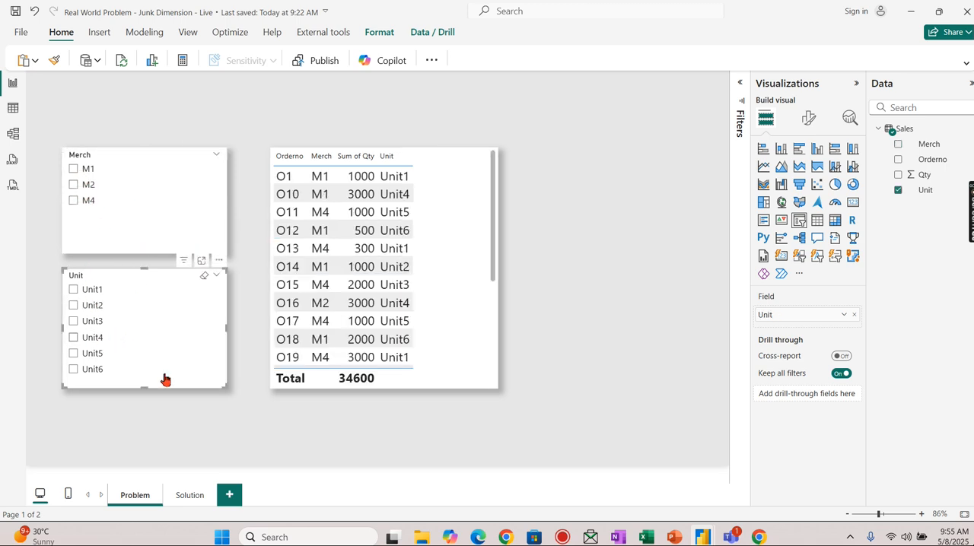
click(189, 496)
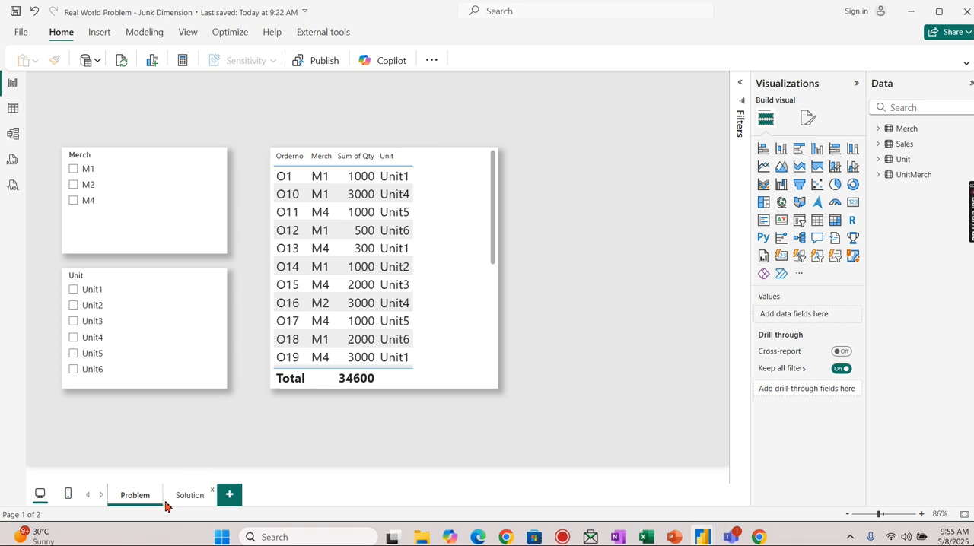
- Go to the Solution page and select its combined Filter slicer
click(188, 495)
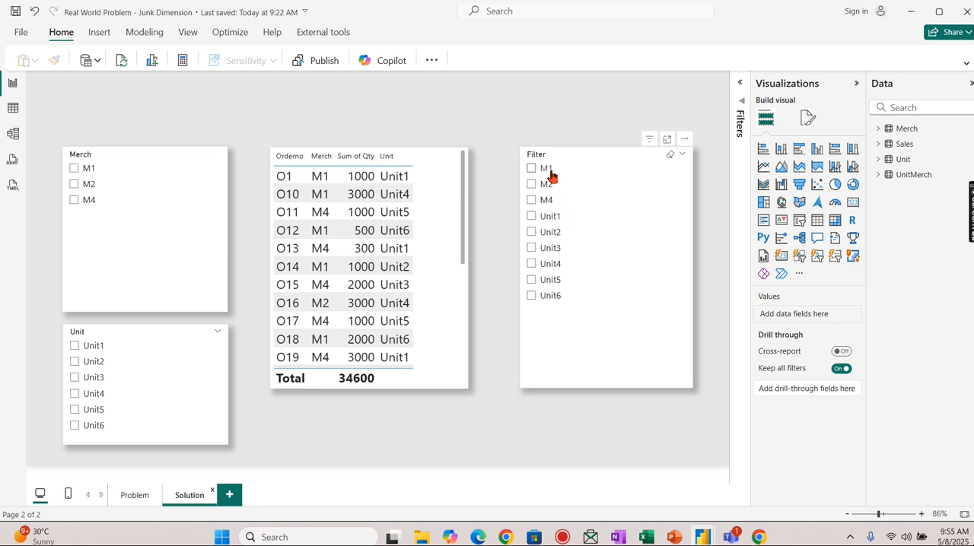
mouse_move(572, 157)
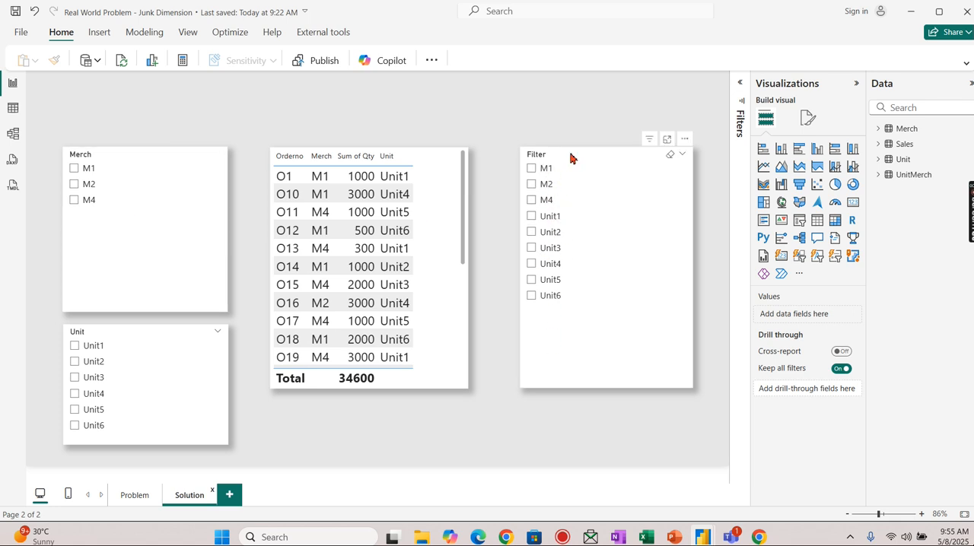
mouse_move(533, 177)
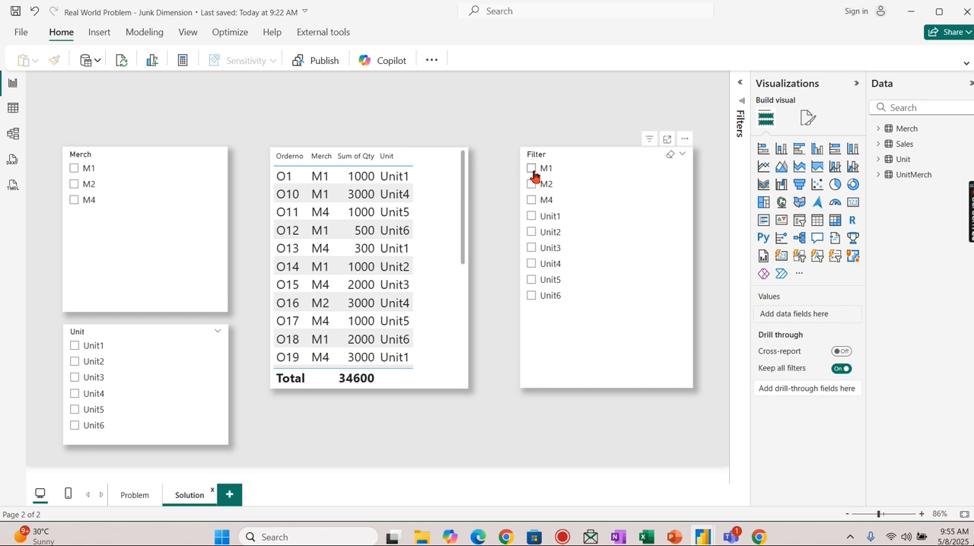
click(531, 168)
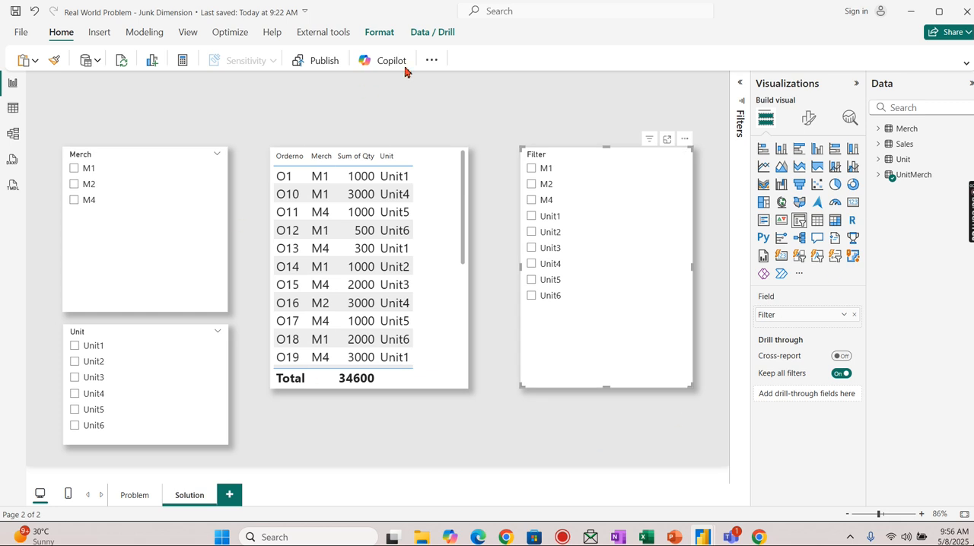
mouse_move(701, 536)
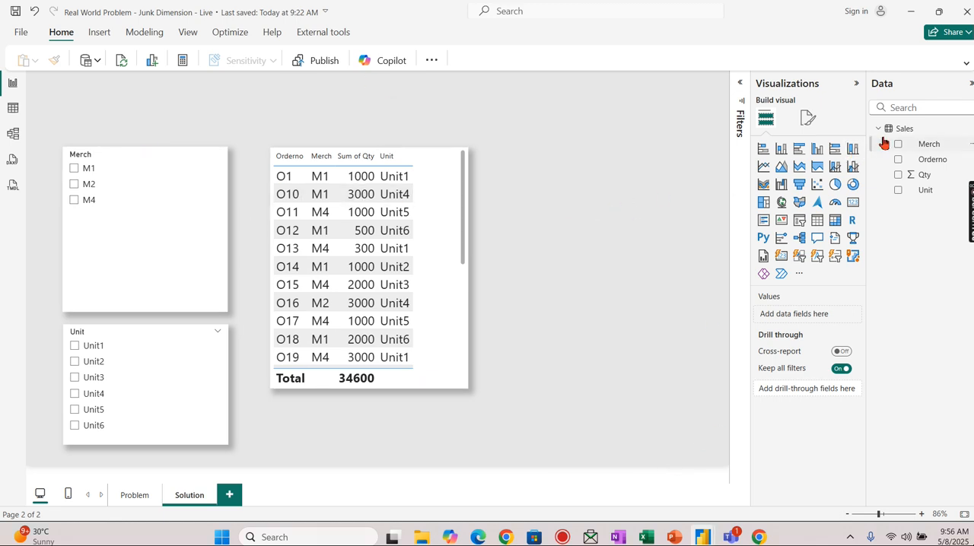
- Collapse the Sales field list and select the sales table visual
click(879, 128)
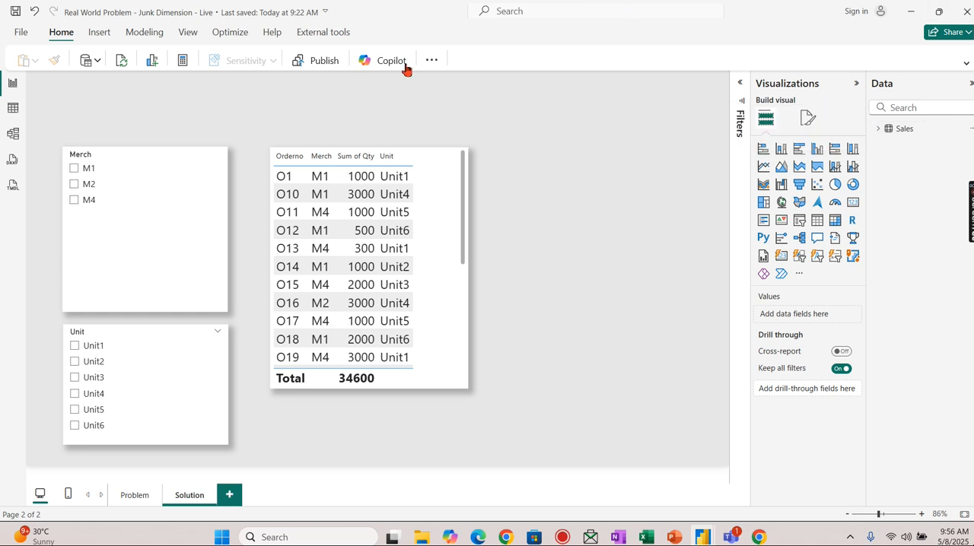
mouse_move(423, 460)
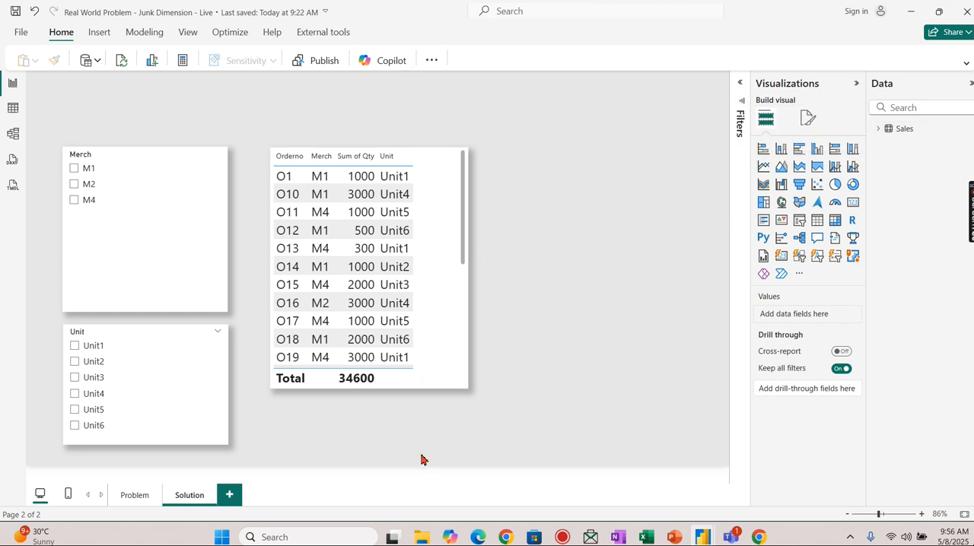
mouse_move(572, 292)
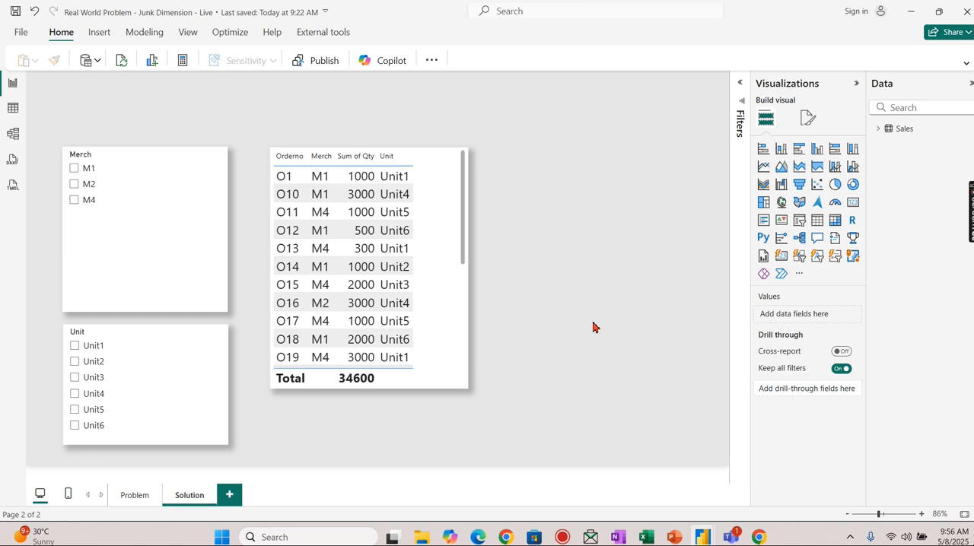
mouse_move(245, 195)
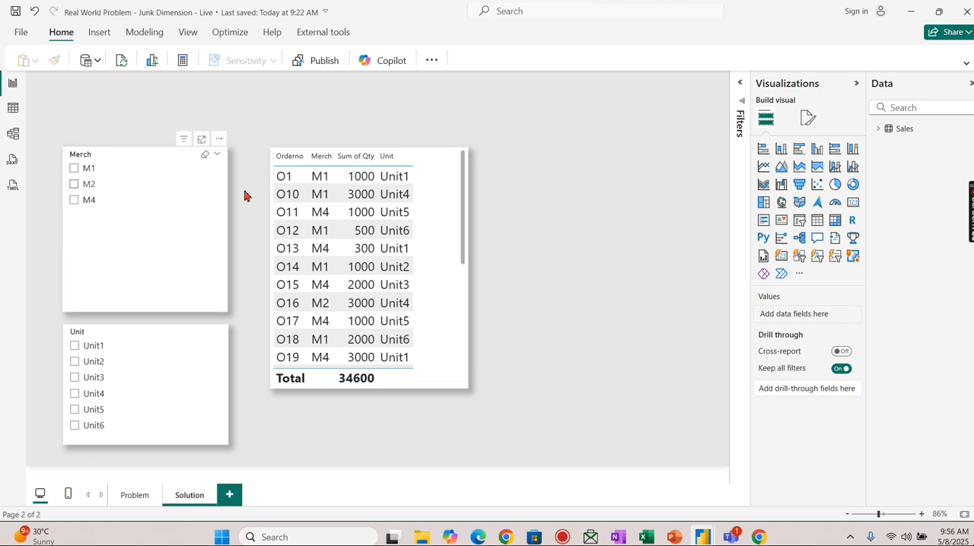
mouse_move(194, 232)
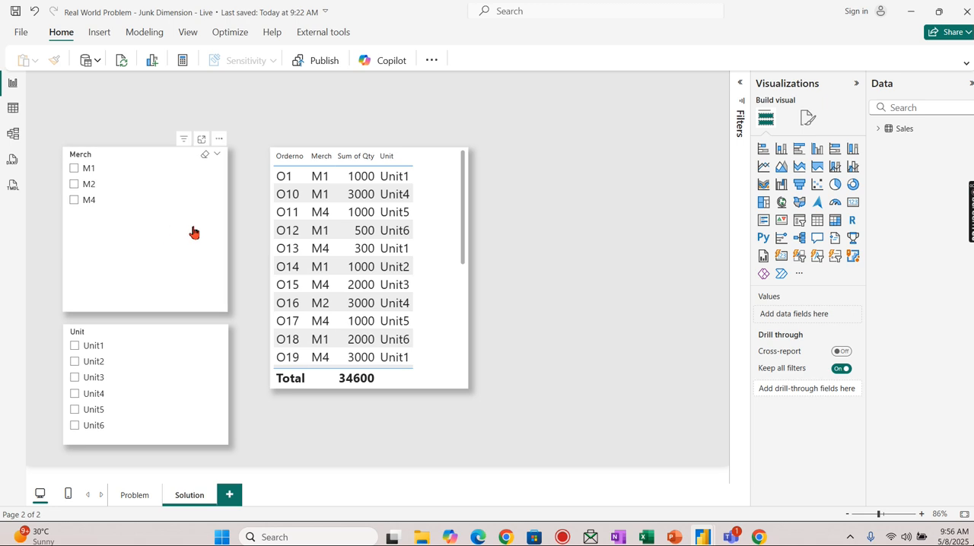
mouse_move(122, 262)
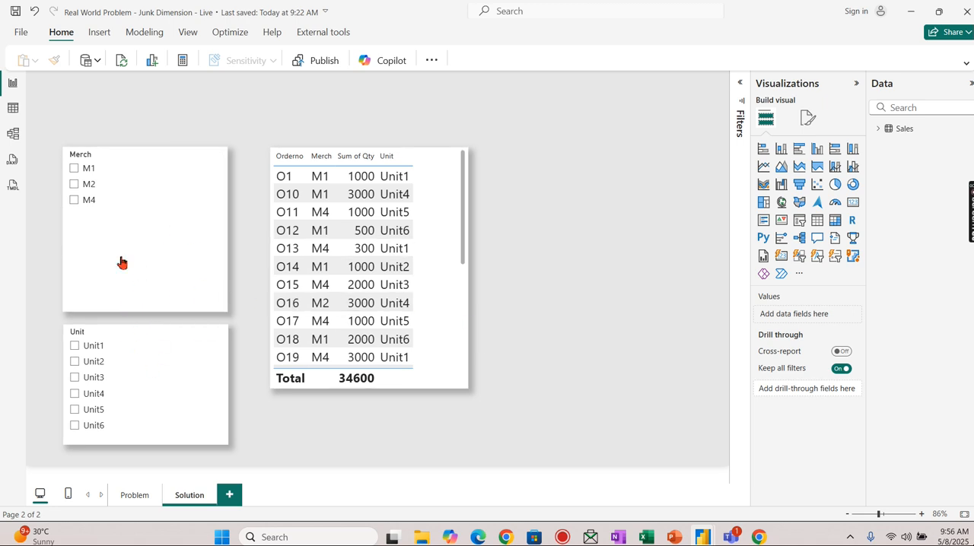
mouse_move(105, 360)
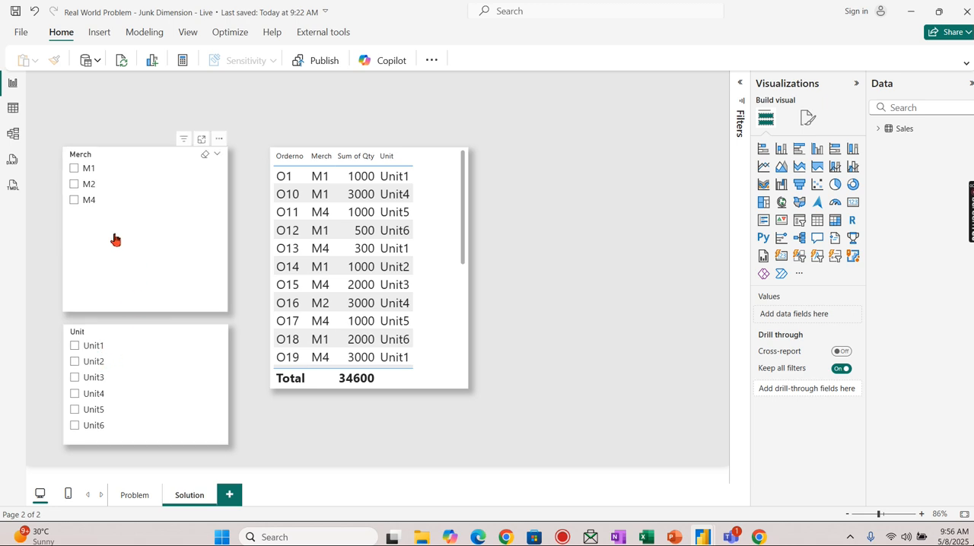
mouse_move(128, 338)
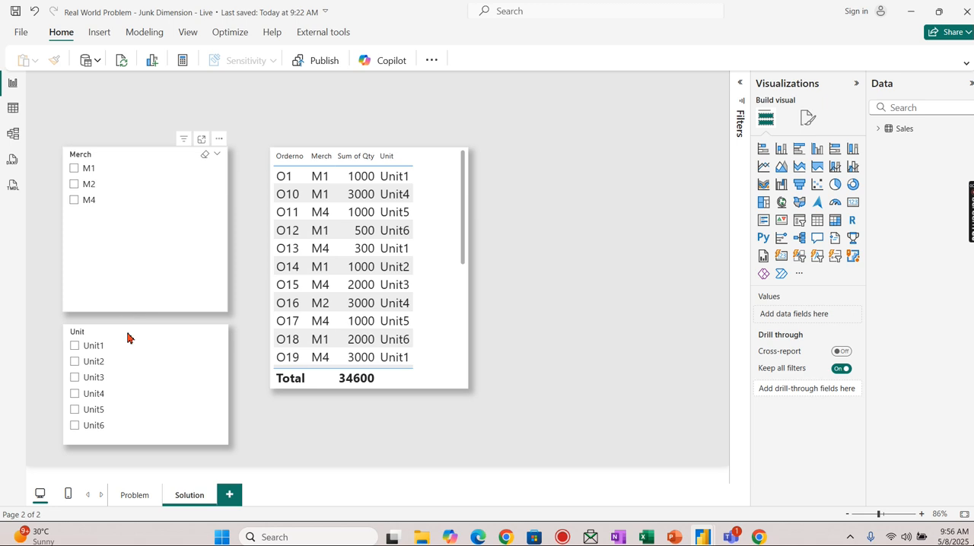
mouse_move(515, 371)
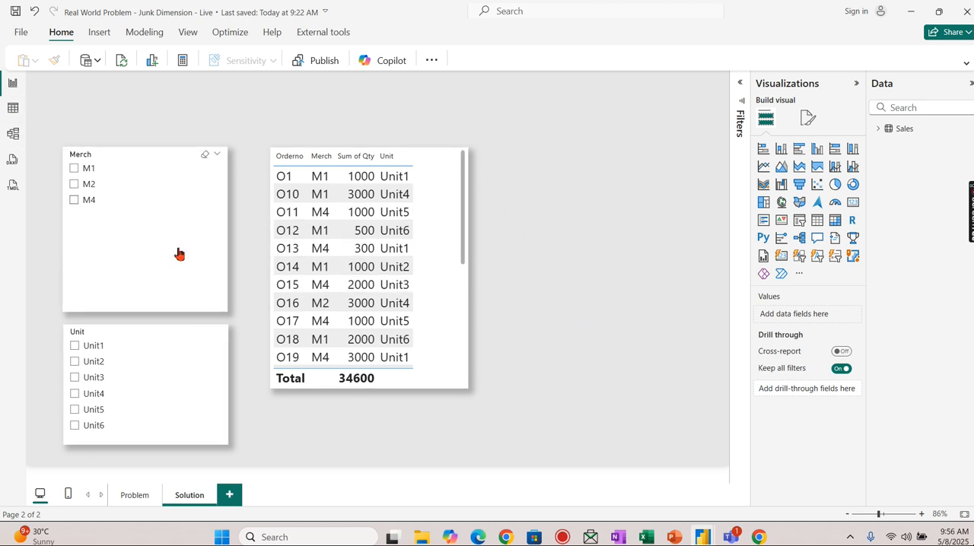
mouse_move(128, 193)
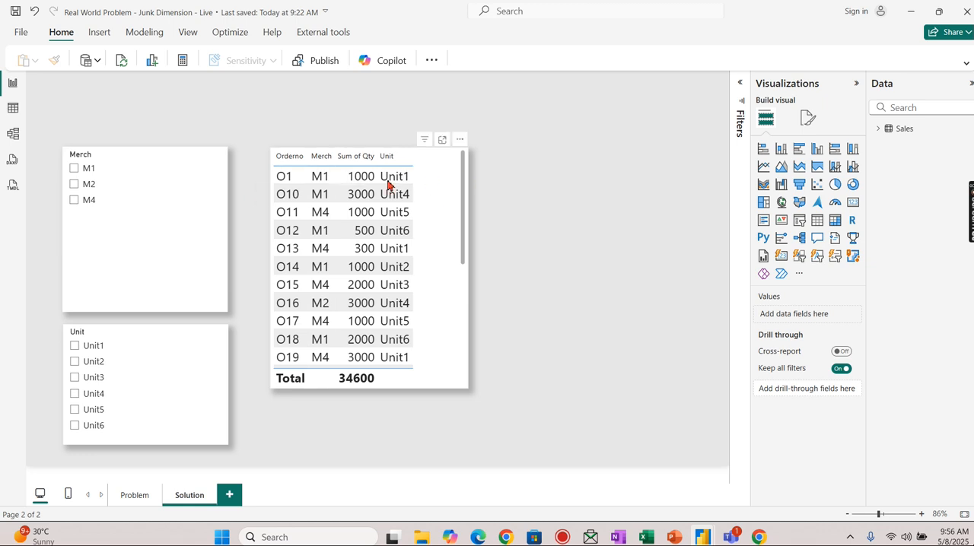
mouse_move(444, 189)
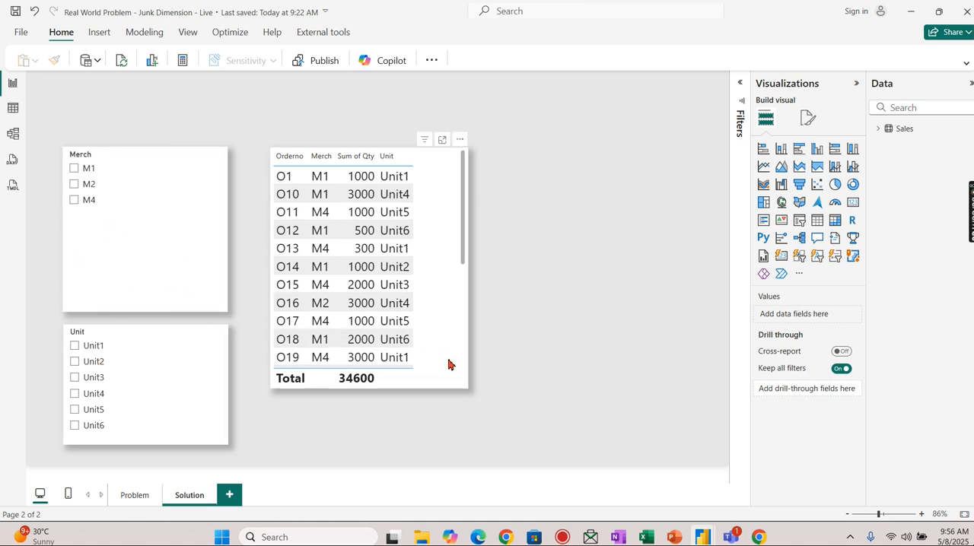
click(366, 266)
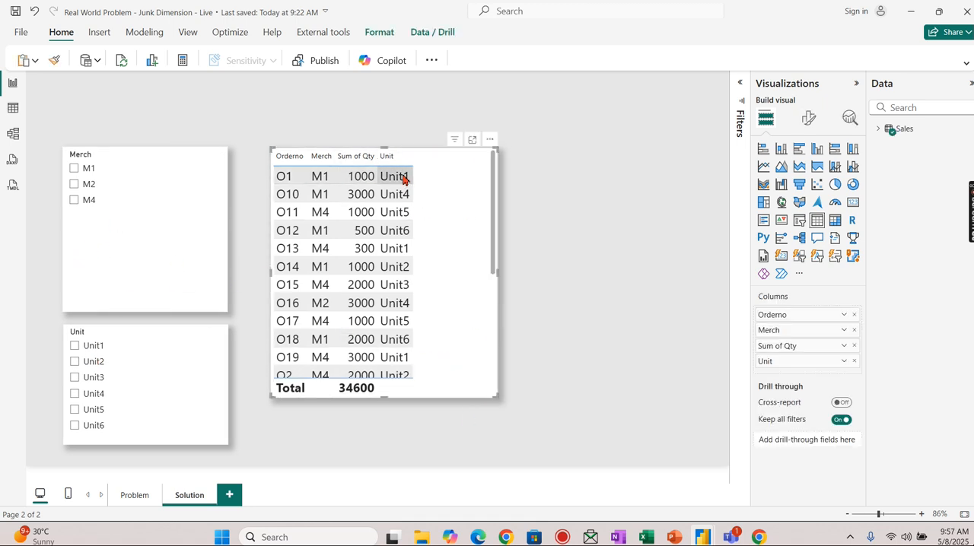
mouse_move(459, 161)
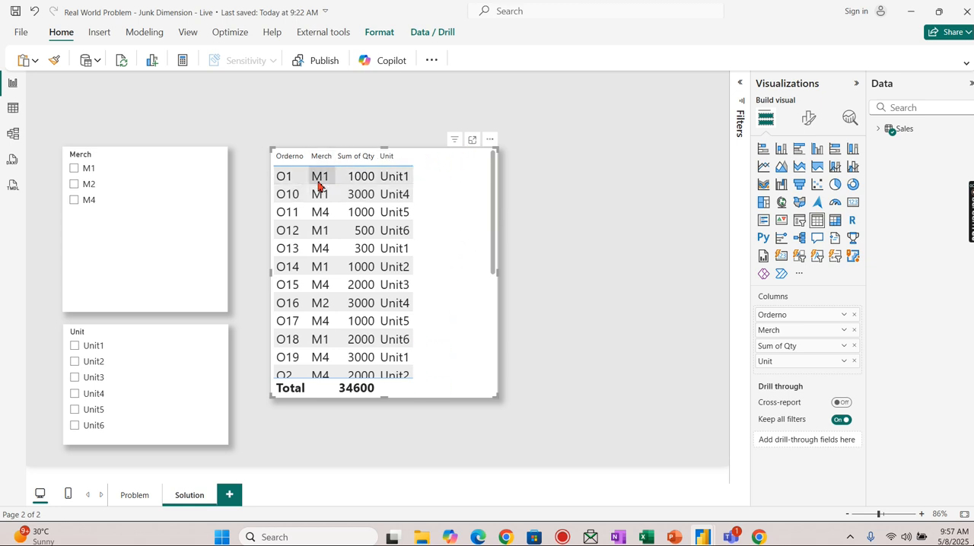
mouse_move(466, 332)
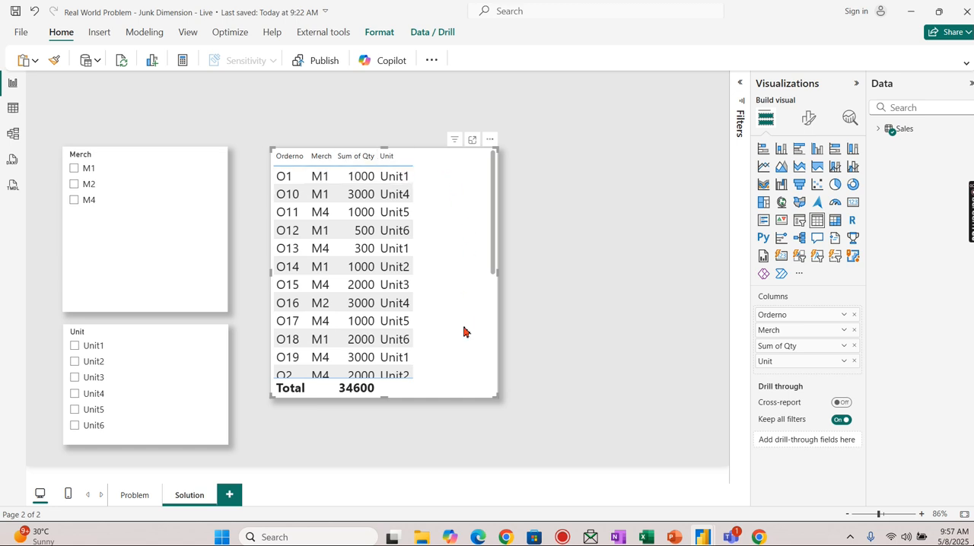
mouse_move(572, 222)
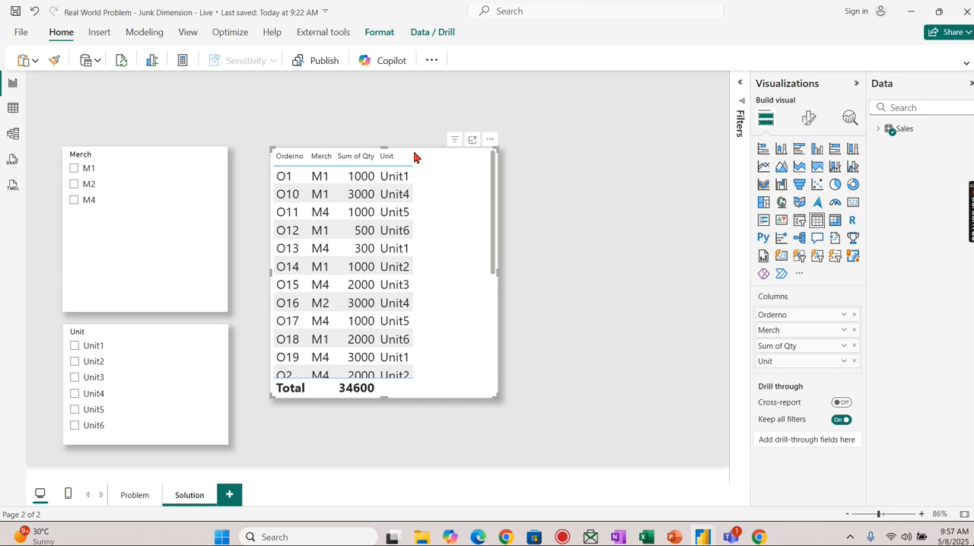
mouse_move(630, 188)
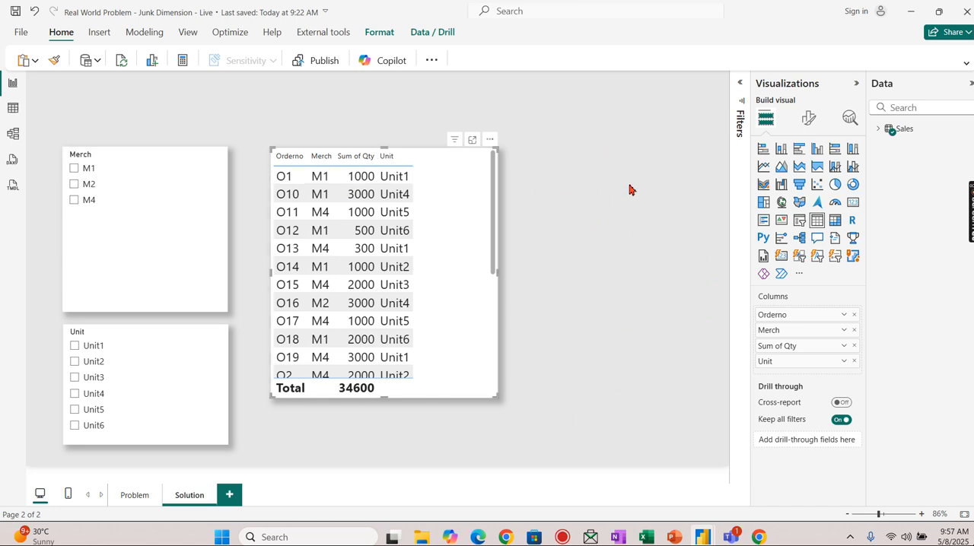
mouse_move(590, 195)
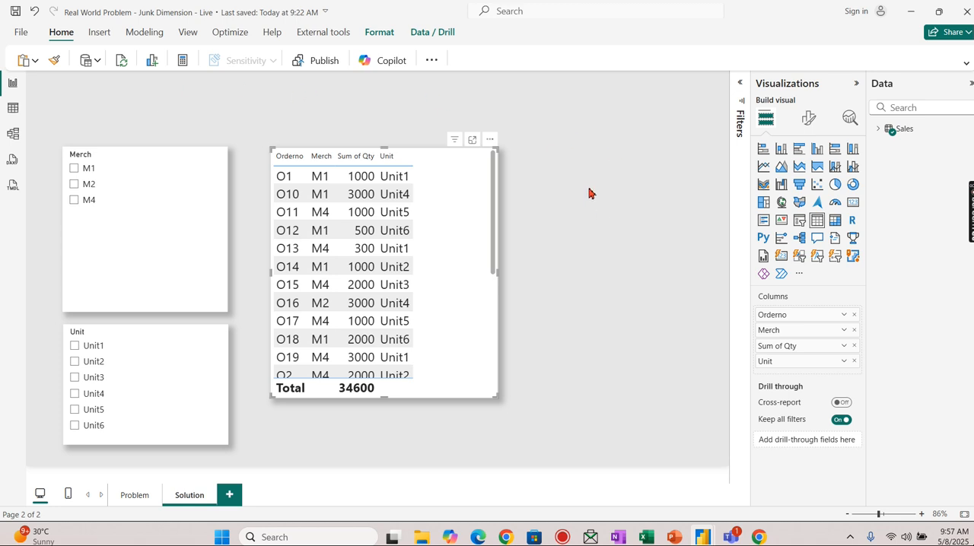
mouse_move(350, 63)
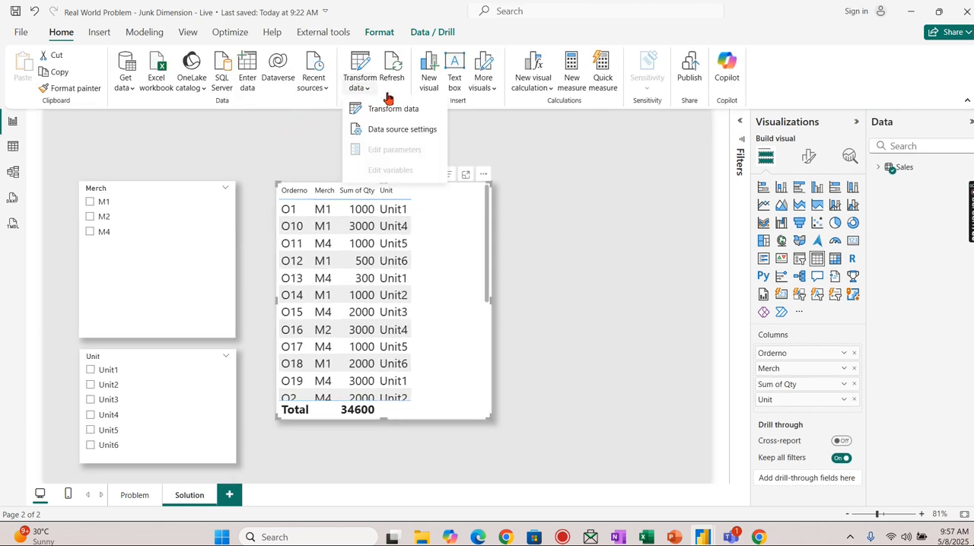
- Launch Power Query Editor on Sales and start a new custom column named Key
click(392, 108)
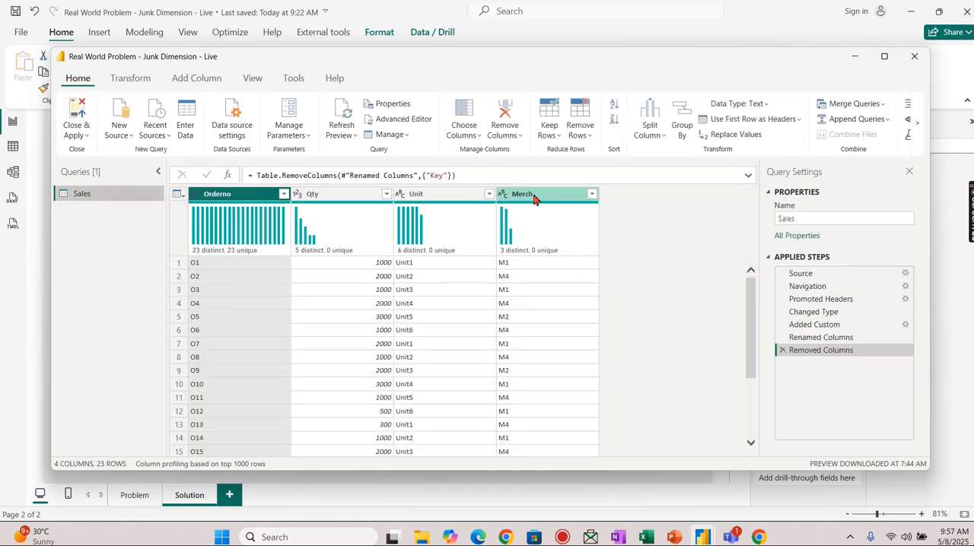
right_click(520, 193)
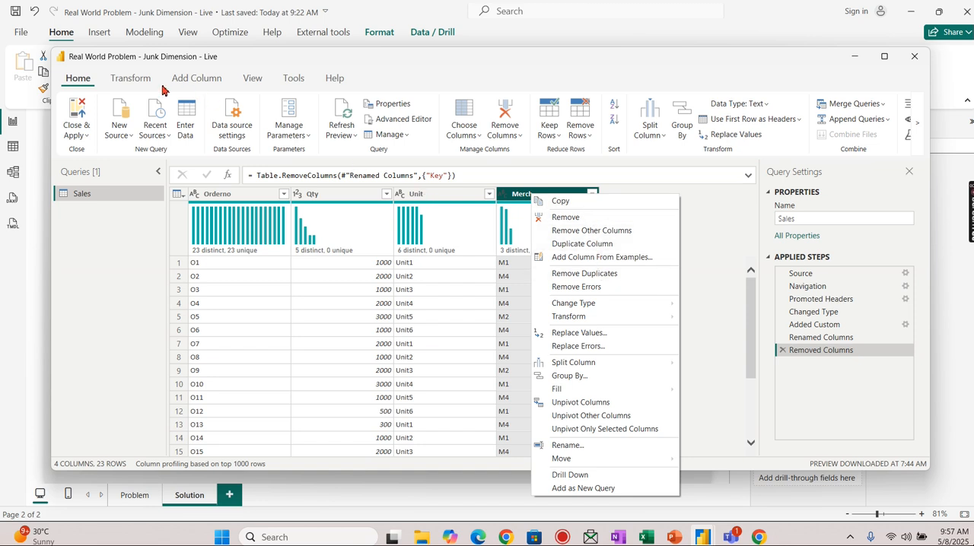
click(196, 78)
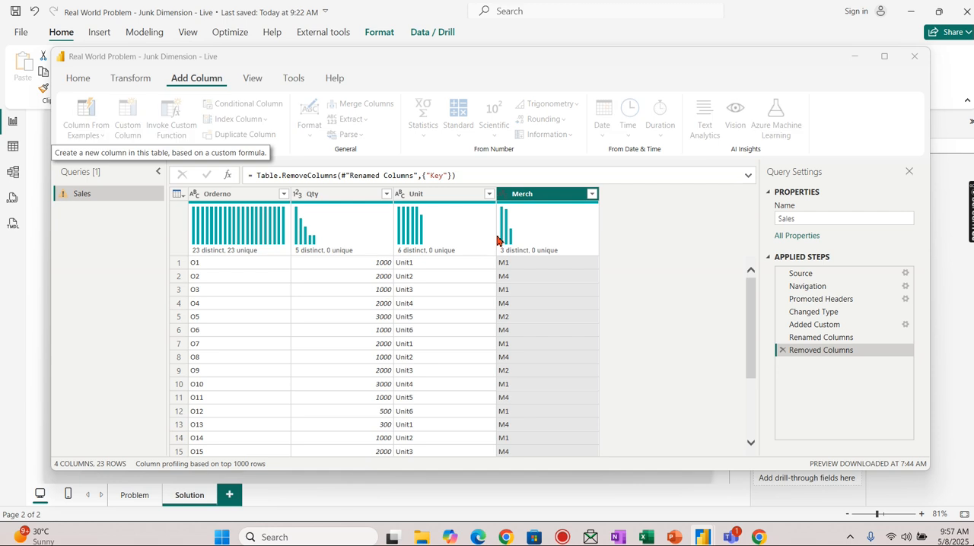
click(128, 118)
text(Key)
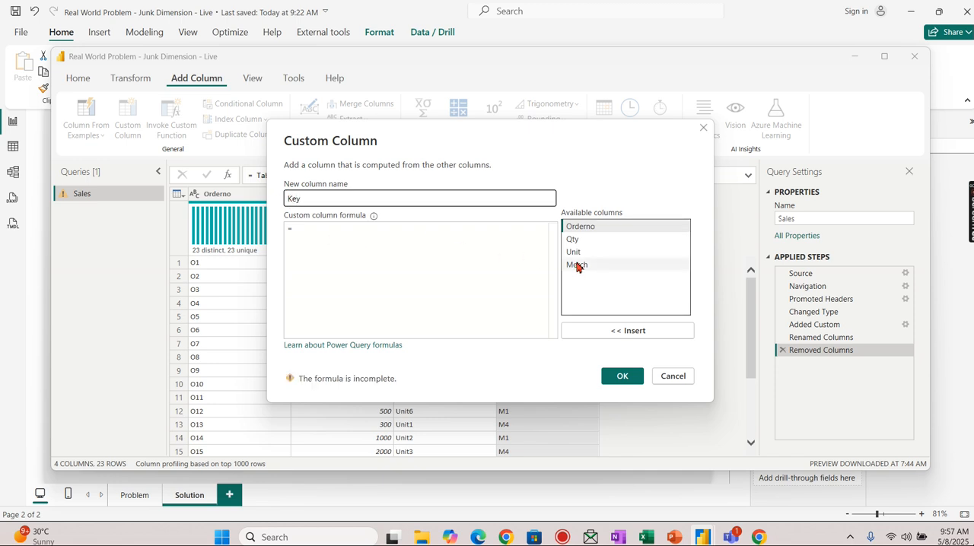
- Build the Key formula [Merch] & "-" & [Unit] to give values like M1-Unit1
double_click(576, 265)
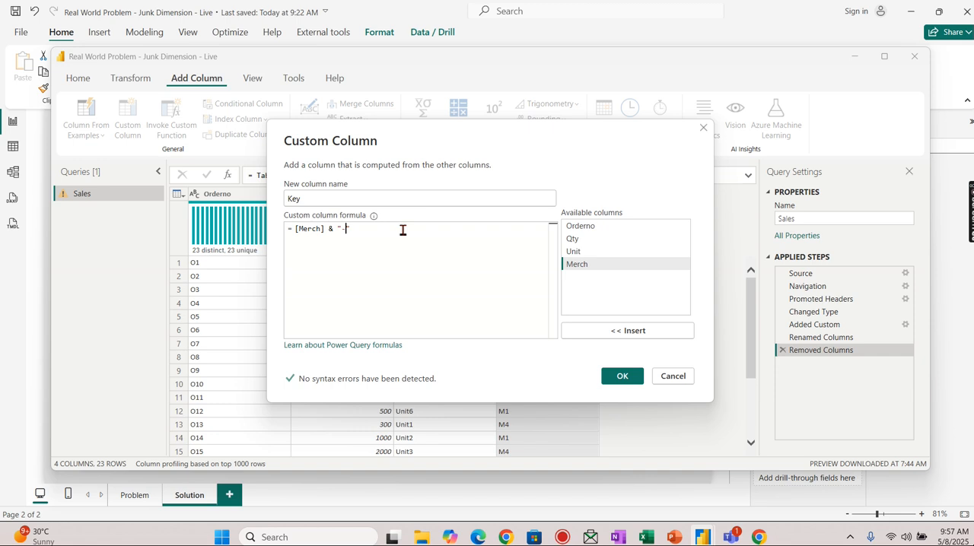
text(-)
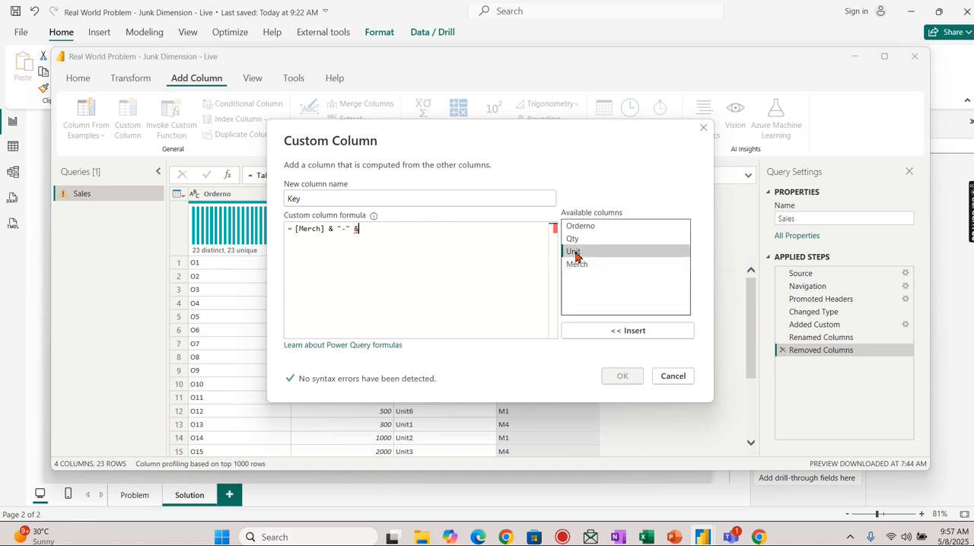
click(621, 376)
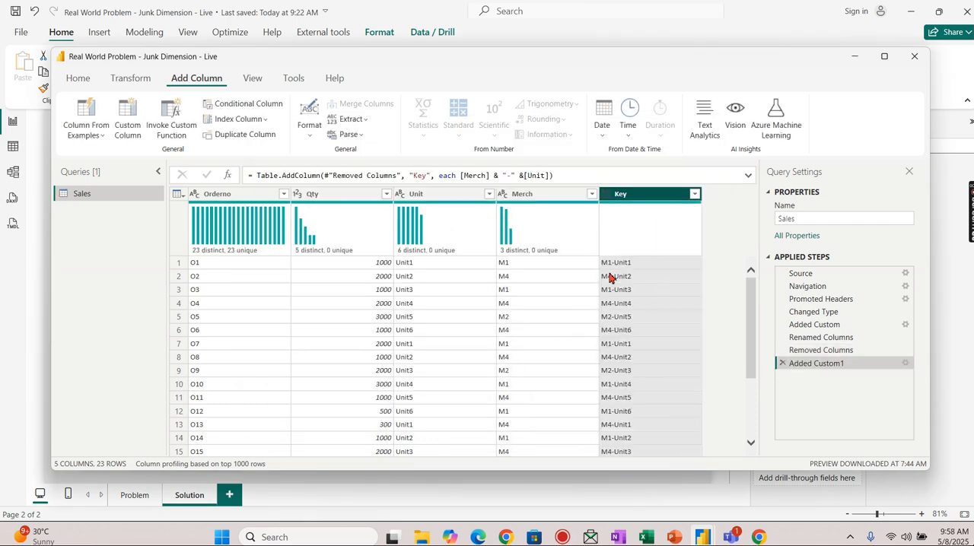
mouse_move(76, 177)
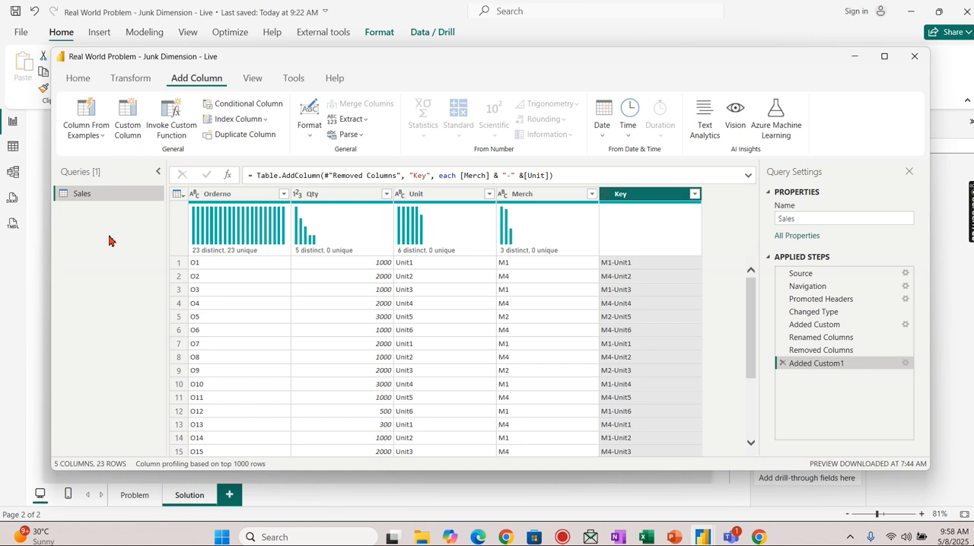
mouse_move(505, 282)
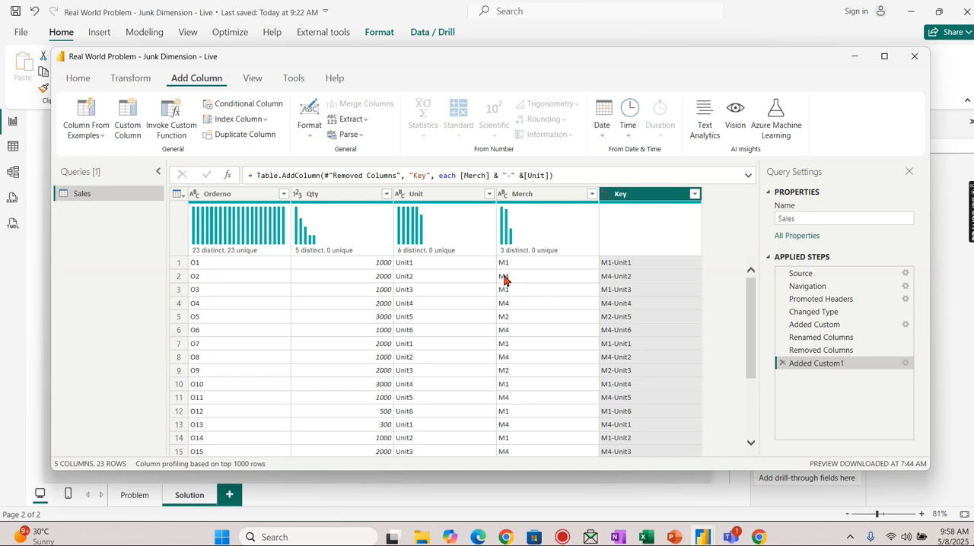
mouse_move(536, 288)
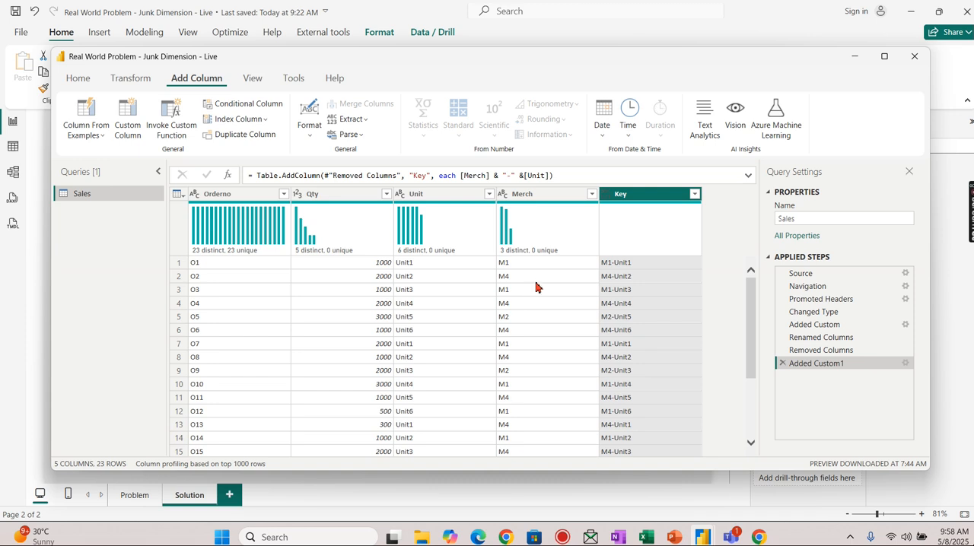
mouse_move(681, 256)
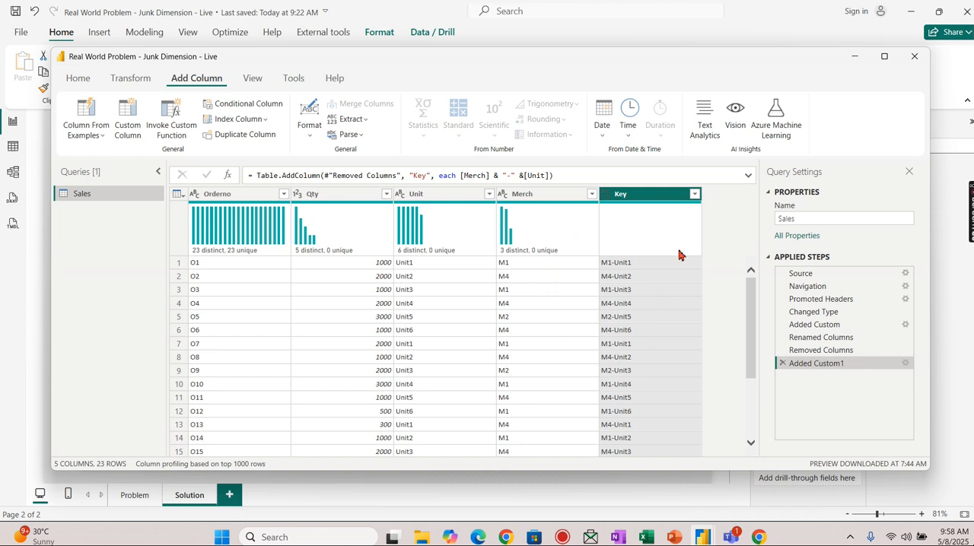
mouse_move(643, 311)
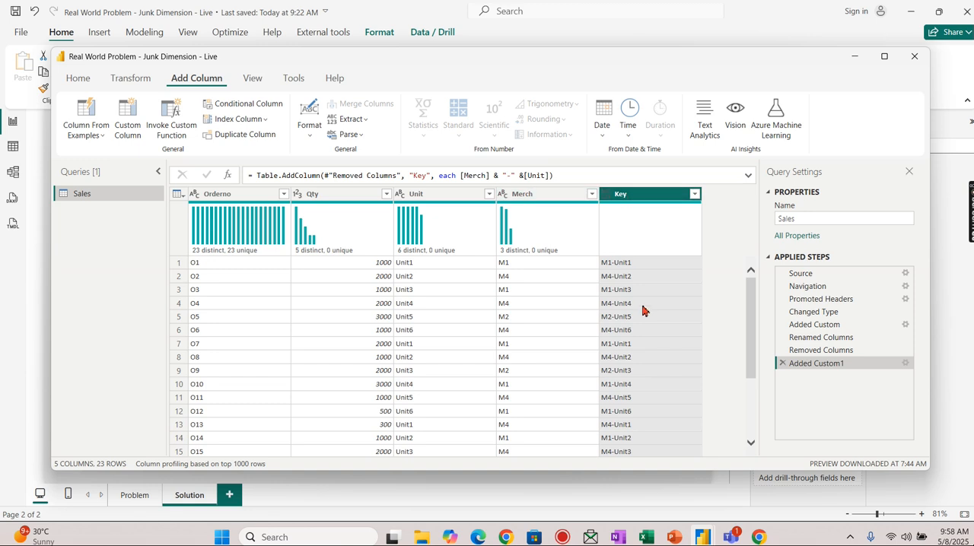
mouse_move(533, 292)
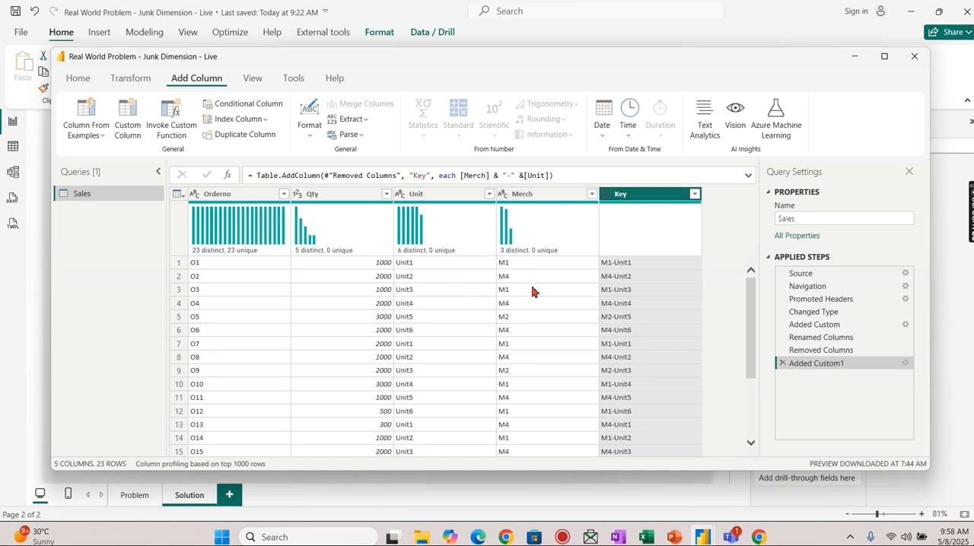
mouse_move(113, 238)
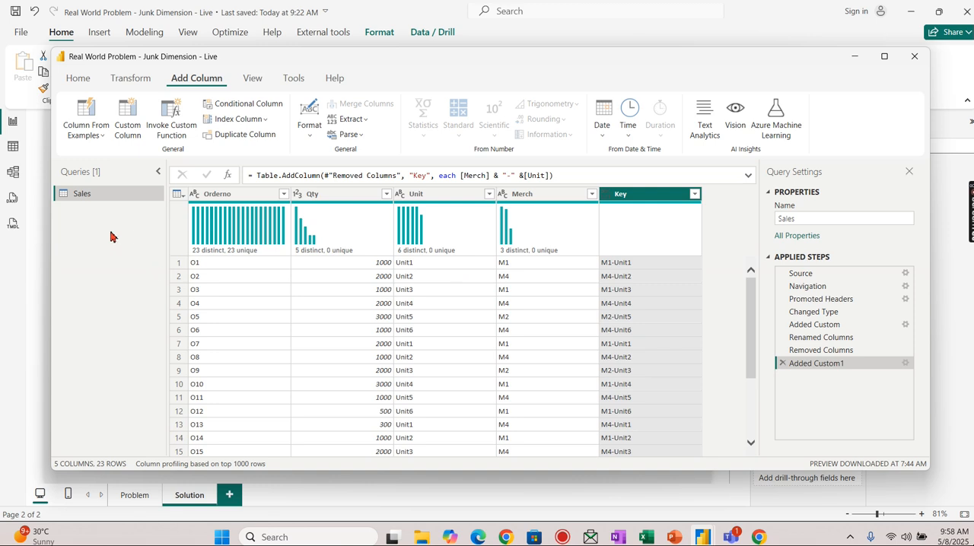
- Duplicate the Sales query and remove its Orderno, Qty and Unit columns
right_click(83, 194)
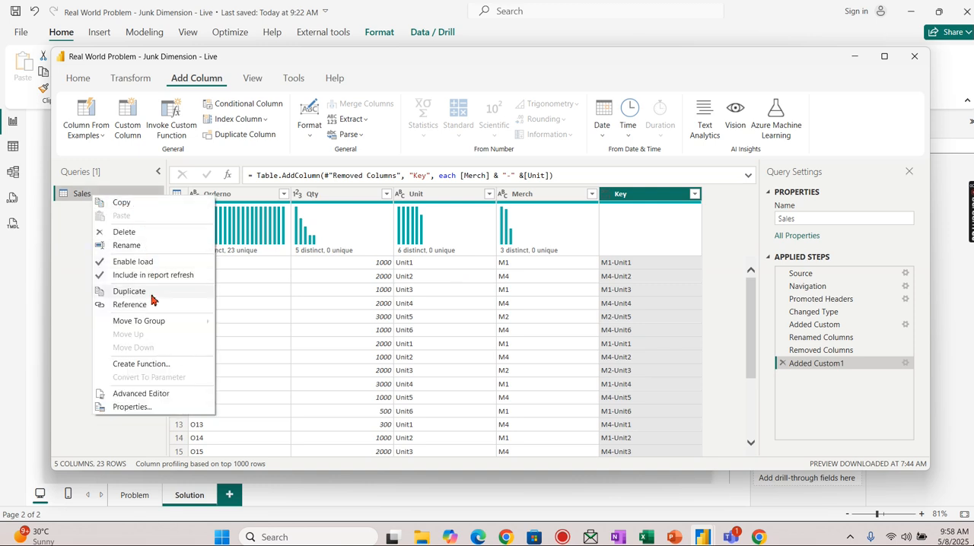
click(128, 291)
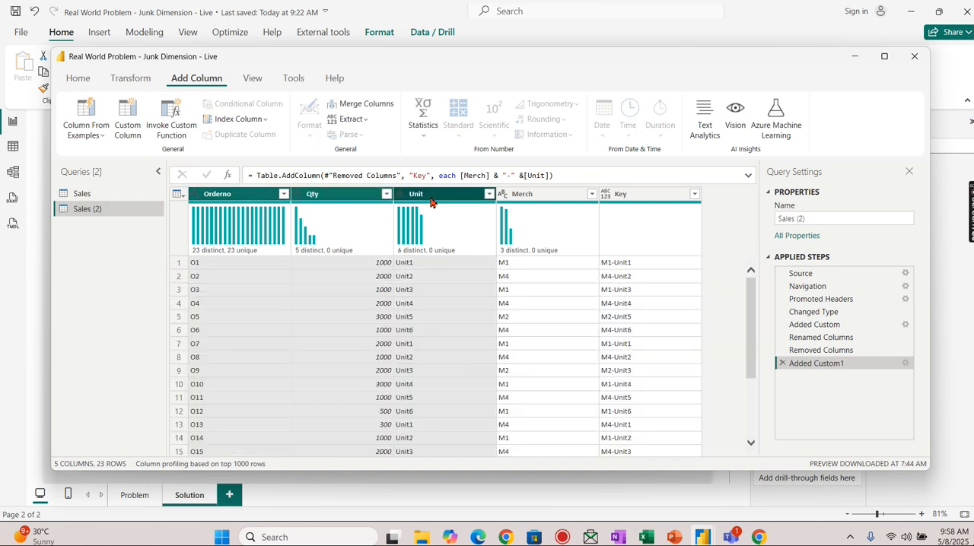
right_click(444, 193)
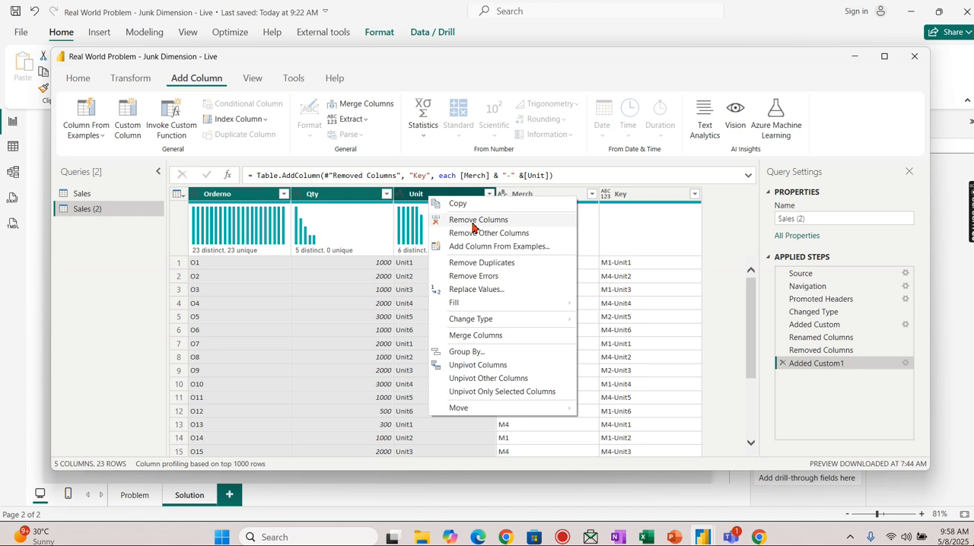
click(478, 220)
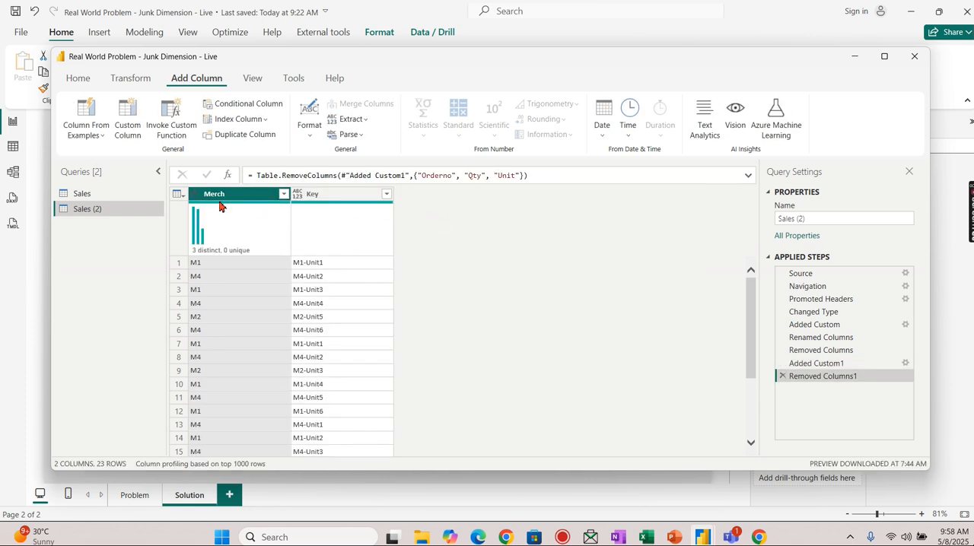
- Keep only distinct Merch and Key rows in the Merch query, then return to Sales
click(341, 194)
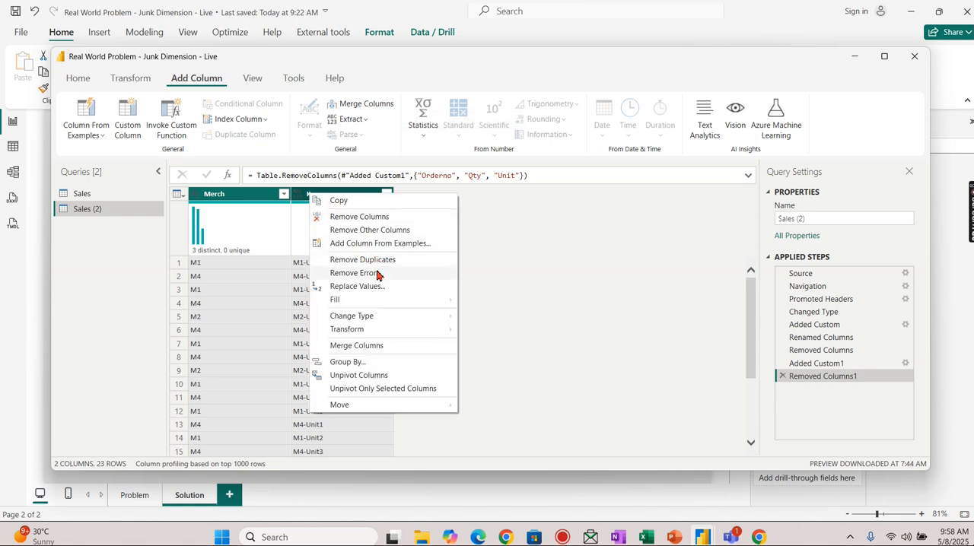
click(363, 259)
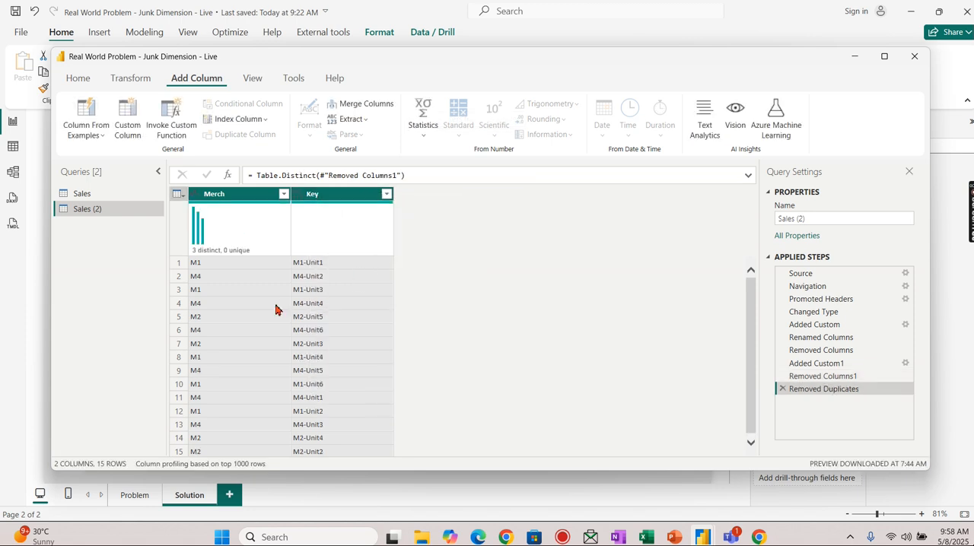
mouse_move(210, 274)
text(Merch)
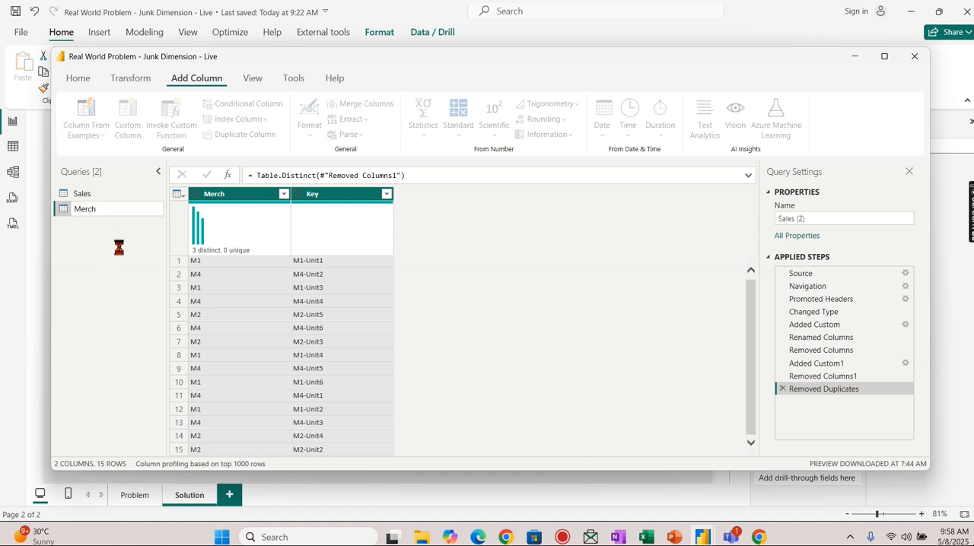
click(85, 208)
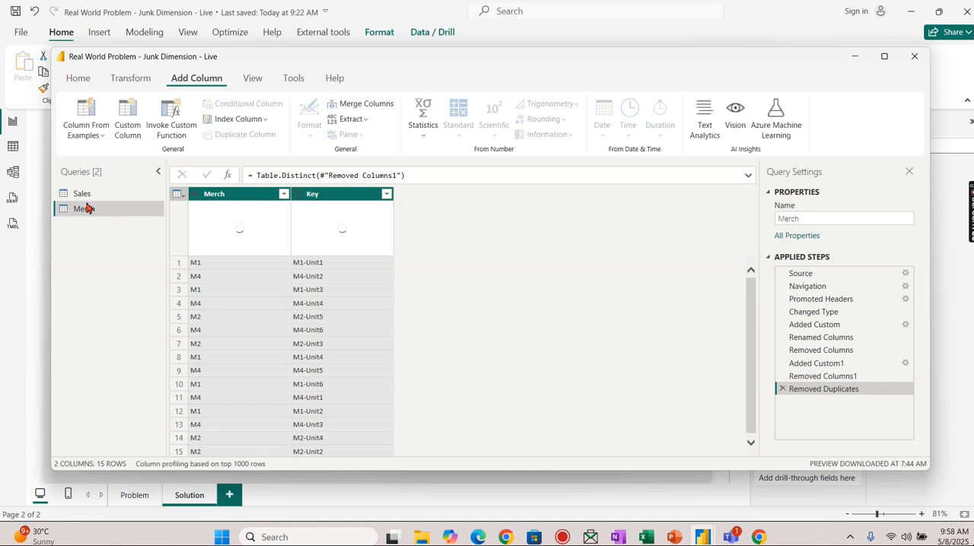
click(82, 193)
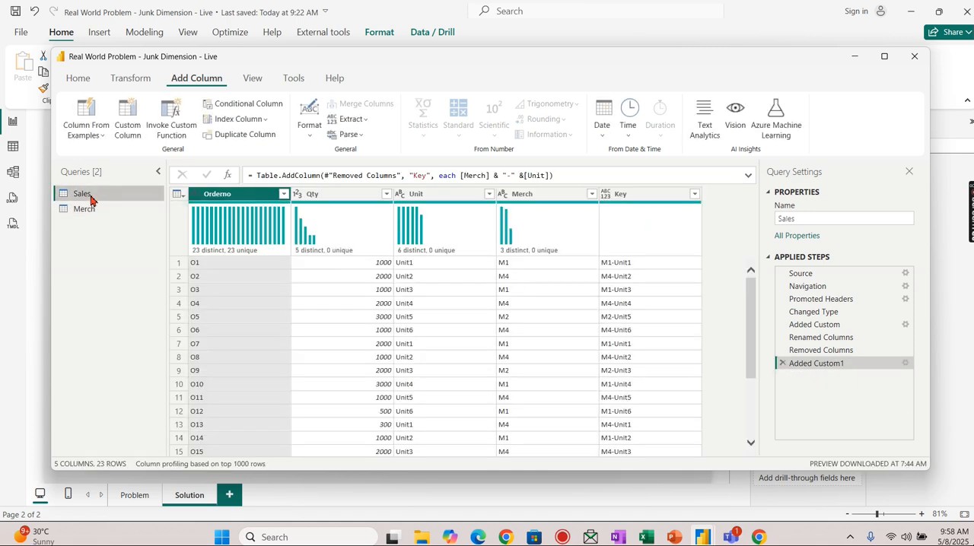
- Duplicate Sales again and remove its Orderno, Qty and Merch columns
right_click(82, 193)
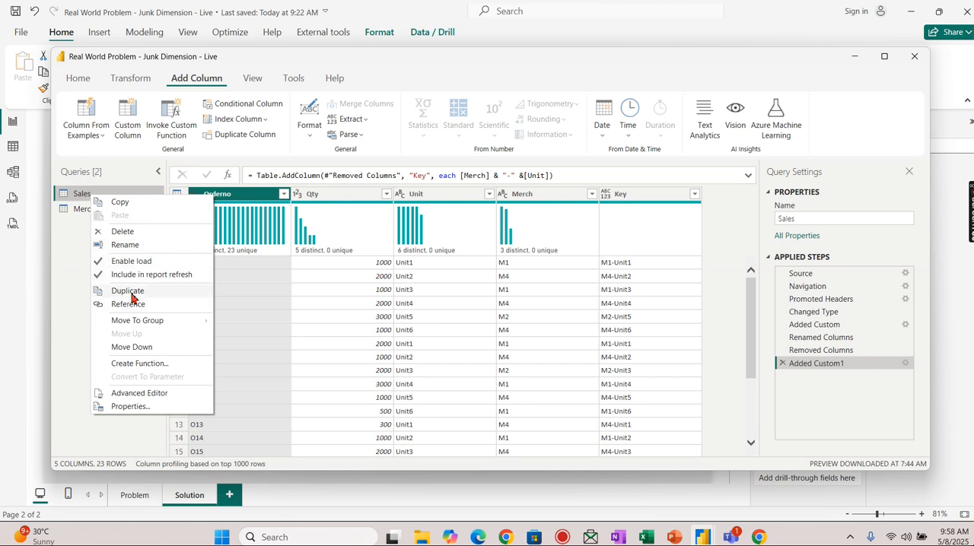
click(128, 291)
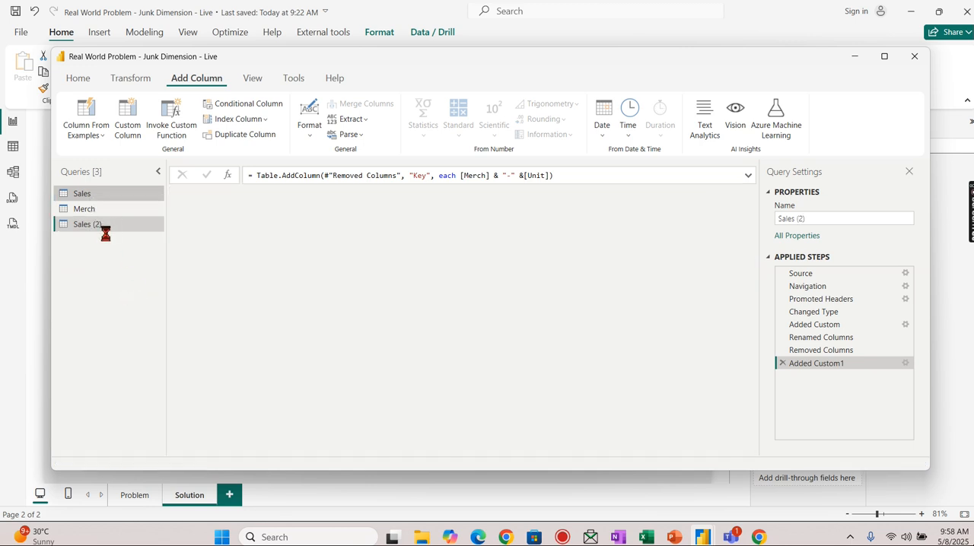
click(87, 224)
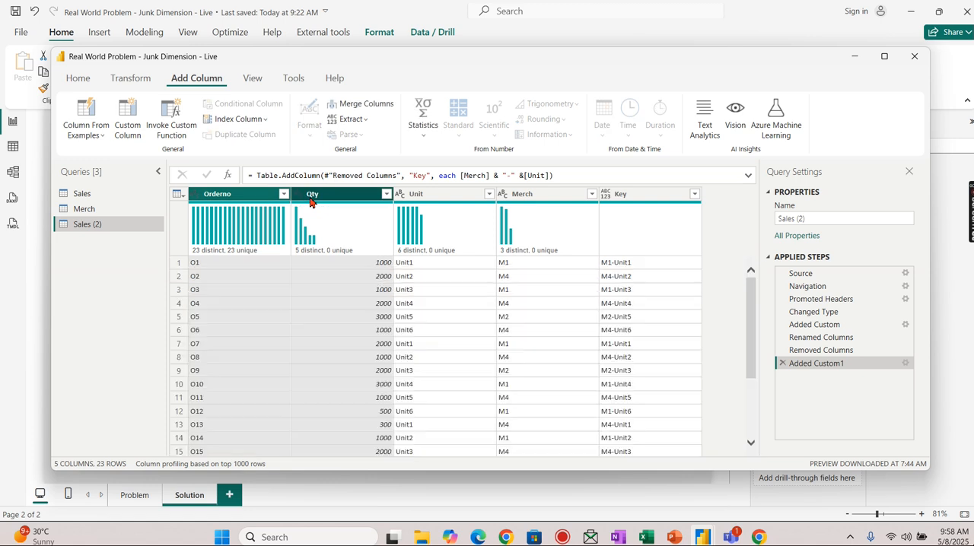
right_click(547, 193)
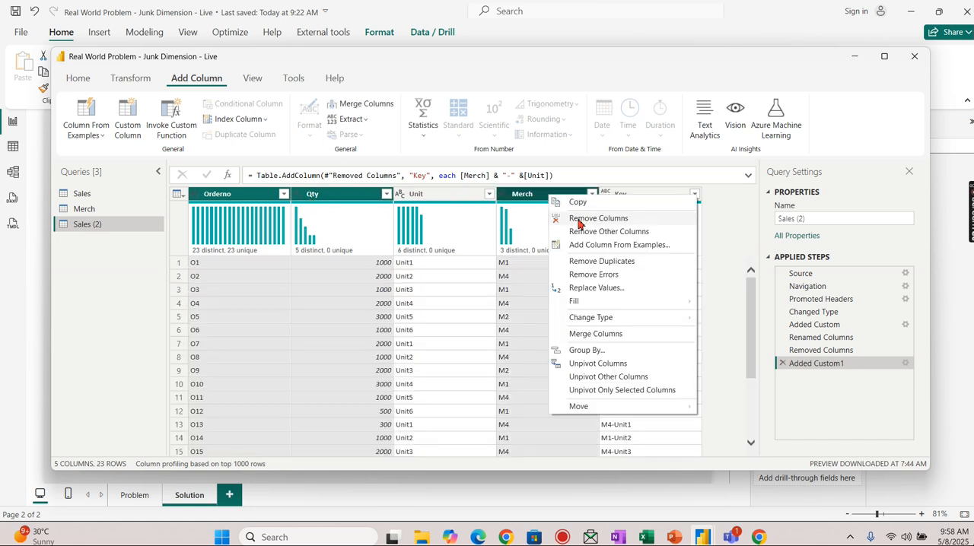
click(598, 219)
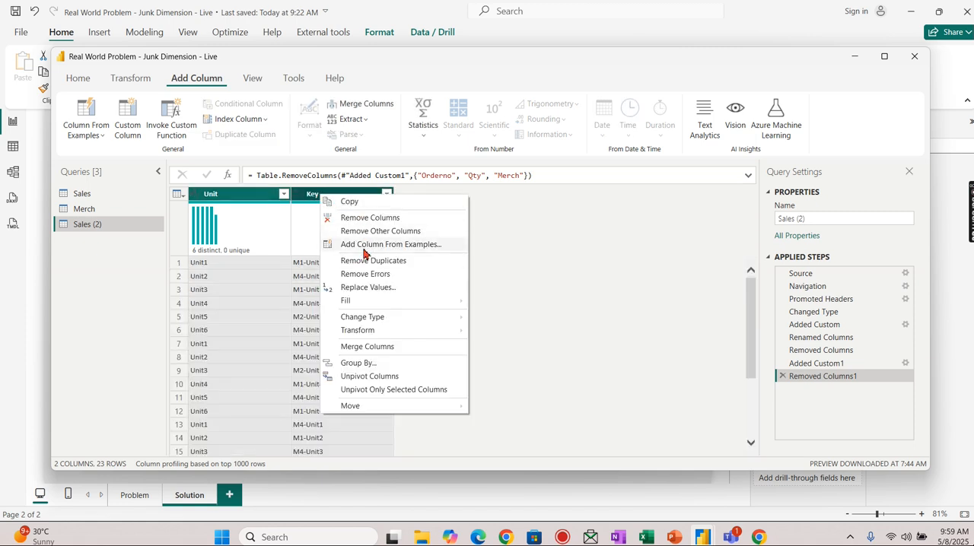
- Keep only distinct Unit and Key rows and rename the query Unit
click(374, 260)
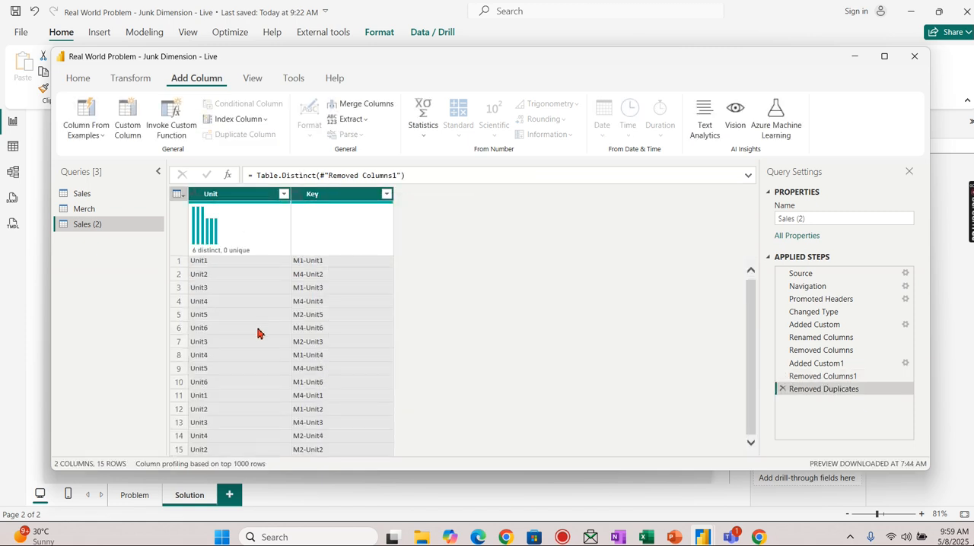
double_click(86, 223)
text(Unit)
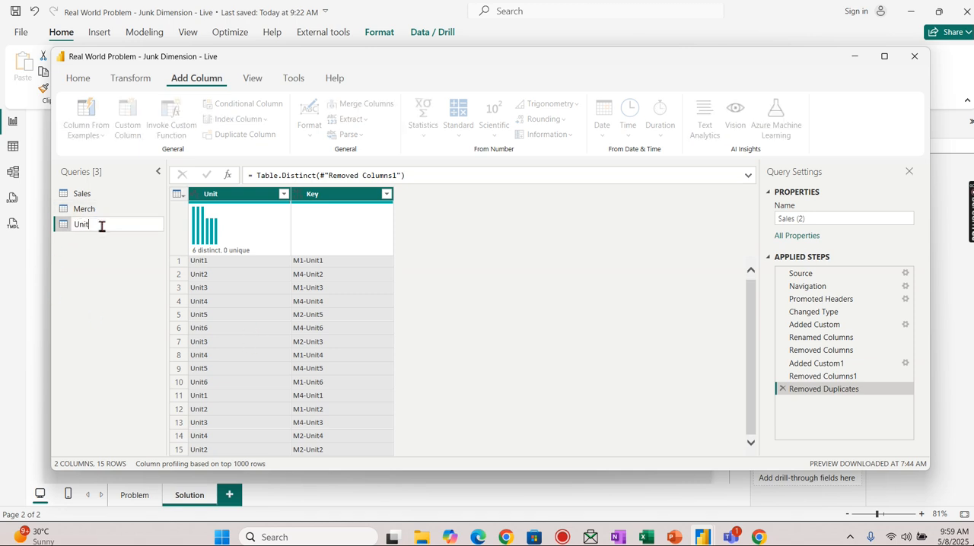
key(Return)
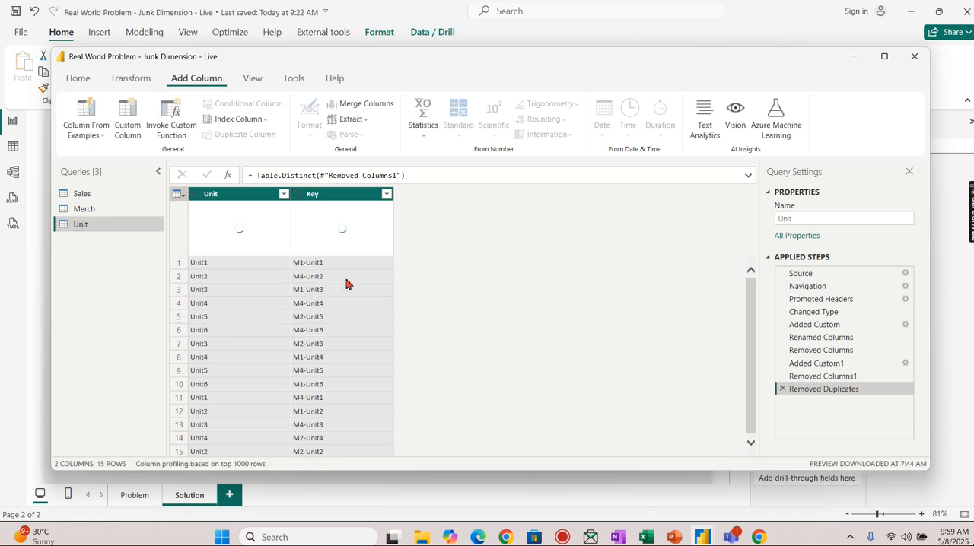
mouse_move(161, 201)
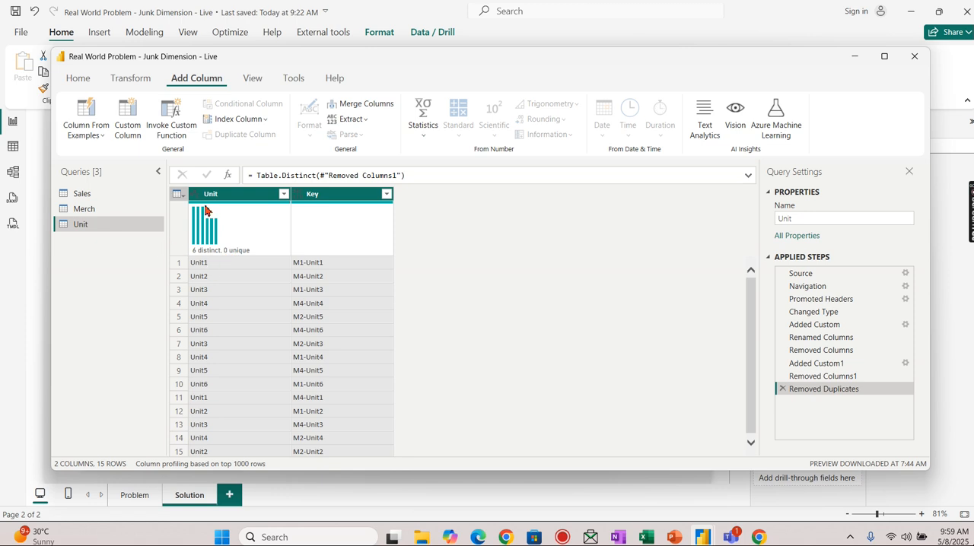
- Rename the Merch column in Merch and the Unit column in Unit to Slicer
click(84, 208)
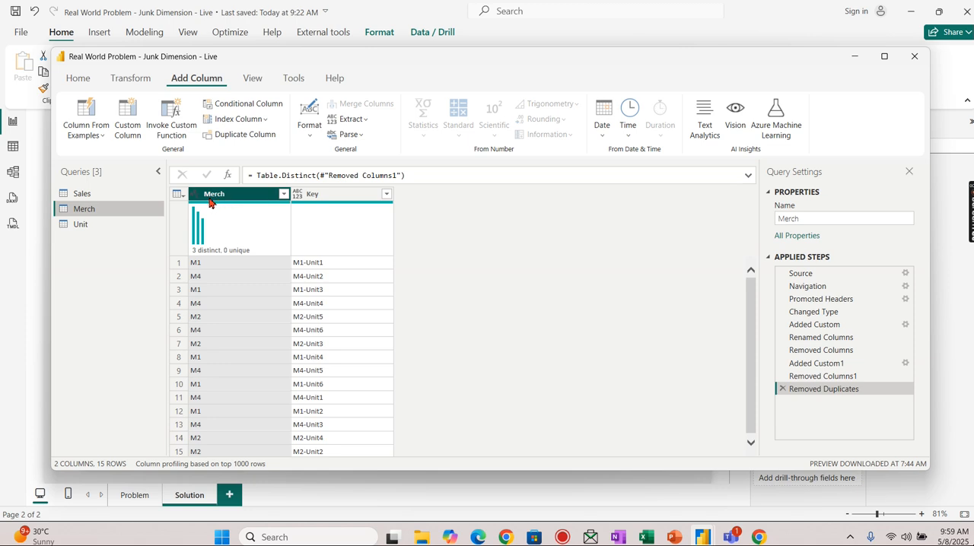
mouse_move(217, 198)
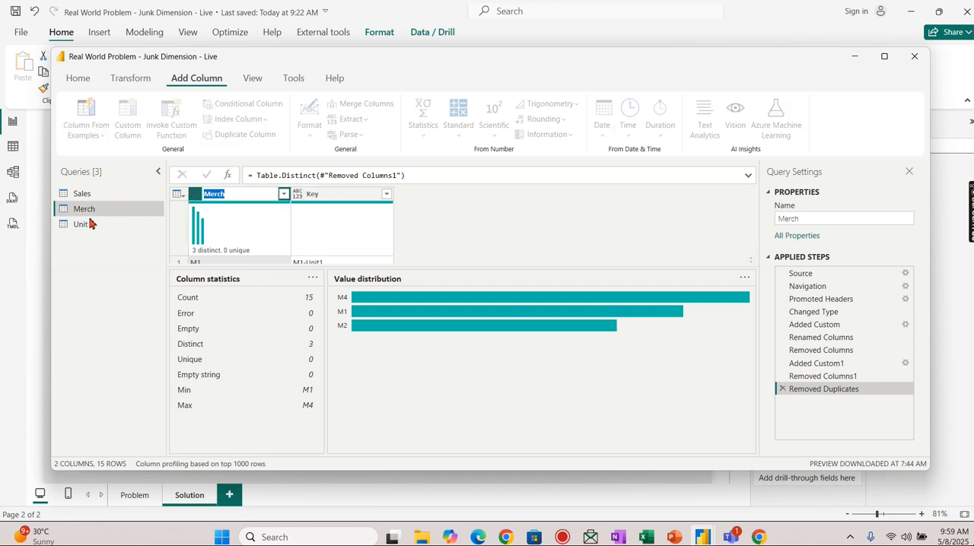
mouse_move(256, 222)
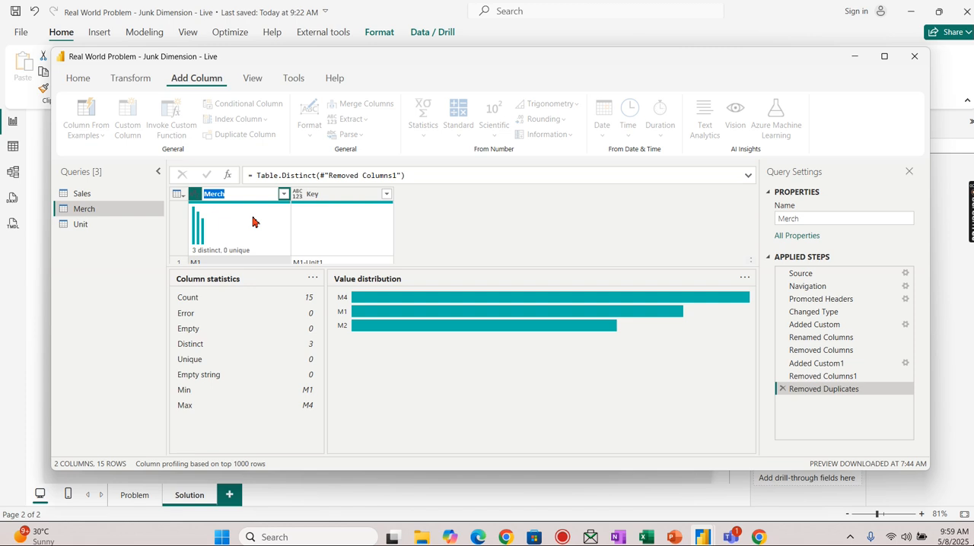
text(Filter)
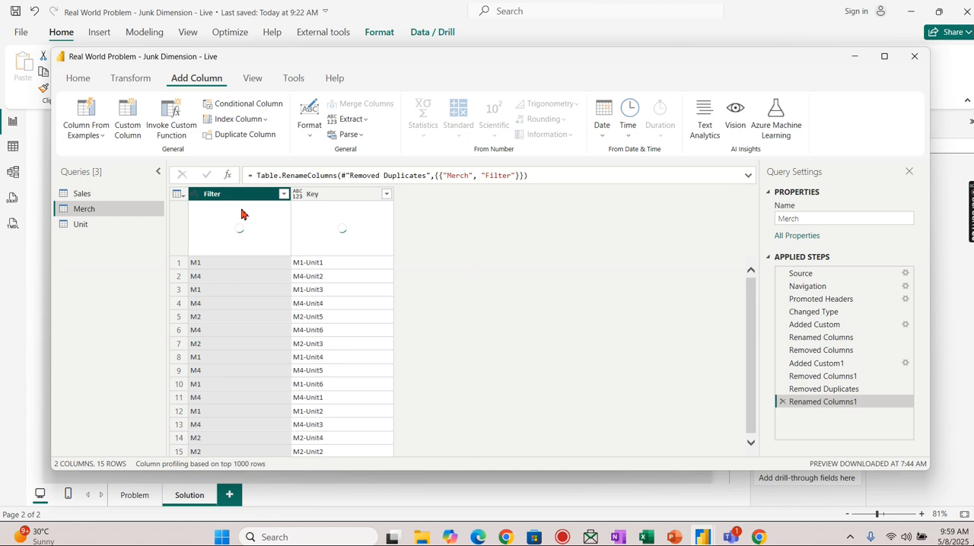
click(81, 223)
text(S)
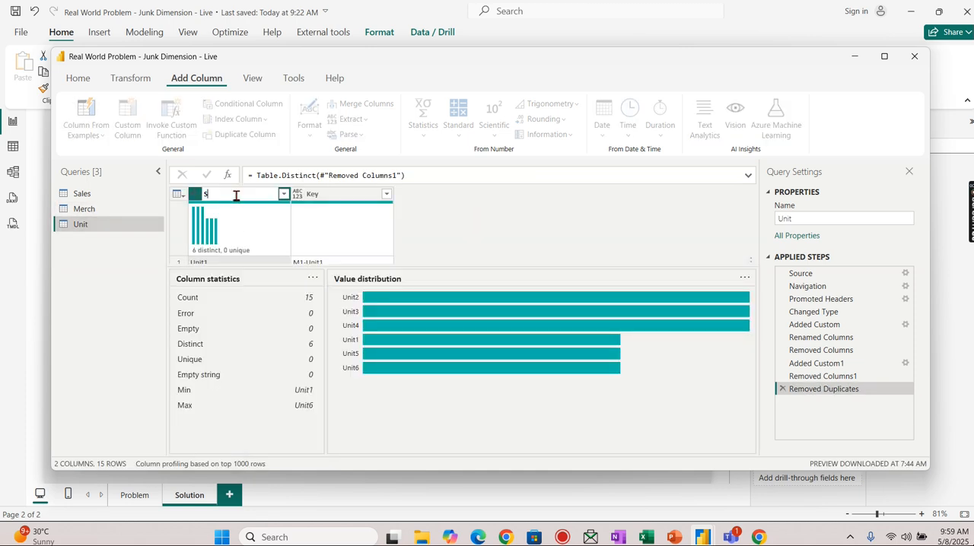
text(licer)
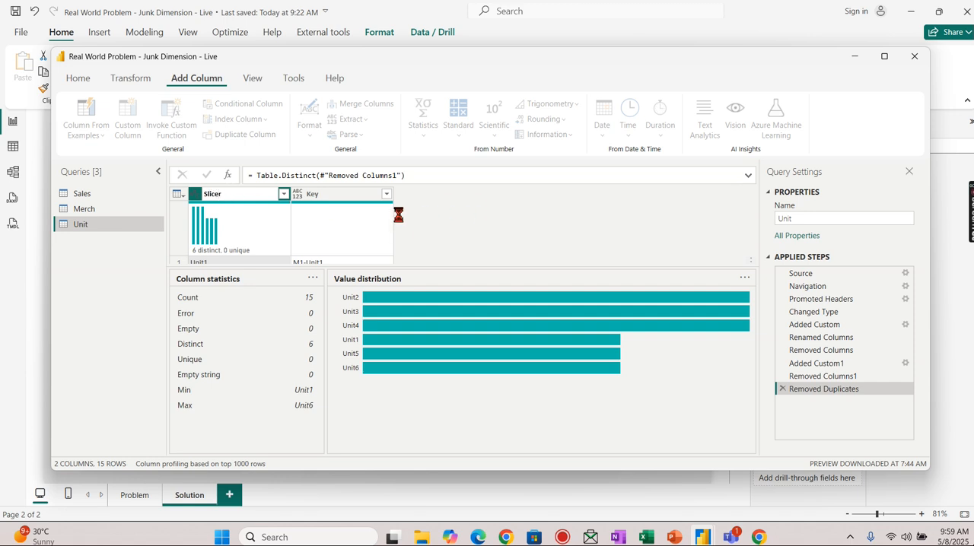
- Check both lookup queries and bring up the Unit query's options
click(83, 208)
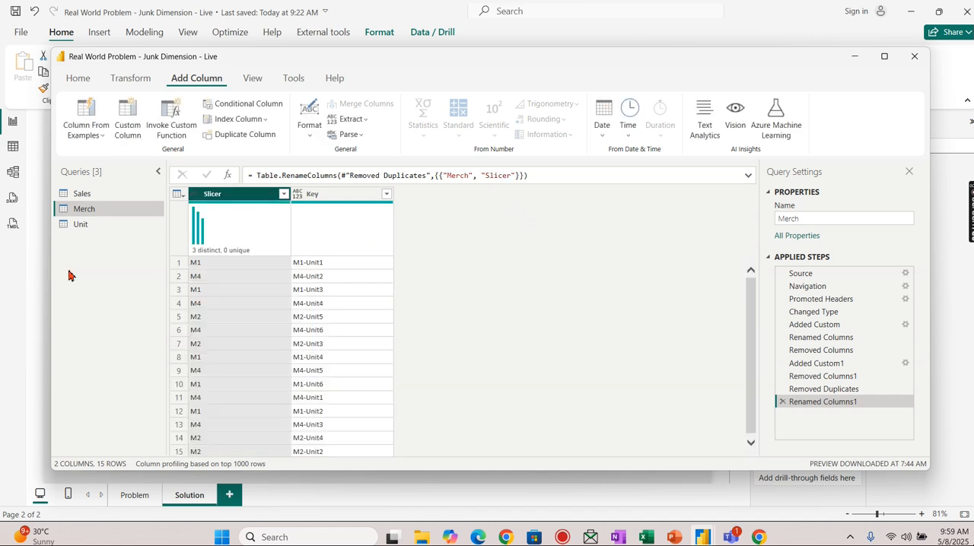
click(81, 223)
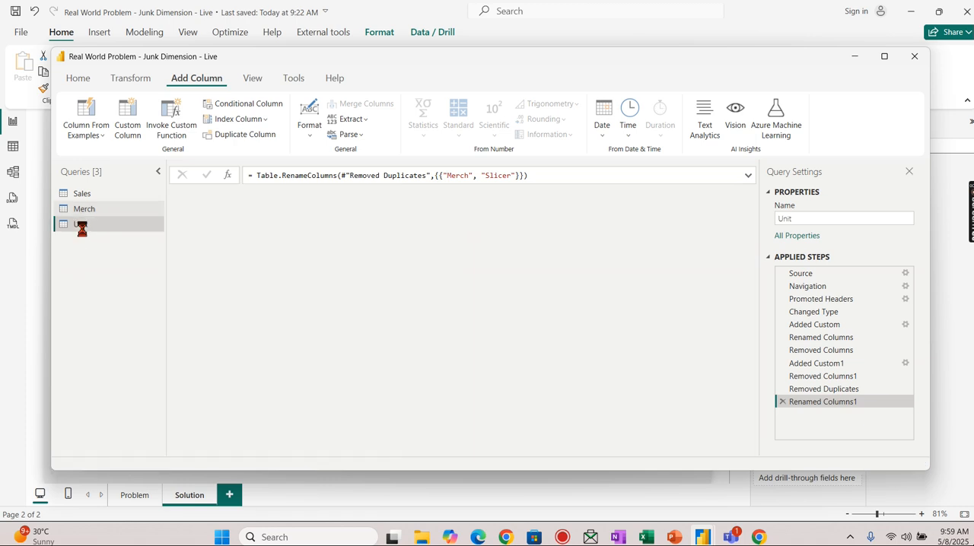
click(81, 223)
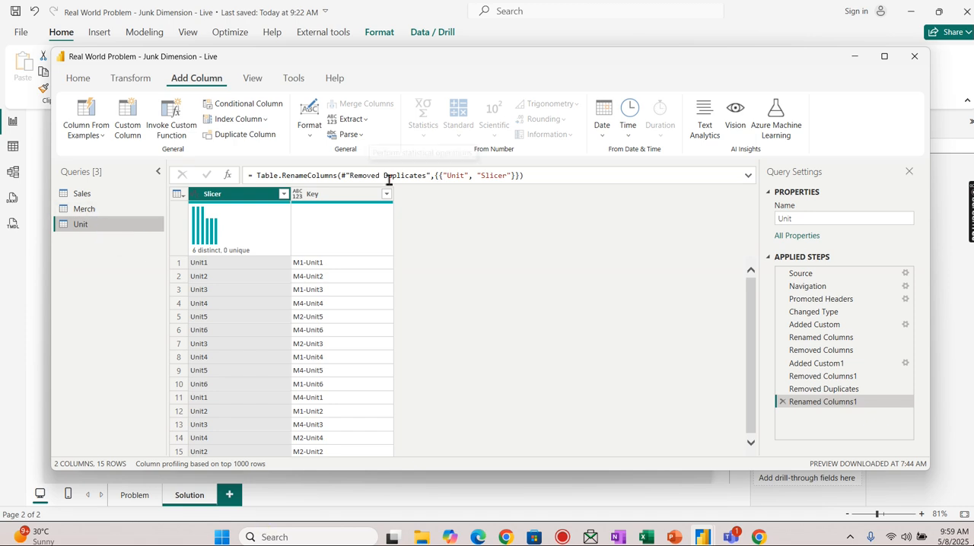
right_click(80, 223)
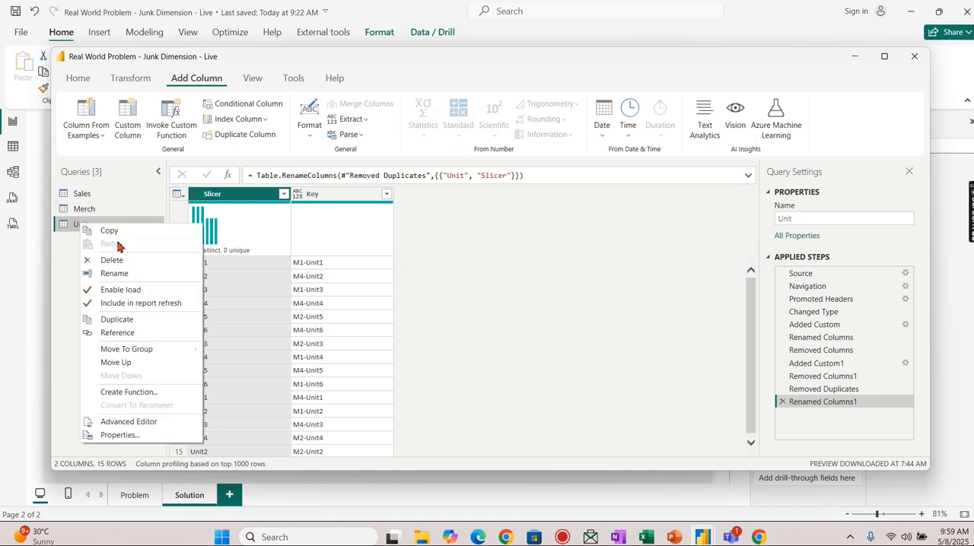
mouse_move(82, 228)
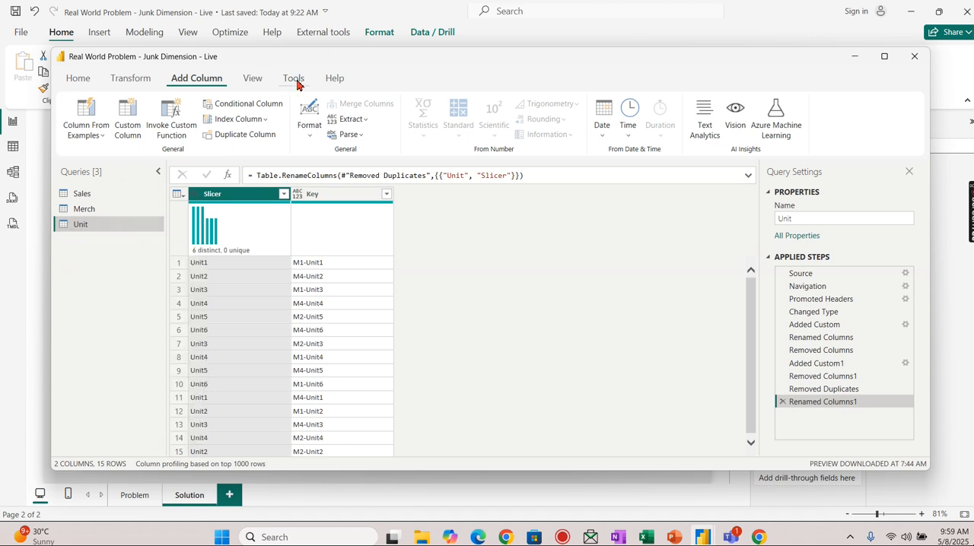
- Append Queries as New with Unit first and Merch second, creating Append1
click(131, 78)
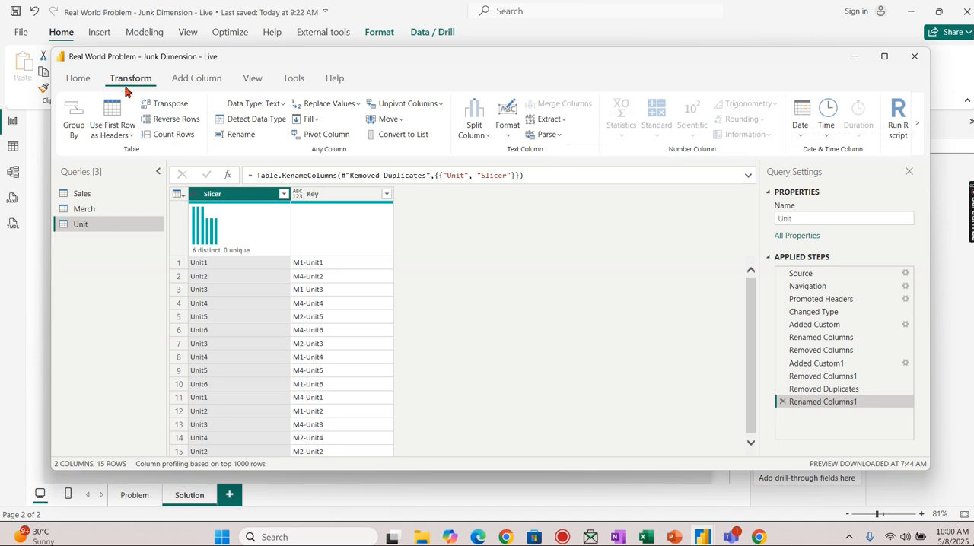
click(78, 78)
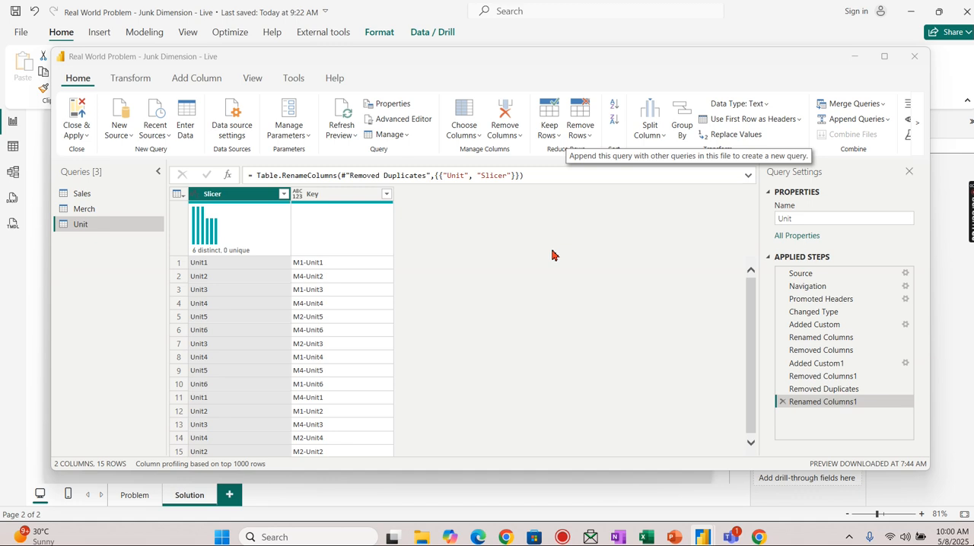
click(849, 104)
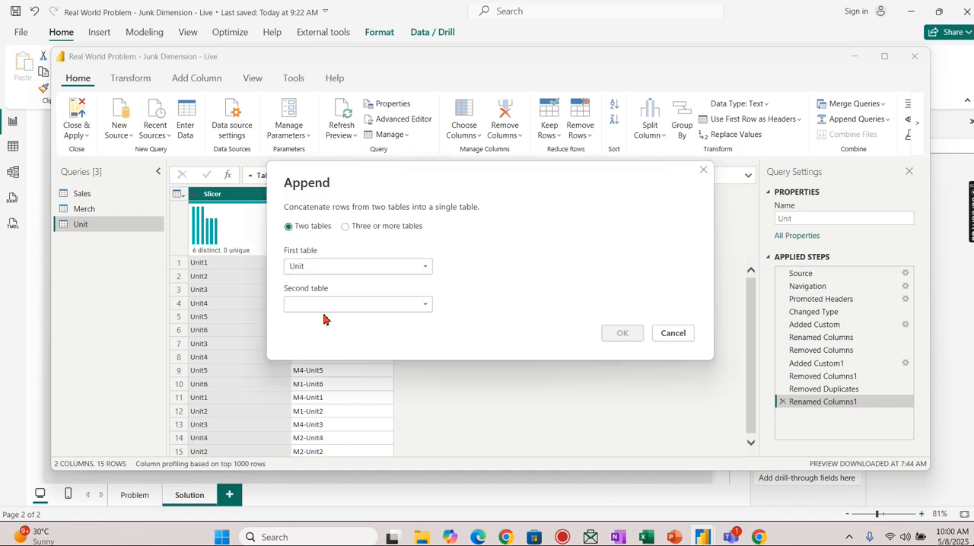
click(357, 304)
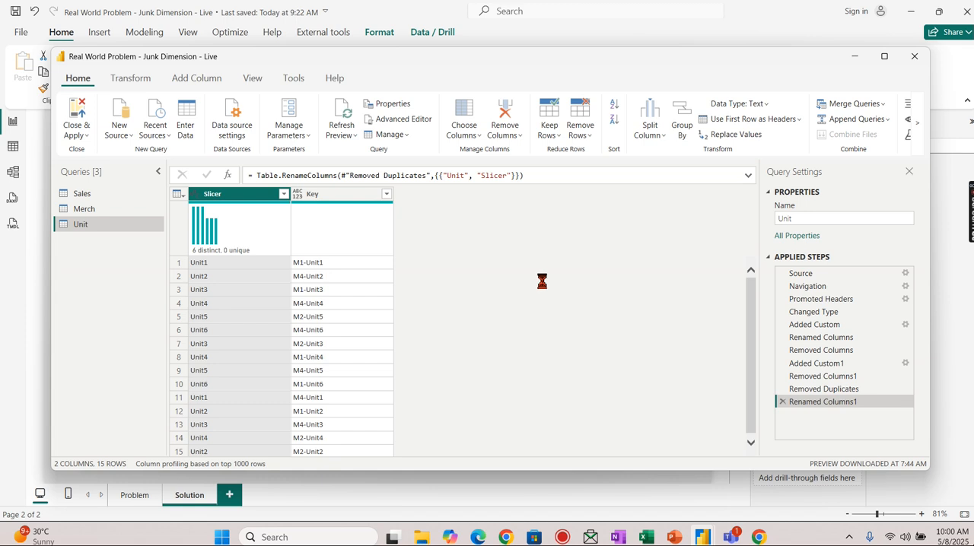
- Review the 30 Slicer and Key rows of the new Append1 query
click(851, 104)
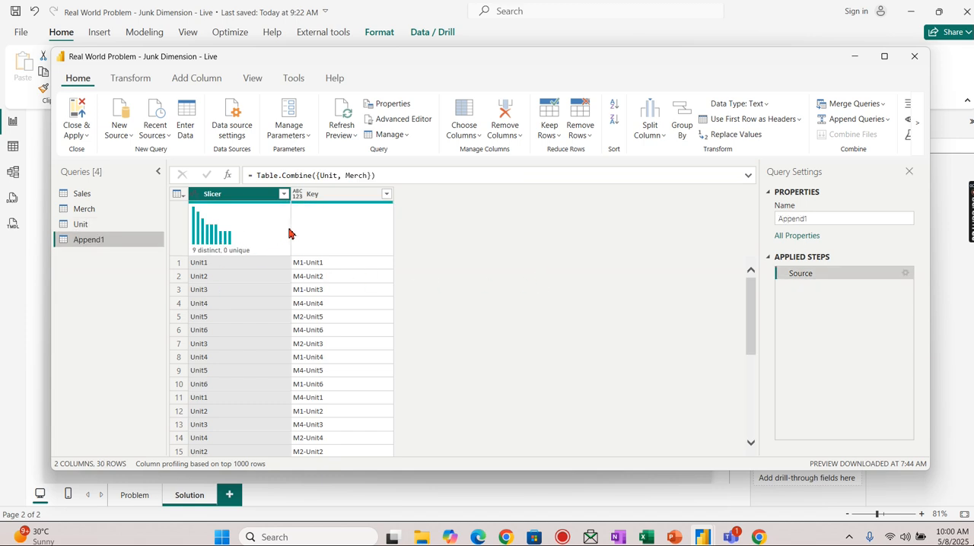
scroll(down, 3)
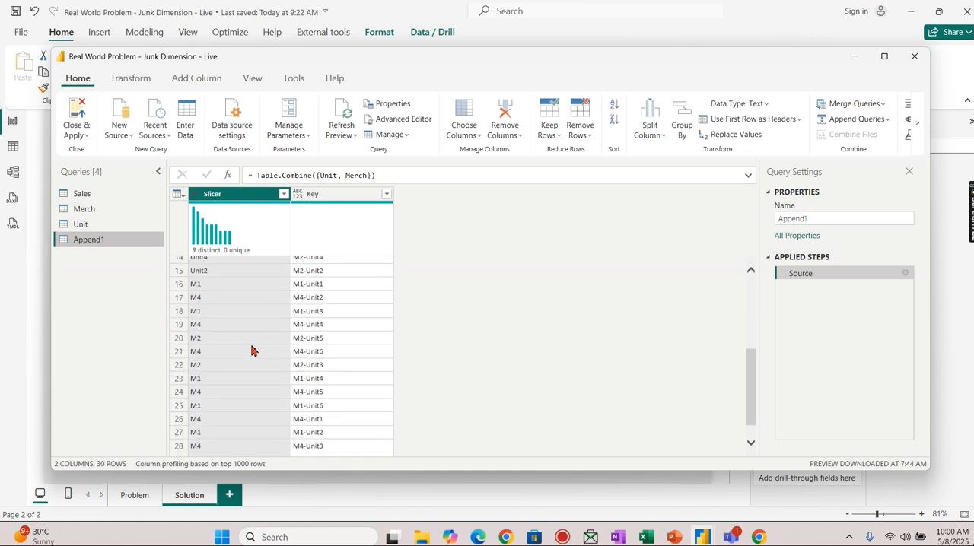
scroll(up, 3)
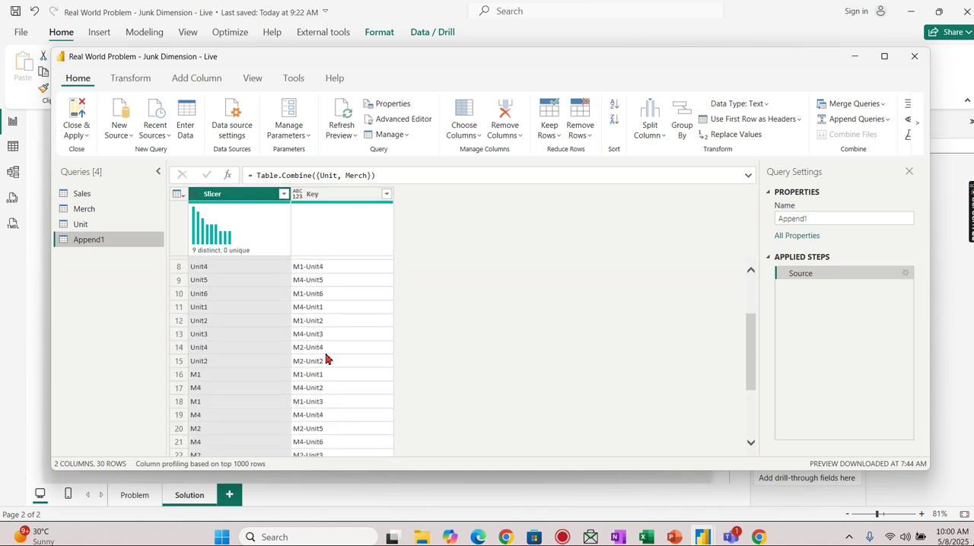
scroll(down, 3)
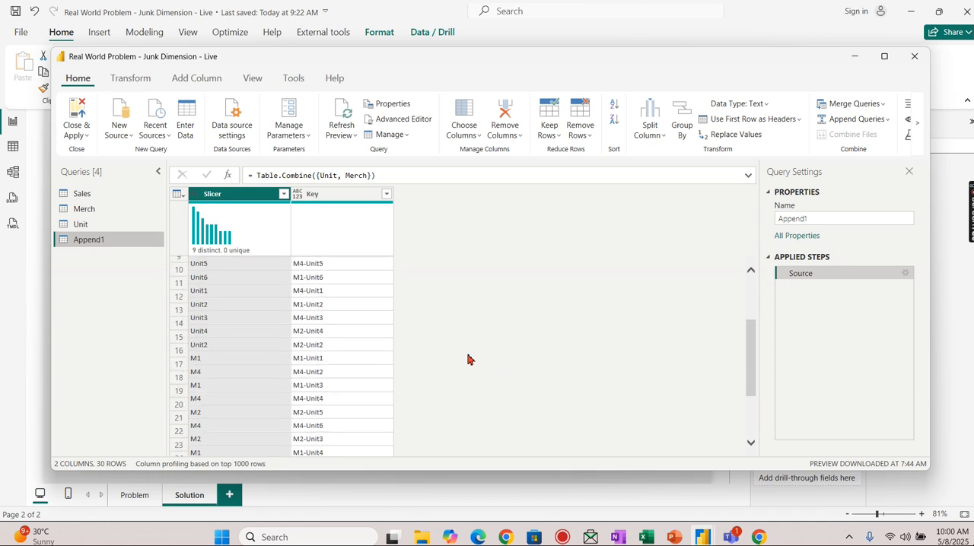
- Review the Merch and Unit queries' load options, then start renaming Append1
click(85, 209)
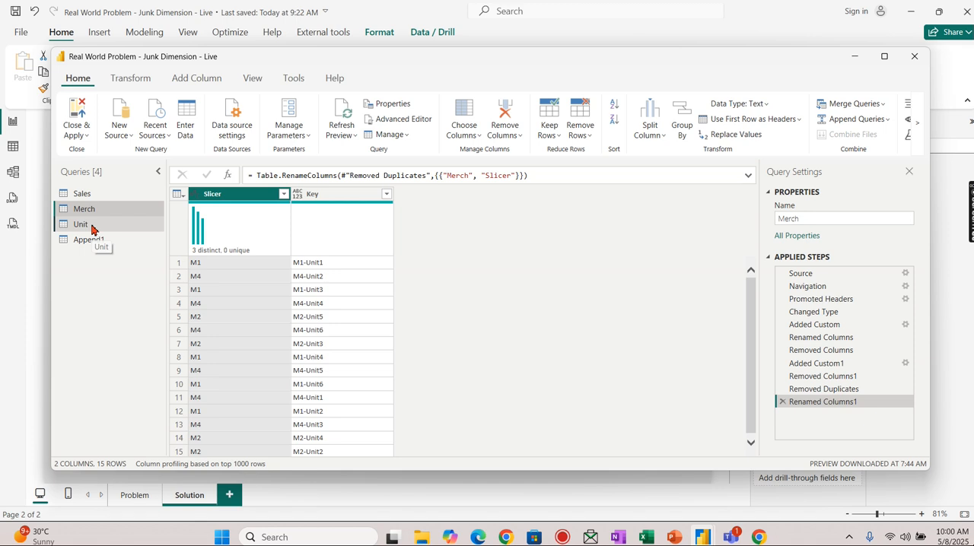
click(81, 224)
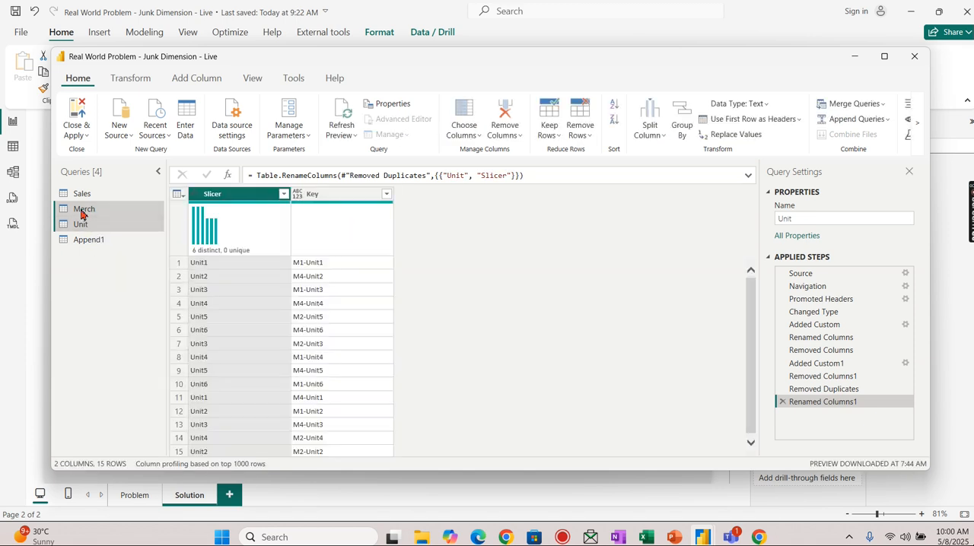
right_click(84, 209)
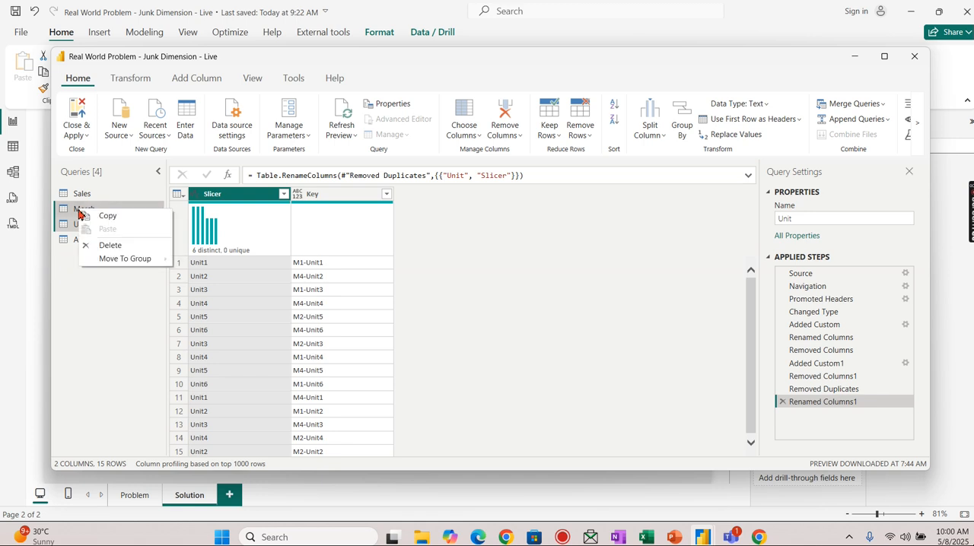
right_click(84, 208)
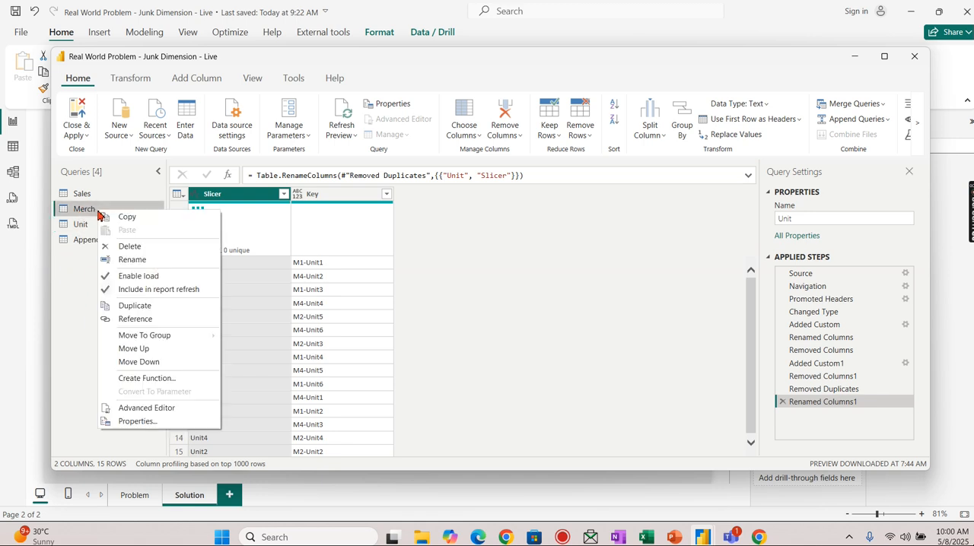
mouse_move(134, 304)
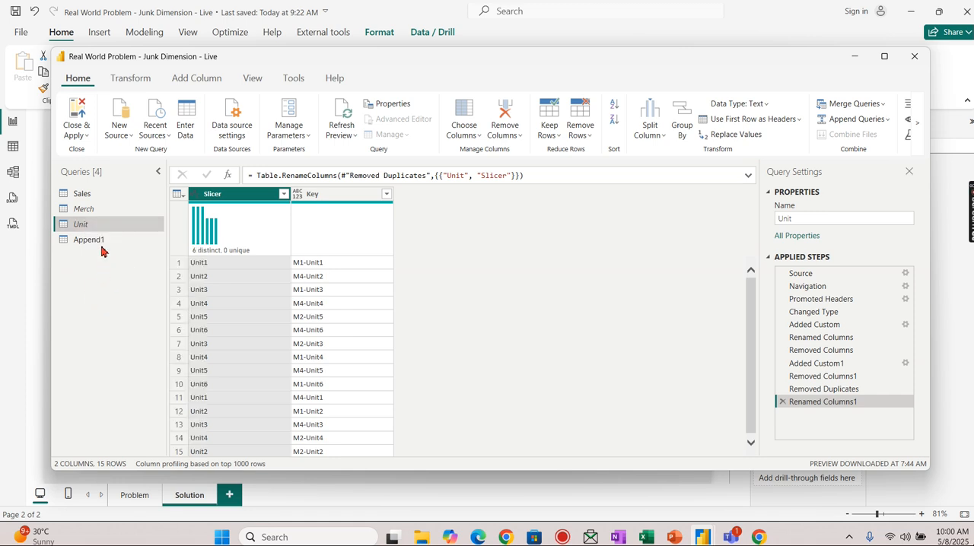
click(88, 239)
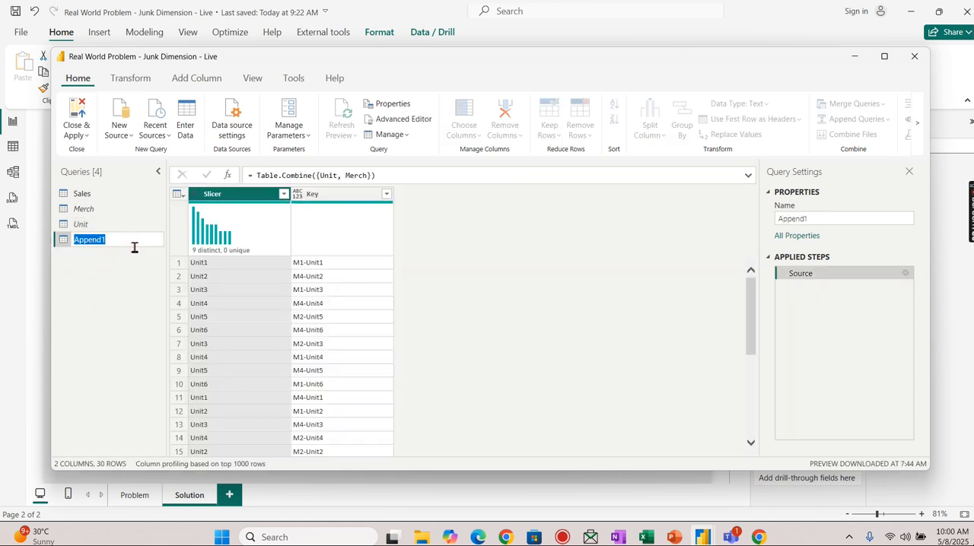
- Name the appended query UnitMerch and Close & Apply to load it into the model
text(SL)
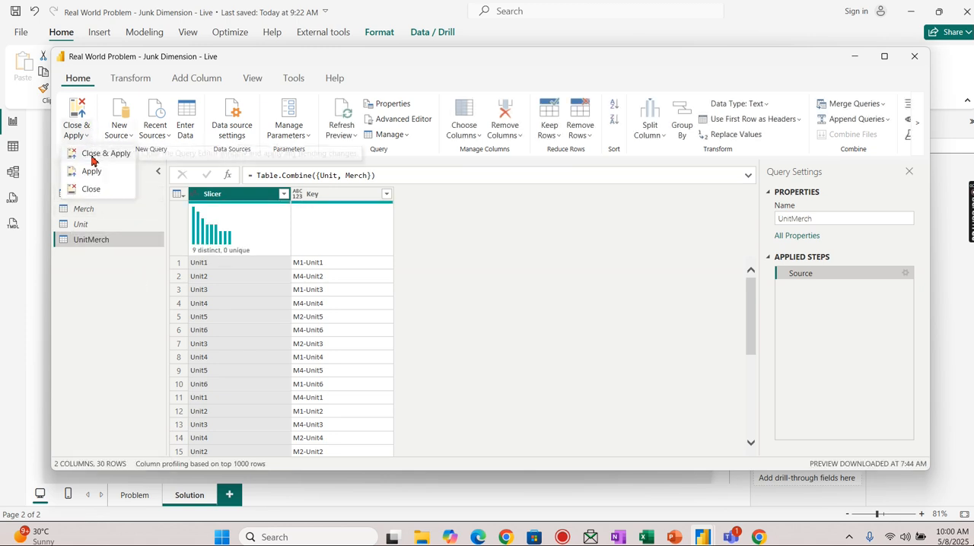
click(105, 152)
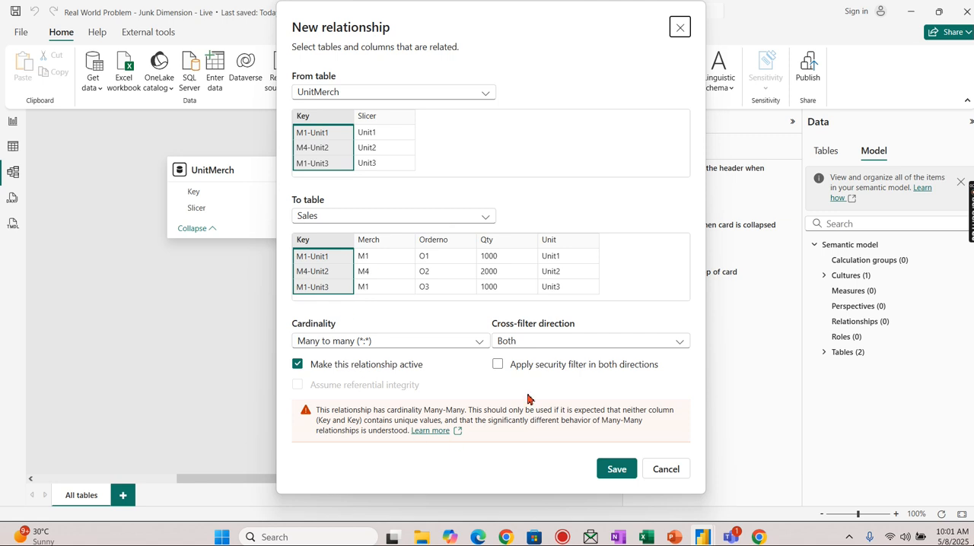
mouse_move(517, 377)
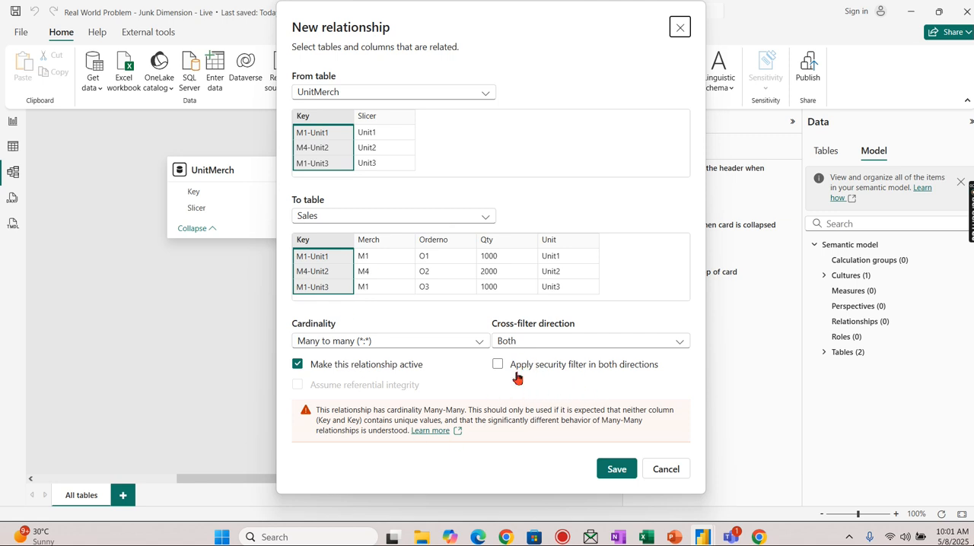
- Save the many-to-many UnitMerch–Sales Key relationship with security filtering both ways, returning to the report
click(498, 363)
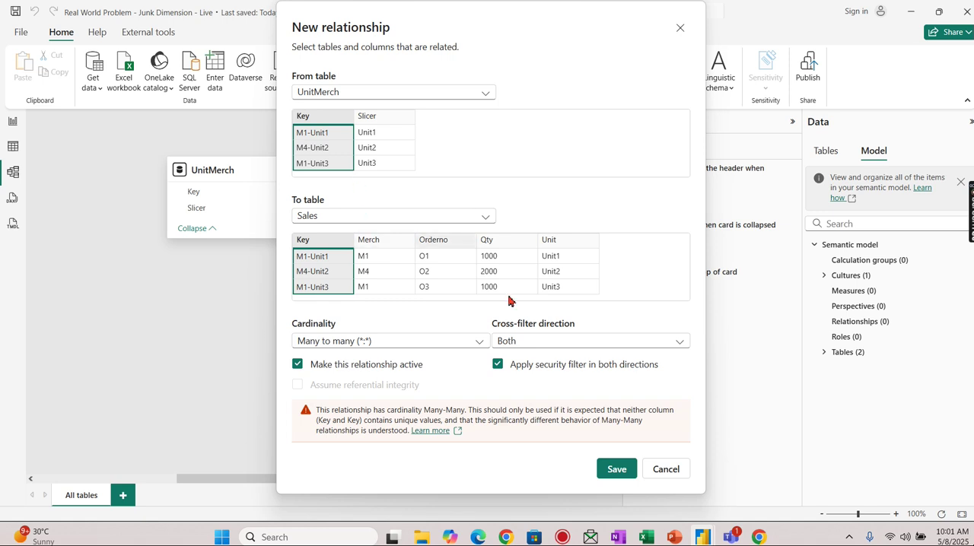
click(616, 468)
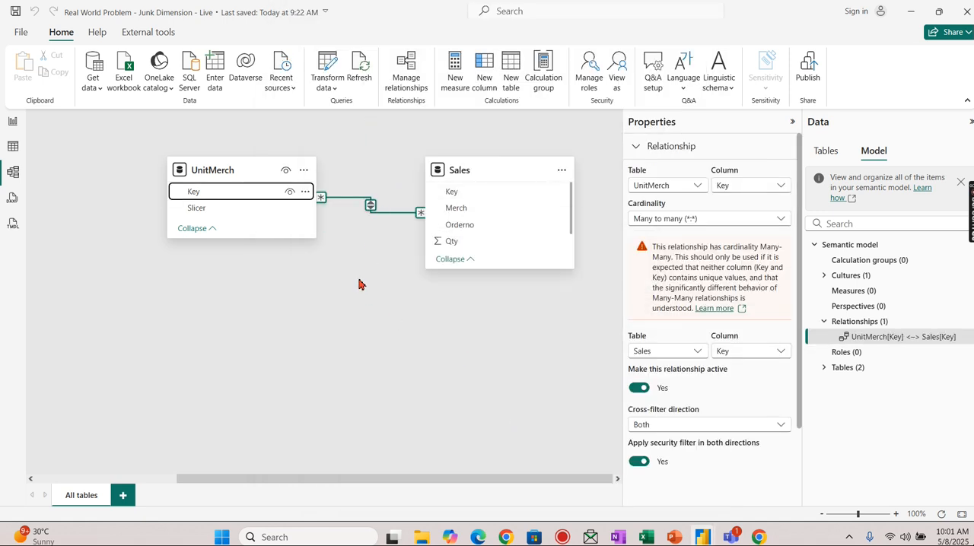
mouse_move(112, 144)
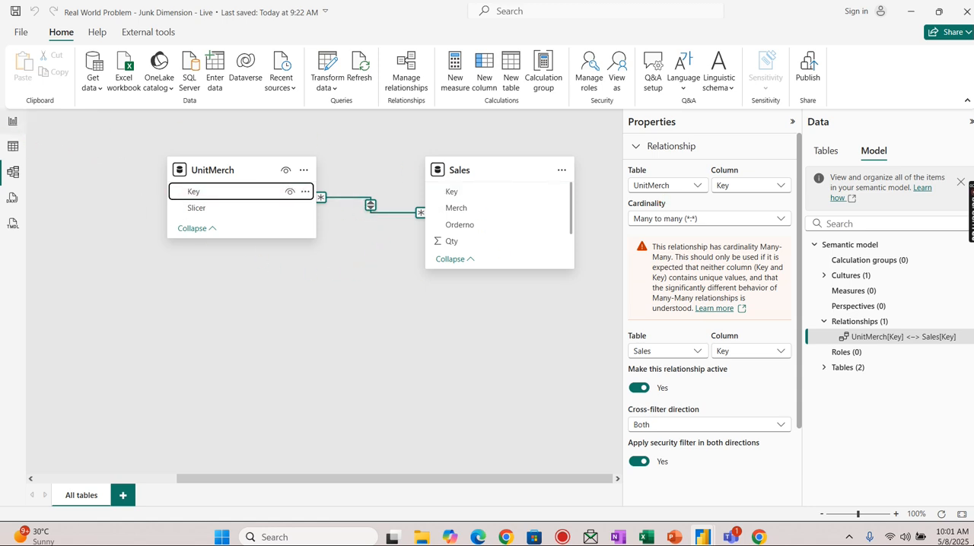
click(189, 494)
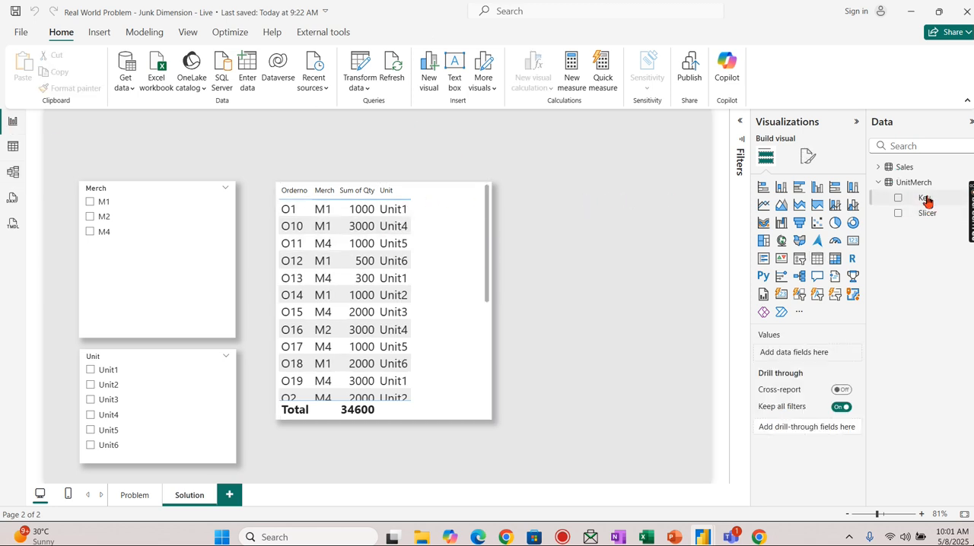
- Add a slicer on UnitMerch's Slicer field and select M1 and Unit1, totalling 15,300
click(898, 198)
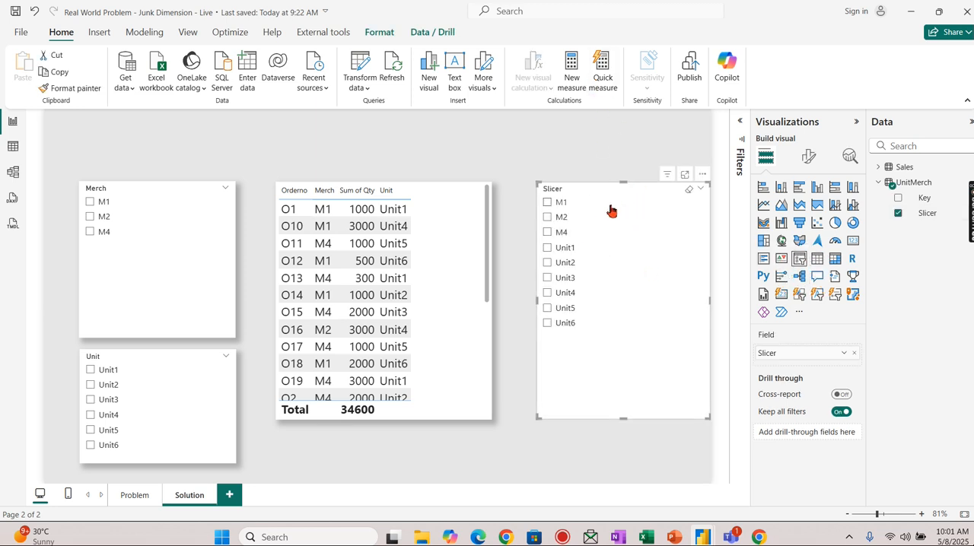
click(546, 200)
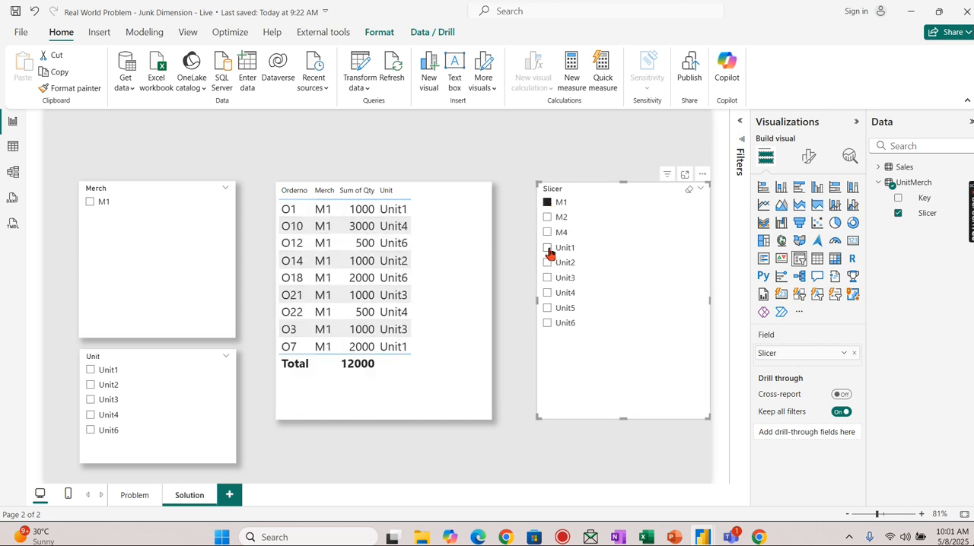
click(548, 246)
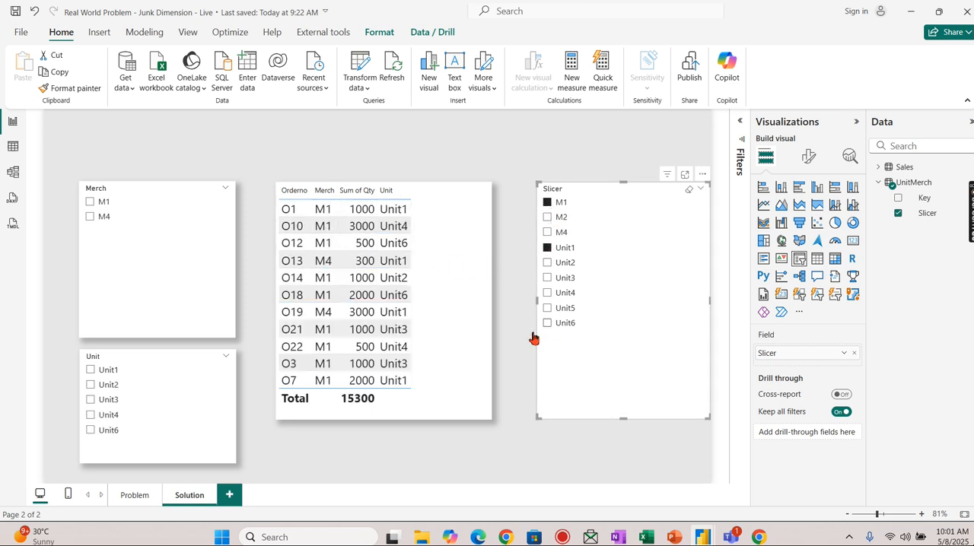
click(323, 208)
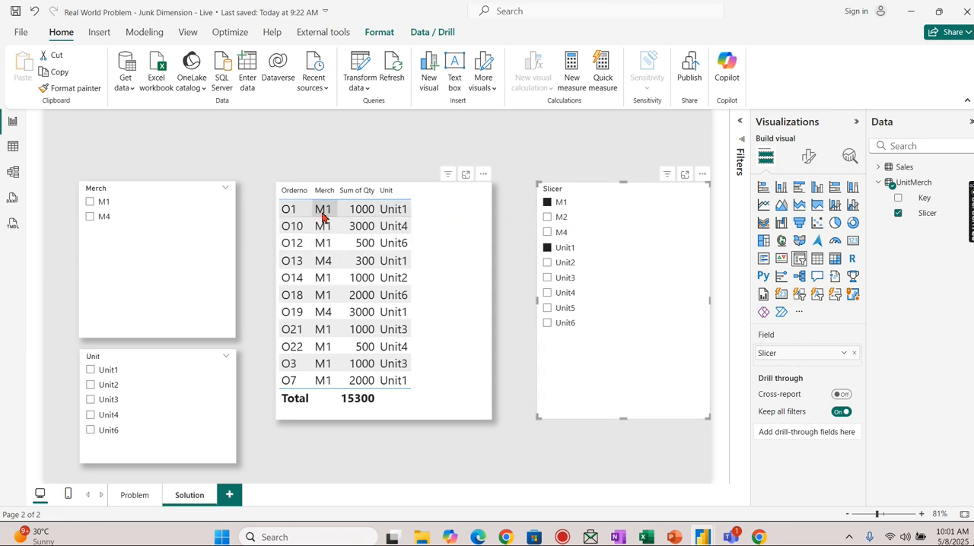
mouse_move(456, 411)
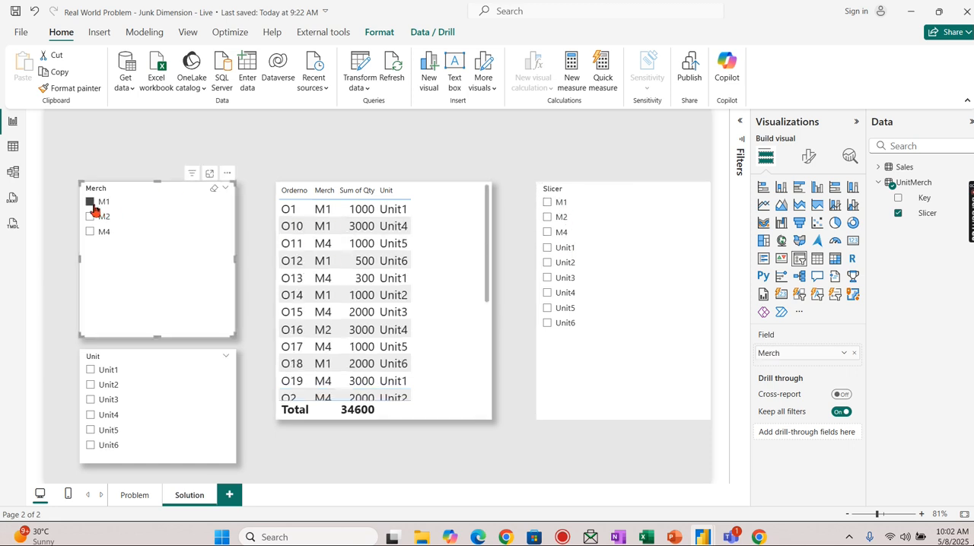
- Toggle M1 and Unit1 in the slicers to compare totals, then clear the combined slicer
click(91, 201)
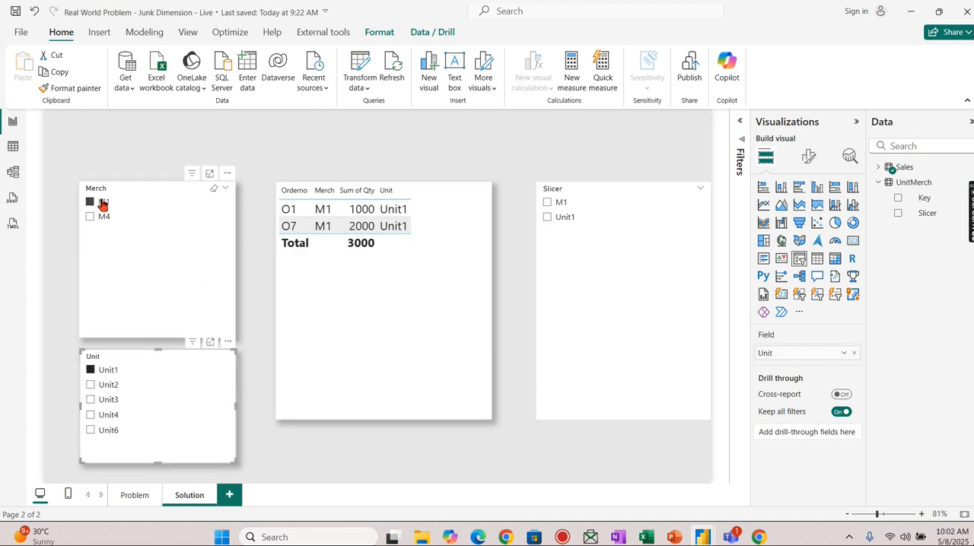
click(90, 201)
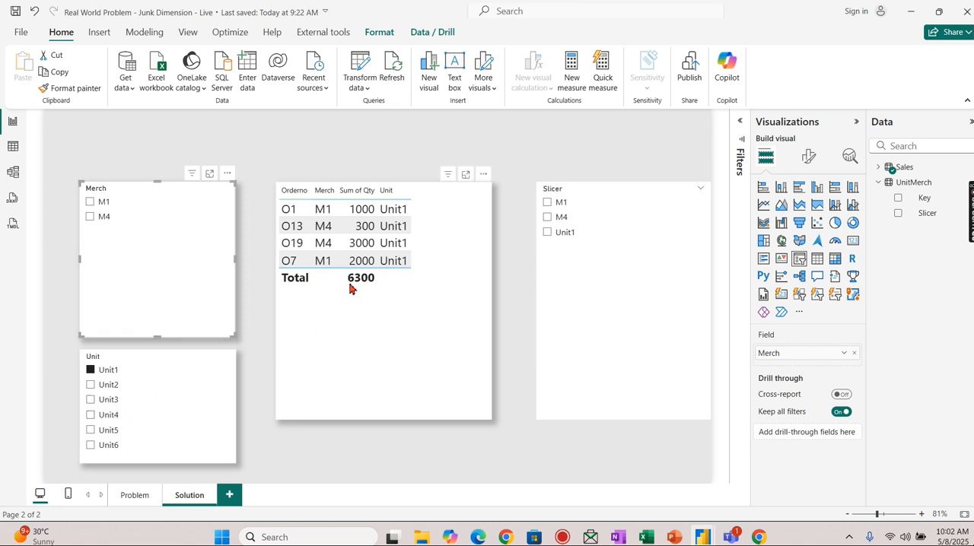
mouse_move(353, 297)
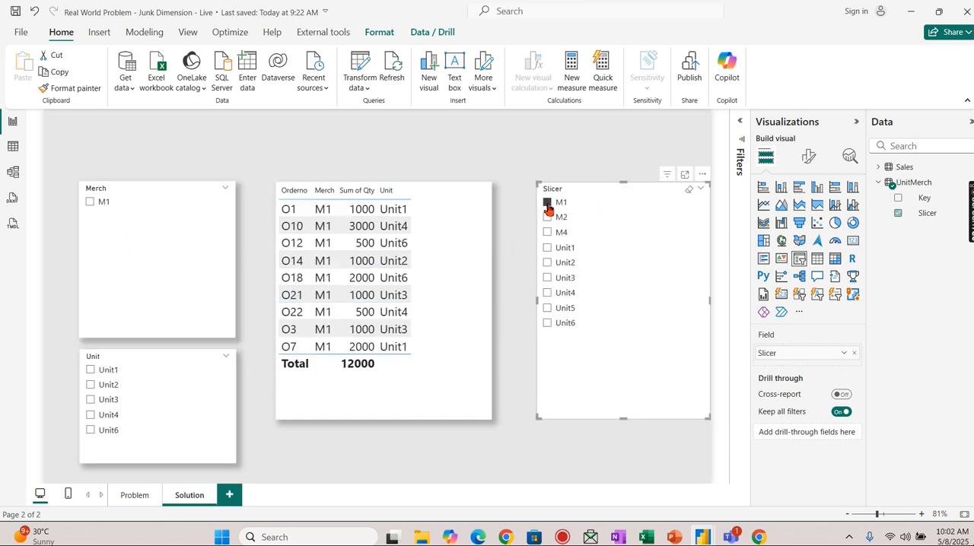
click(548, 201)
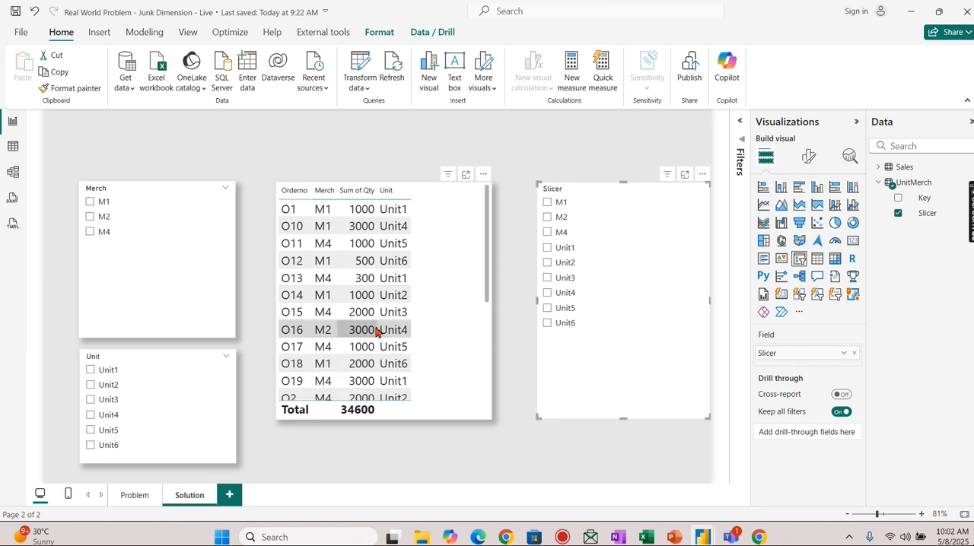
mouse_move(432, 347)
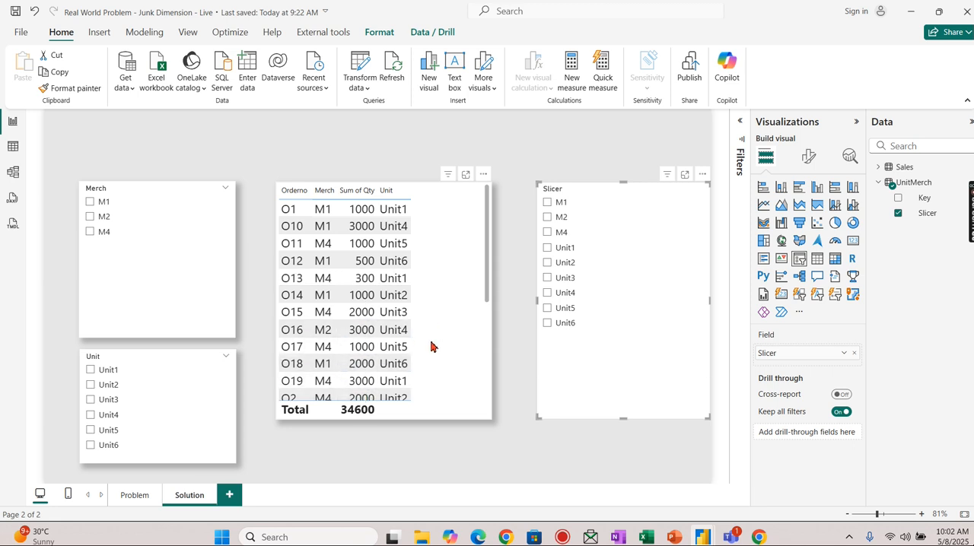
- Filter sales to M1 via the Merch slicer for a 12,000 total and start a snip of the table
click(562, 201)
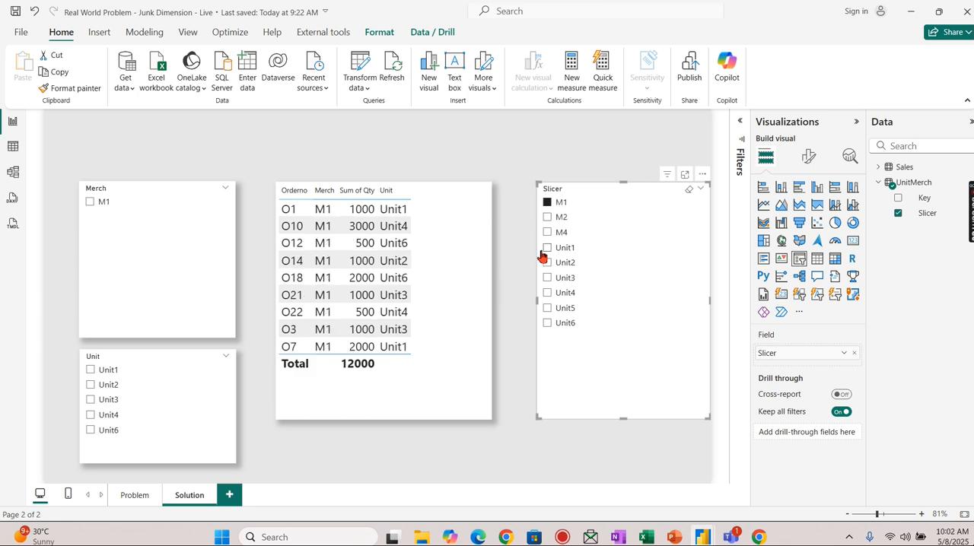
click(548, 247)
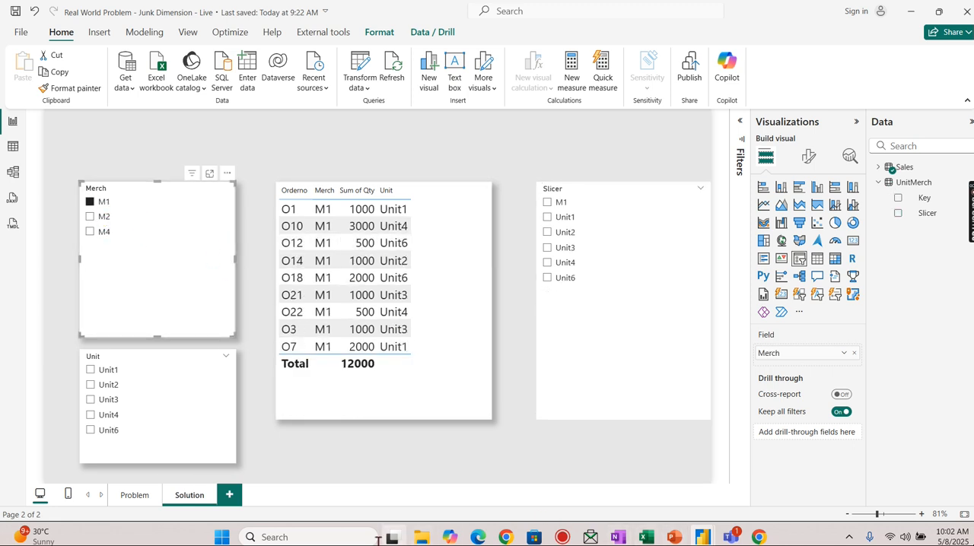
click(249, 536)
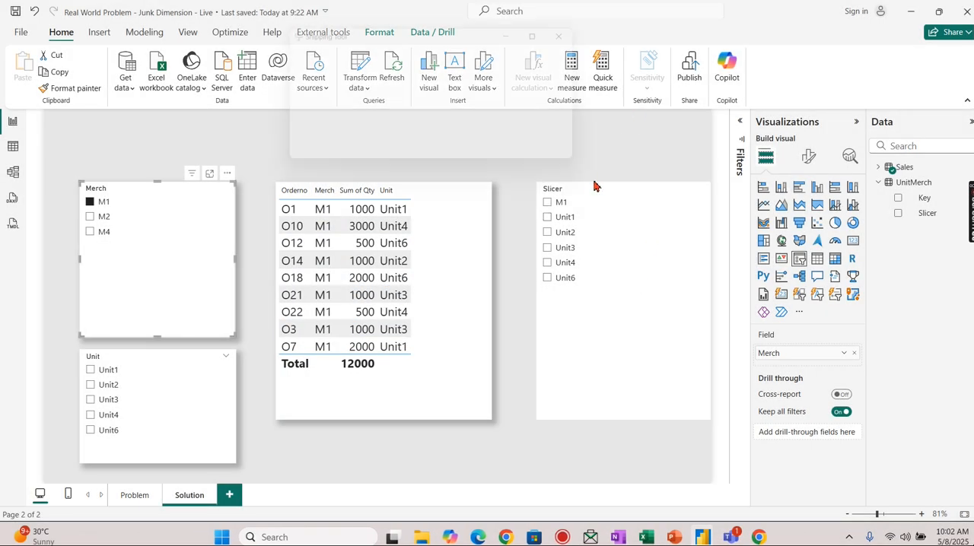
- Capture the M1 table, filter to Unit1 to compare, then close the snip so all 34,600 sales show
click(771, 536)
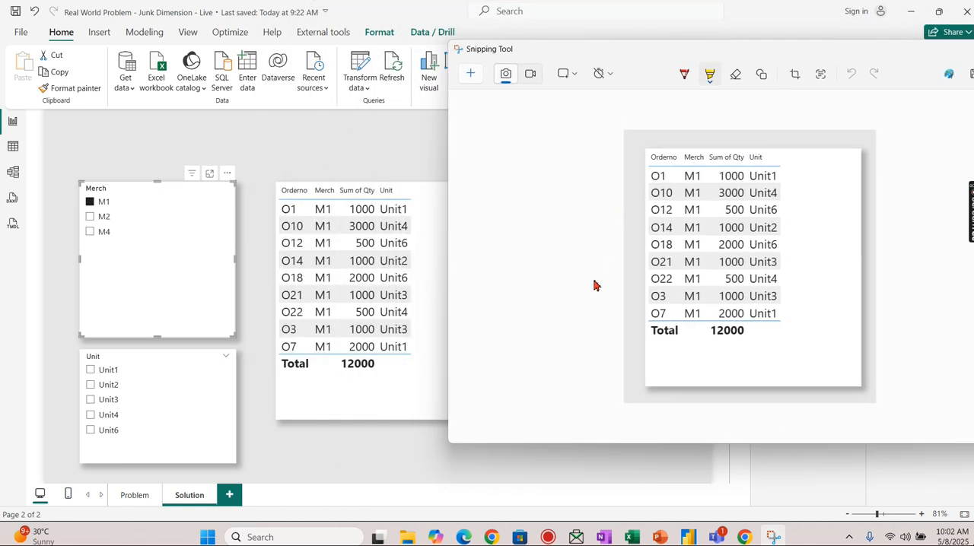
mouse_move(283, 156)
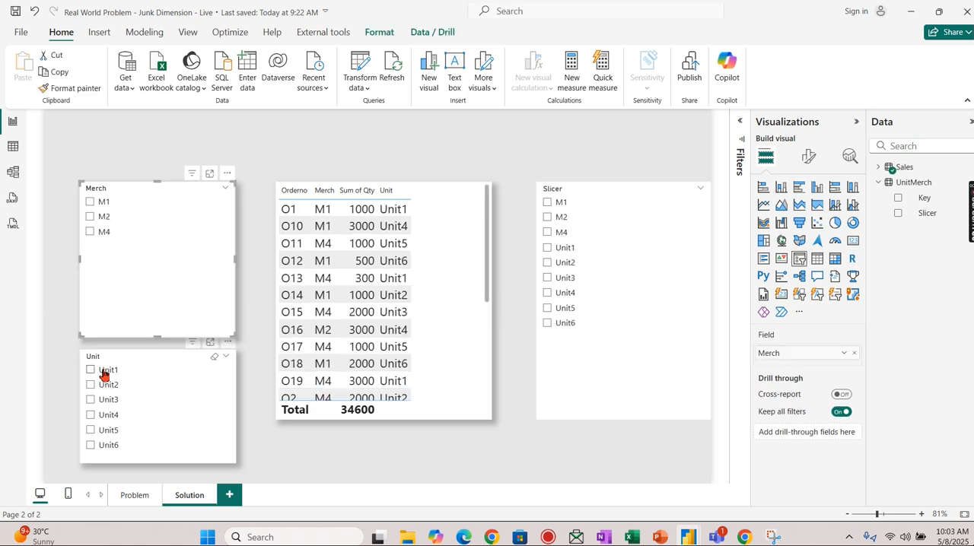
click(89, 368)
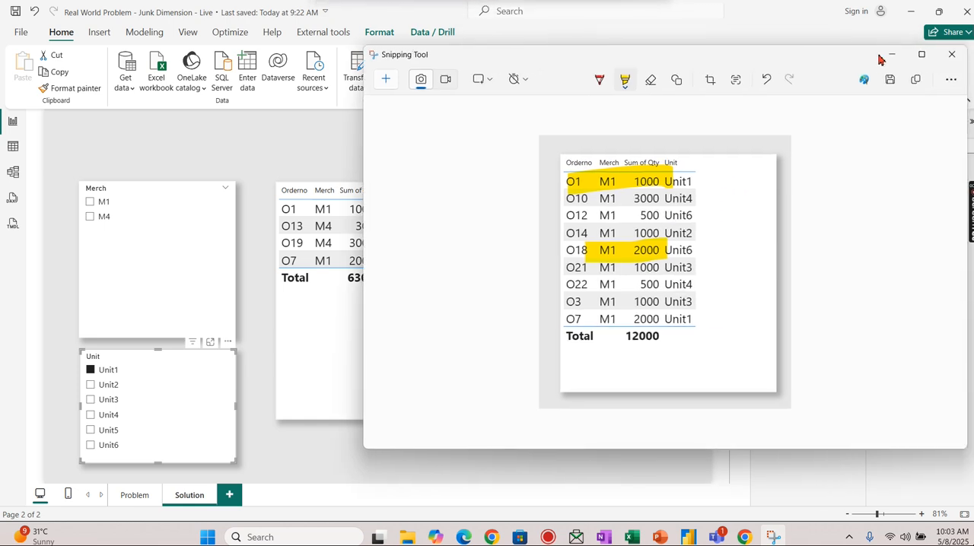
click(951, 55)
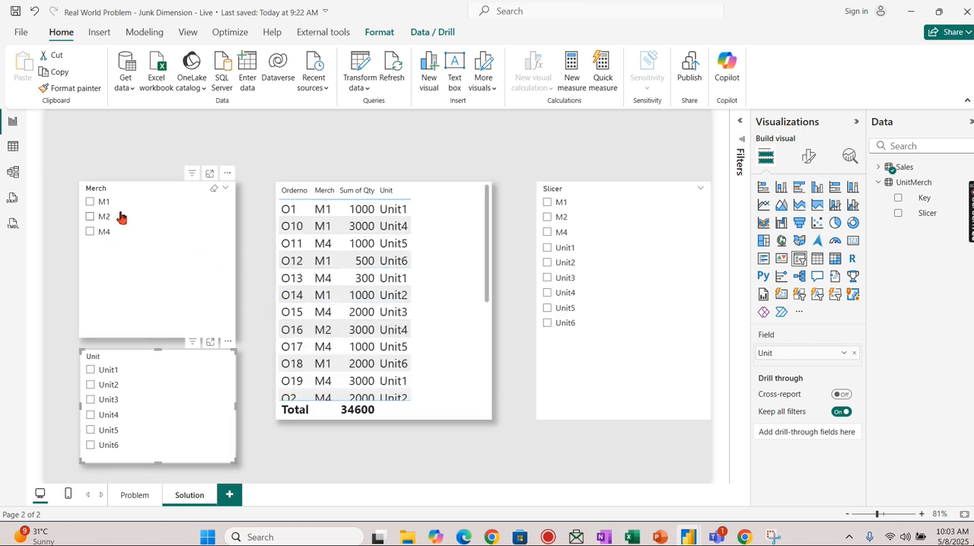
- Select M1 and Unit1 in the combined slicer for 15,300, then view the Sales table rows
click(89, 201)
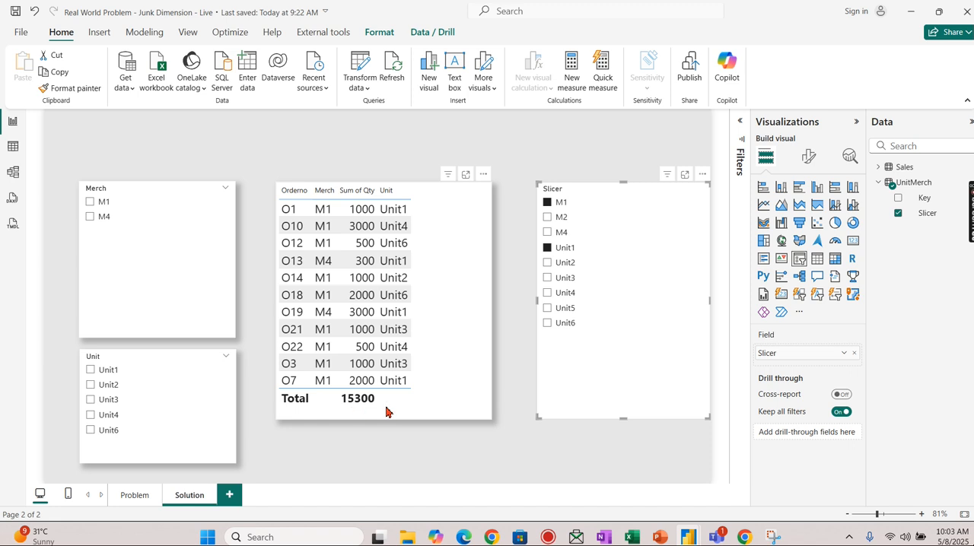
mouse_move(448, 408)
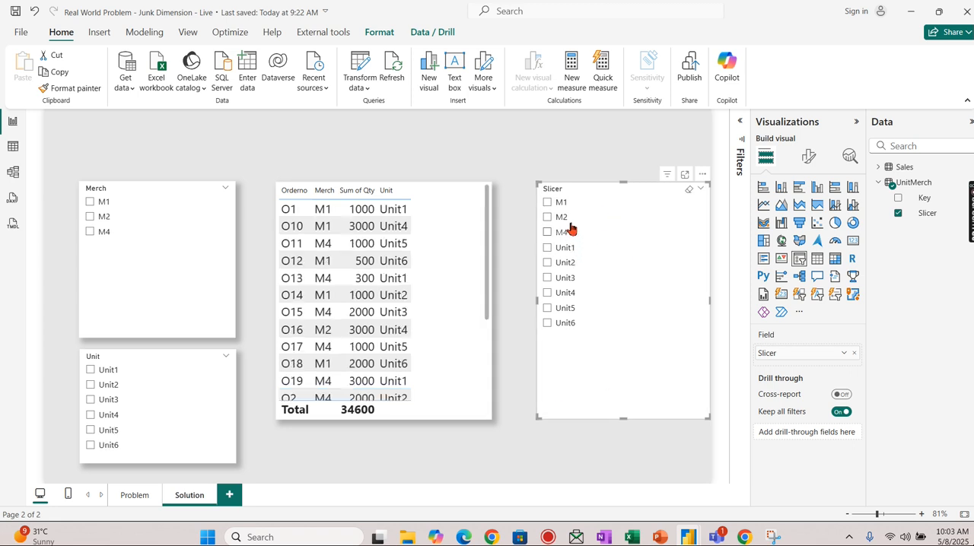
click(593, 152)
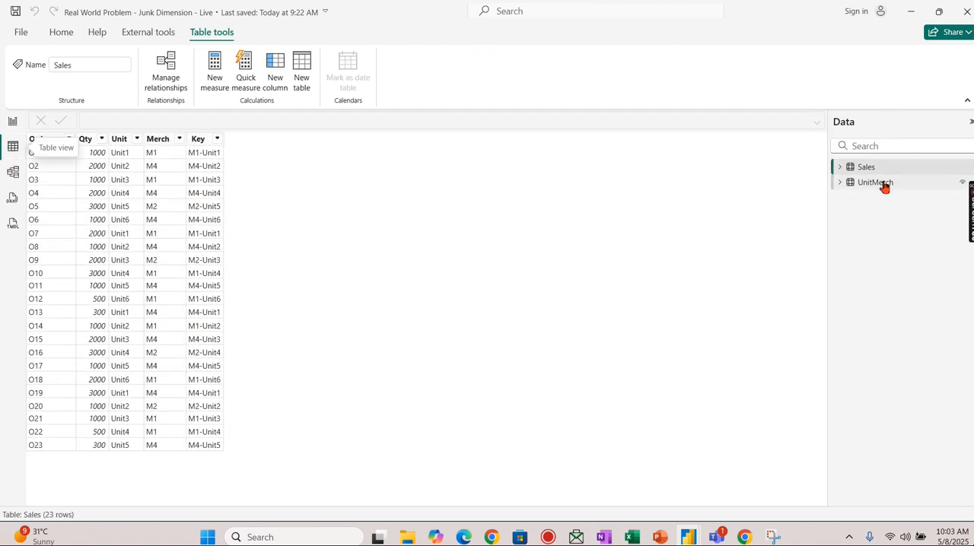
- Show the UnitMerch table's 30 rows pairing Slicer values with Key codes
click(875, 182)
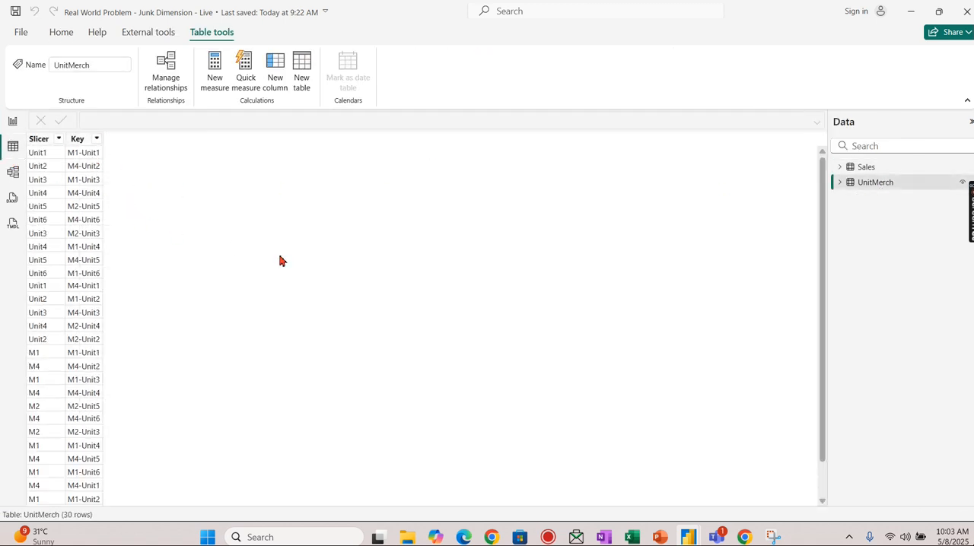
mouse_move(256, 362)
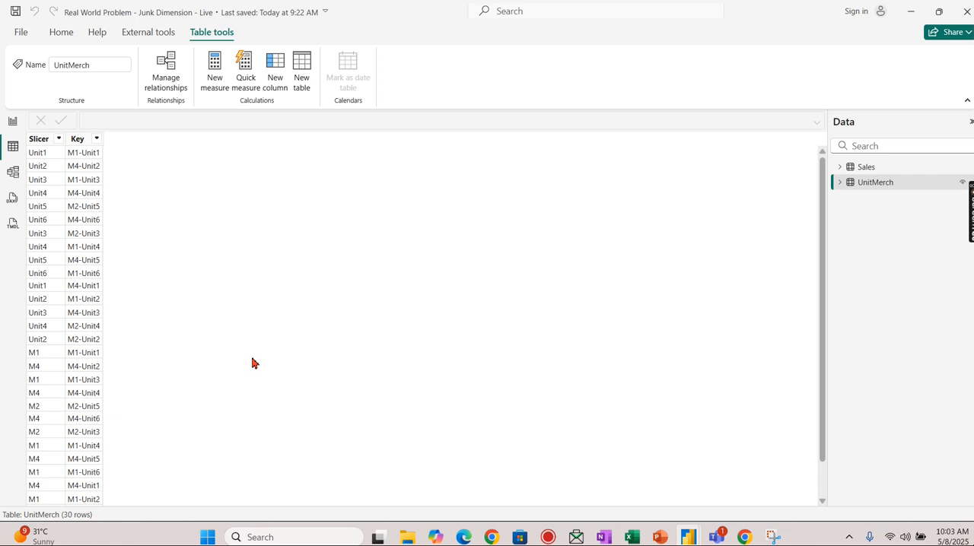
mouse_move(46, 195)
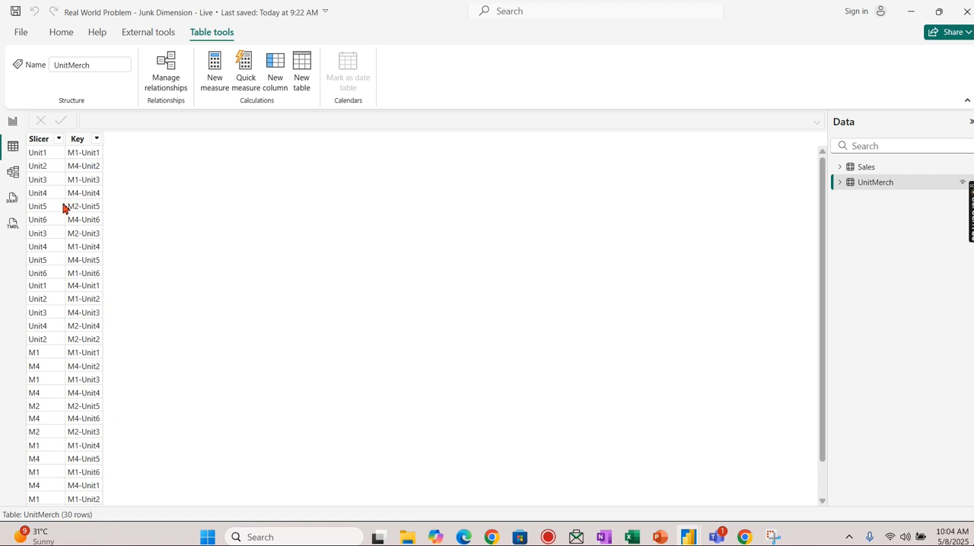
mouse_move(65, 222)
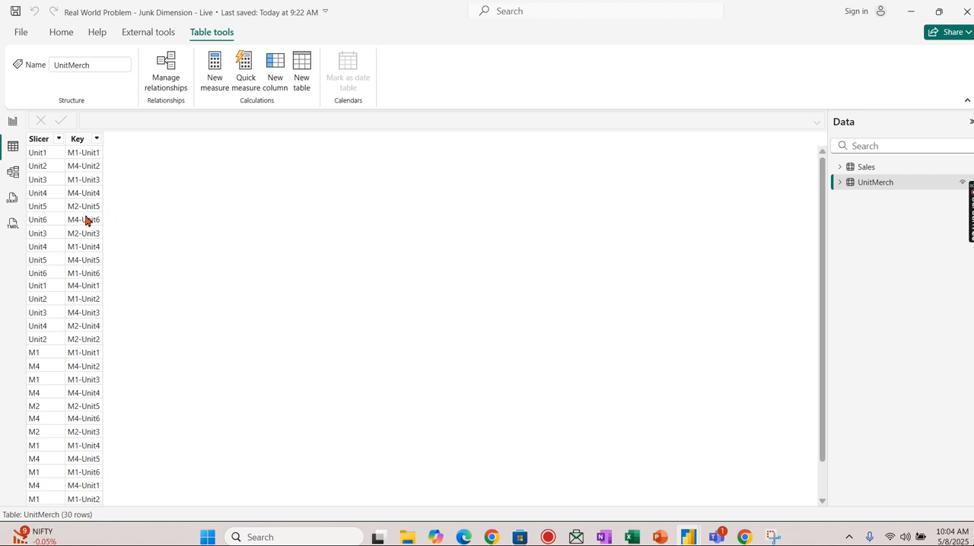
mouse_move(140, 216)
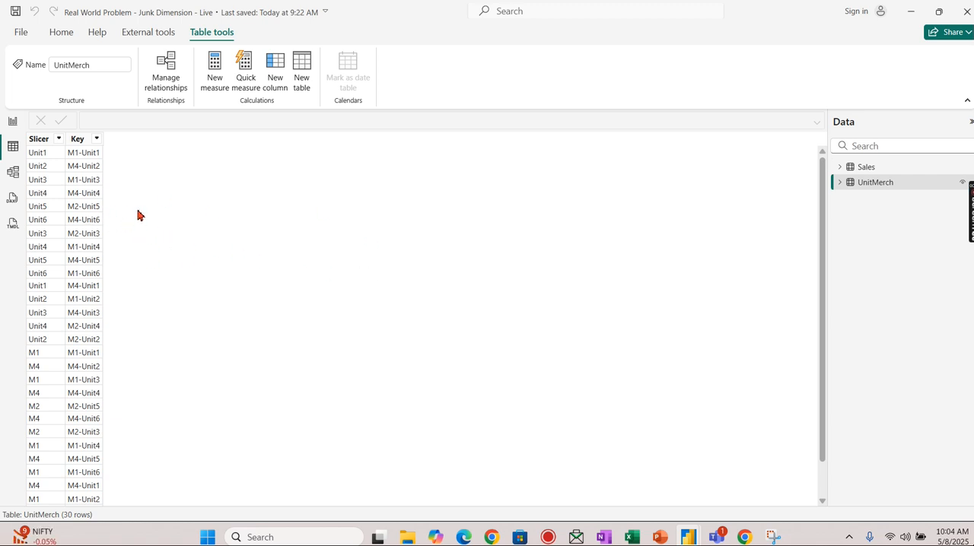
mouse_move(128, 273)
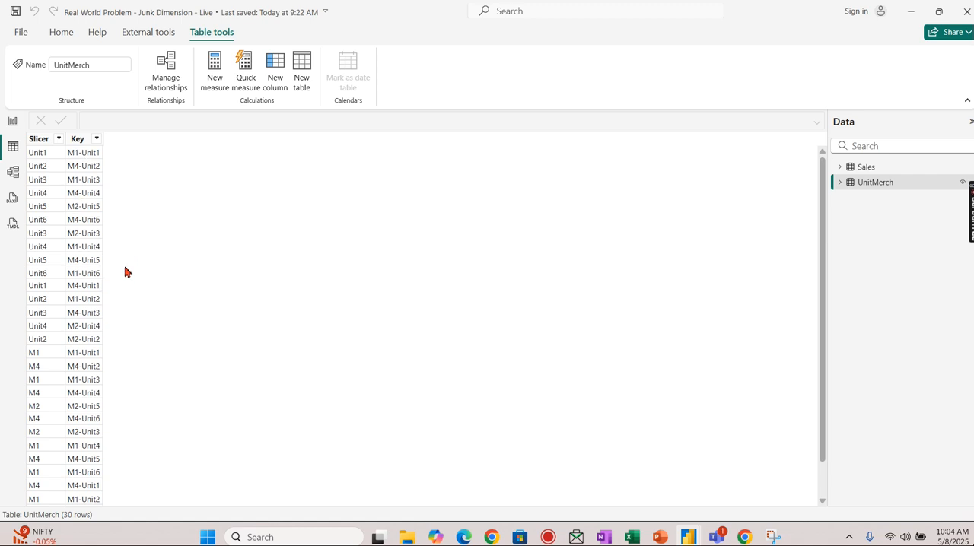
mouse_move(166, 271)
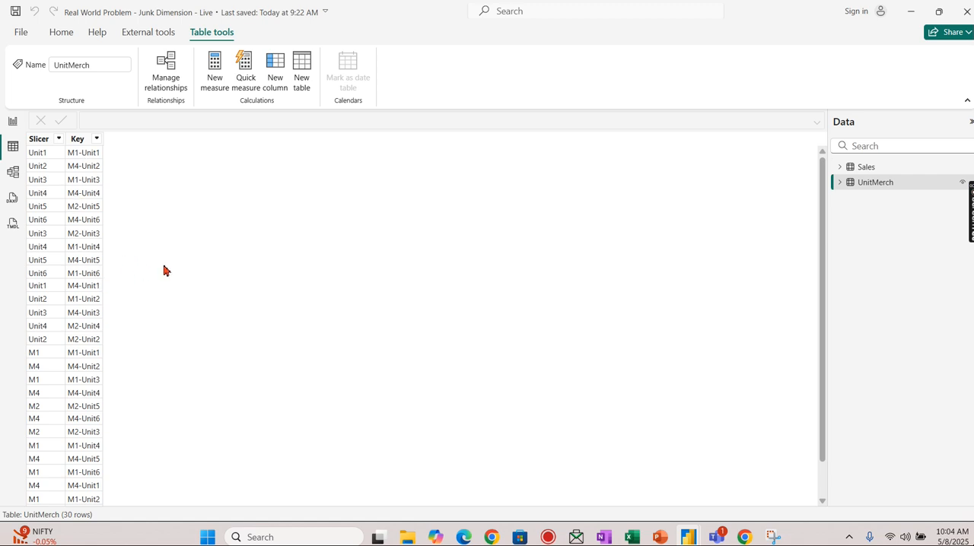
mouse_move(118, 192)
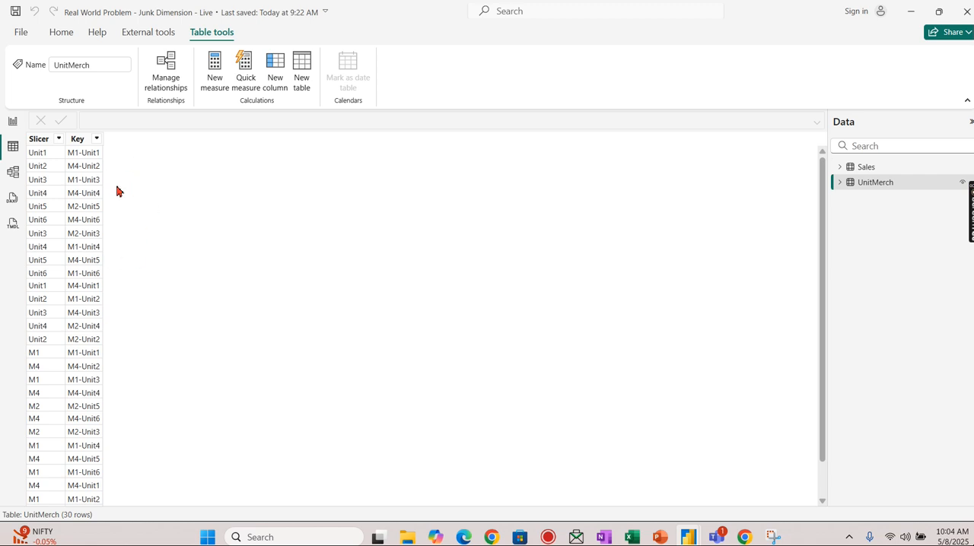
mouse_move(79, 323)
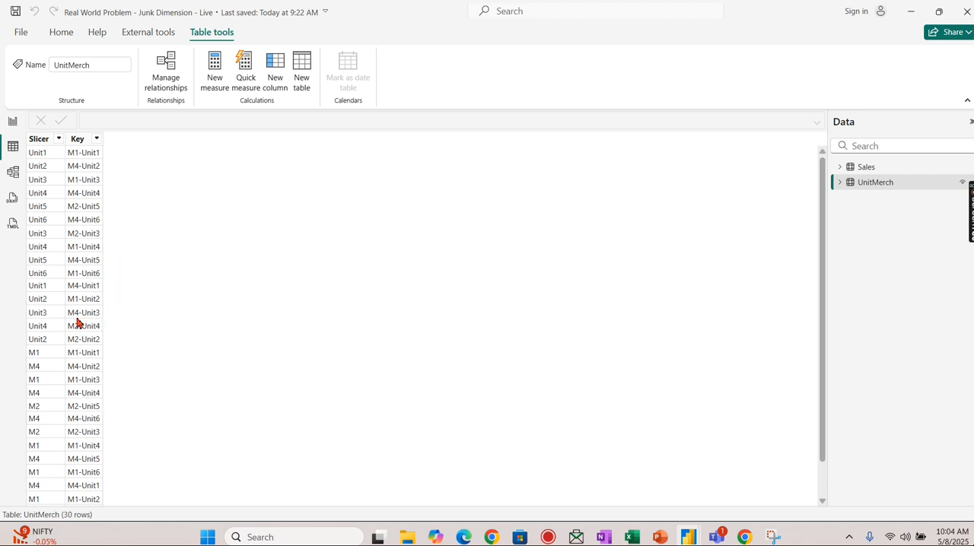